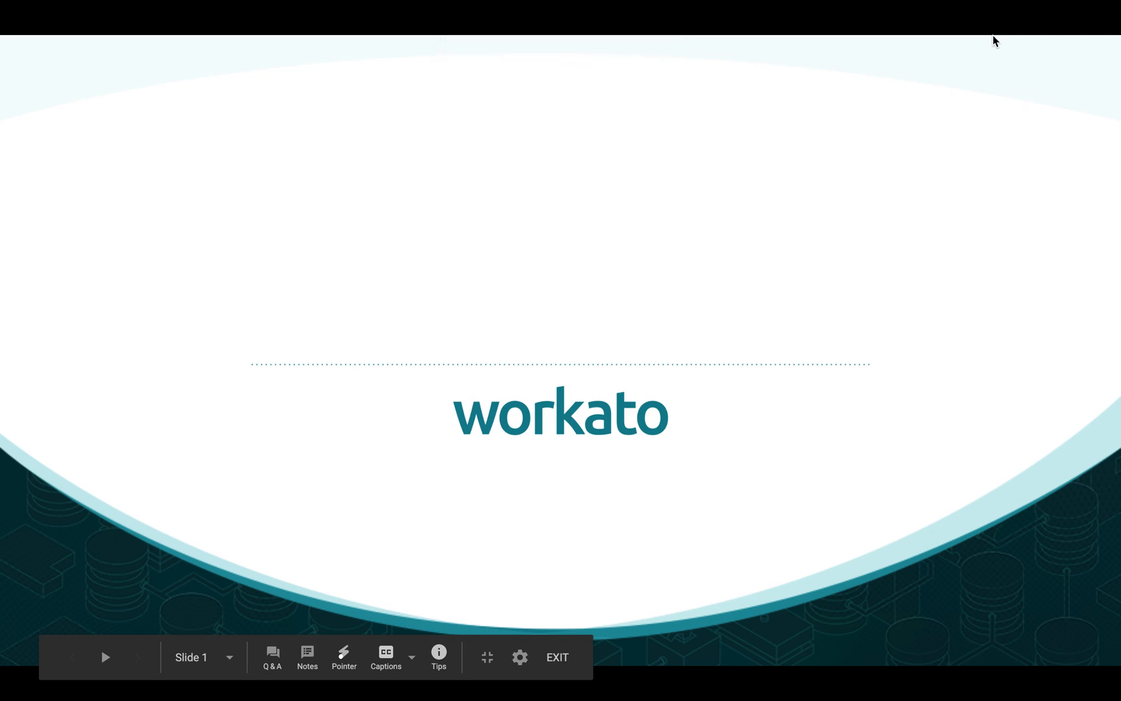
Exit the slideshow back to the Workato brand deck editor with its title slide
click(557, 656)
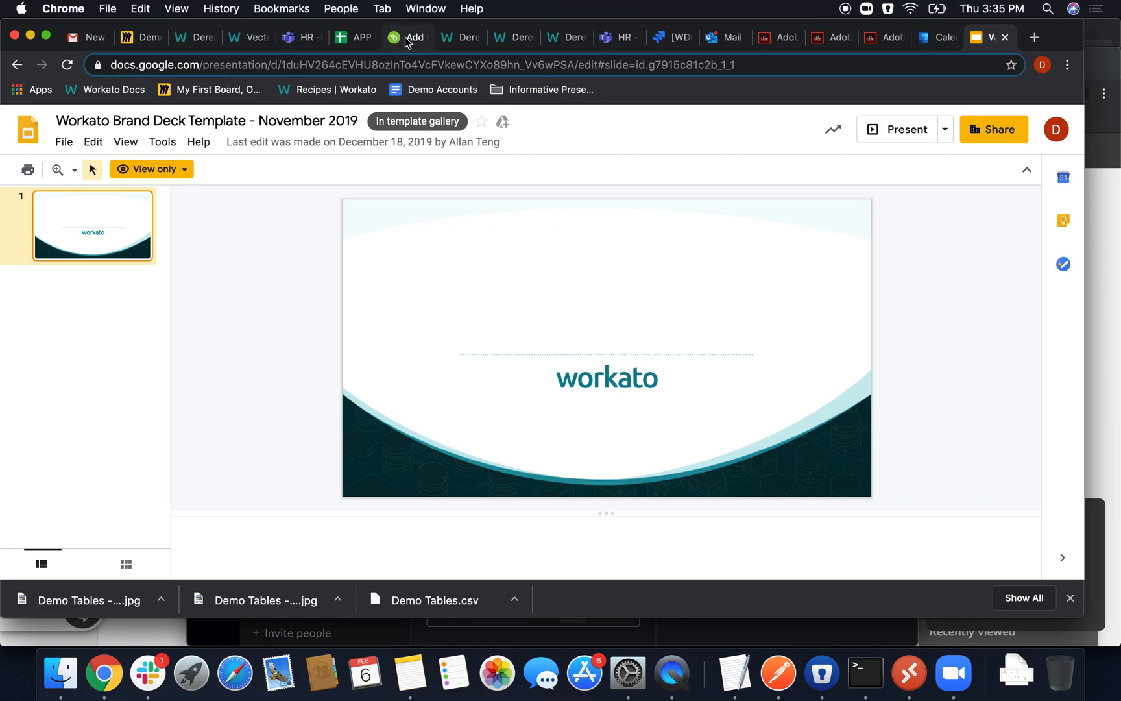
Review Derek Workato's new employee form with Terminated status and save it
click(407, 36)
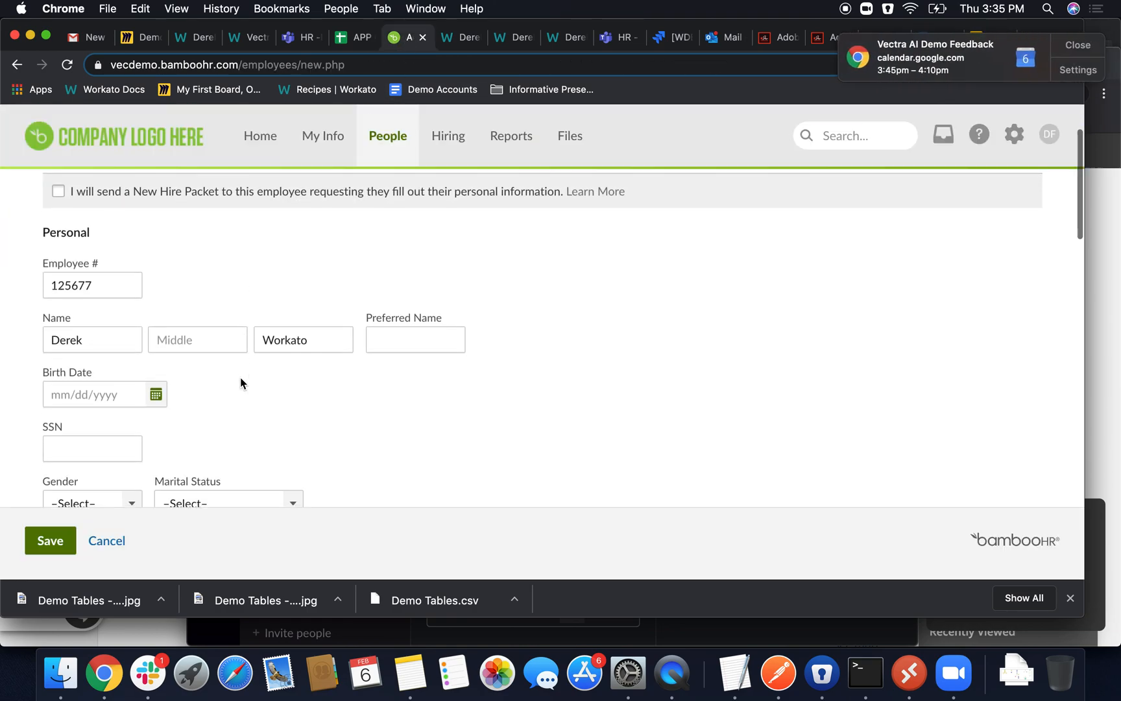
scroll(down, 3)
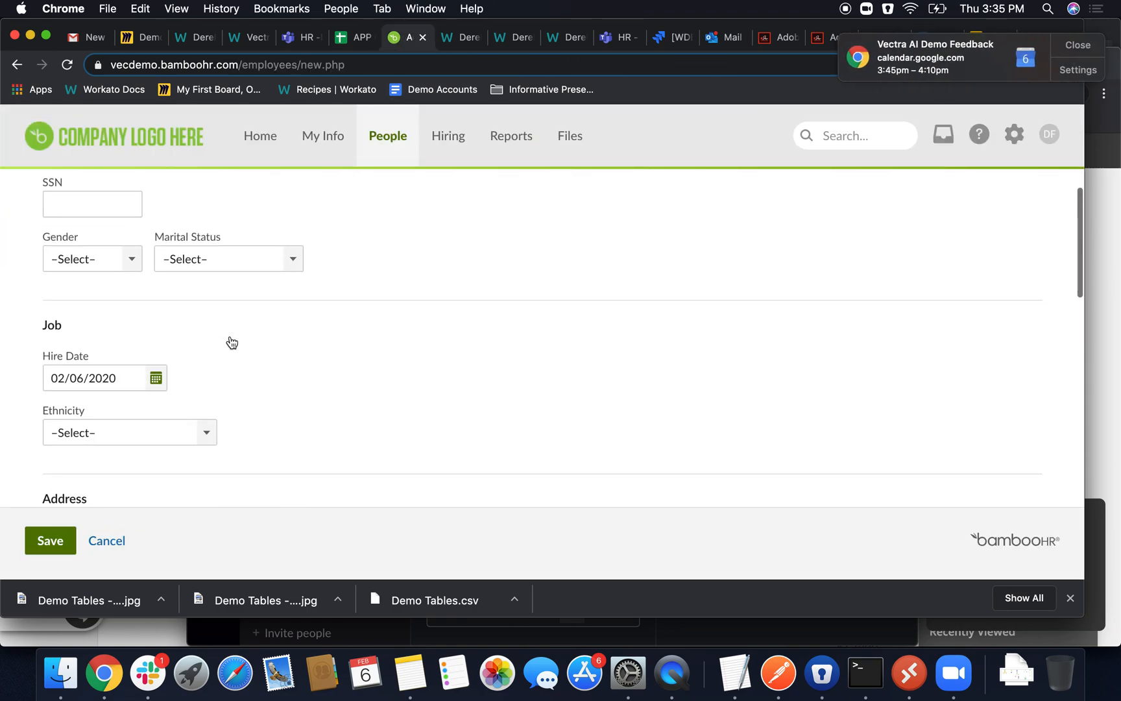
scroll(down, 3)
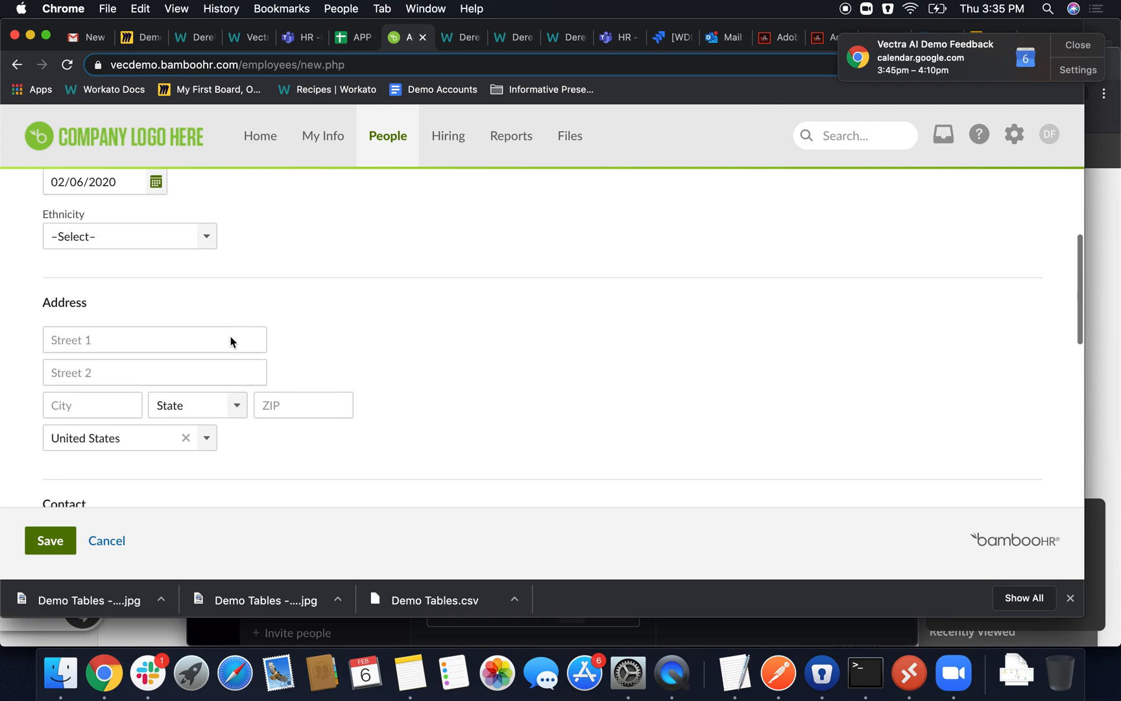
scroll(down, 3)
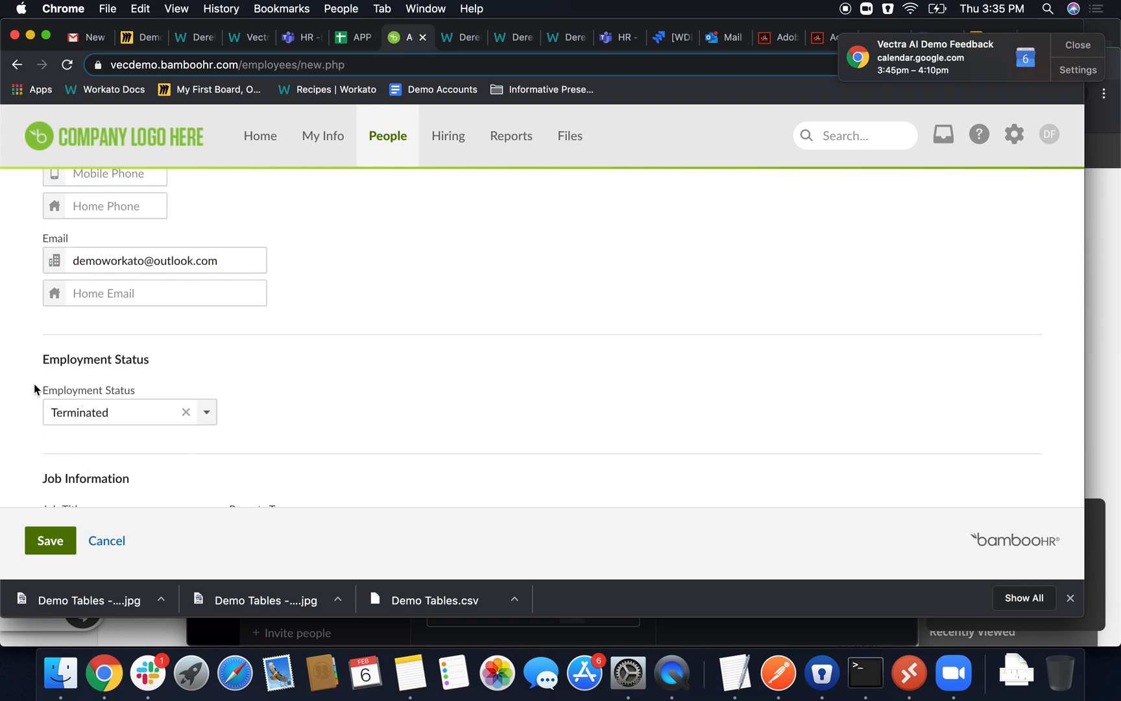
mouse_move(251, 427)
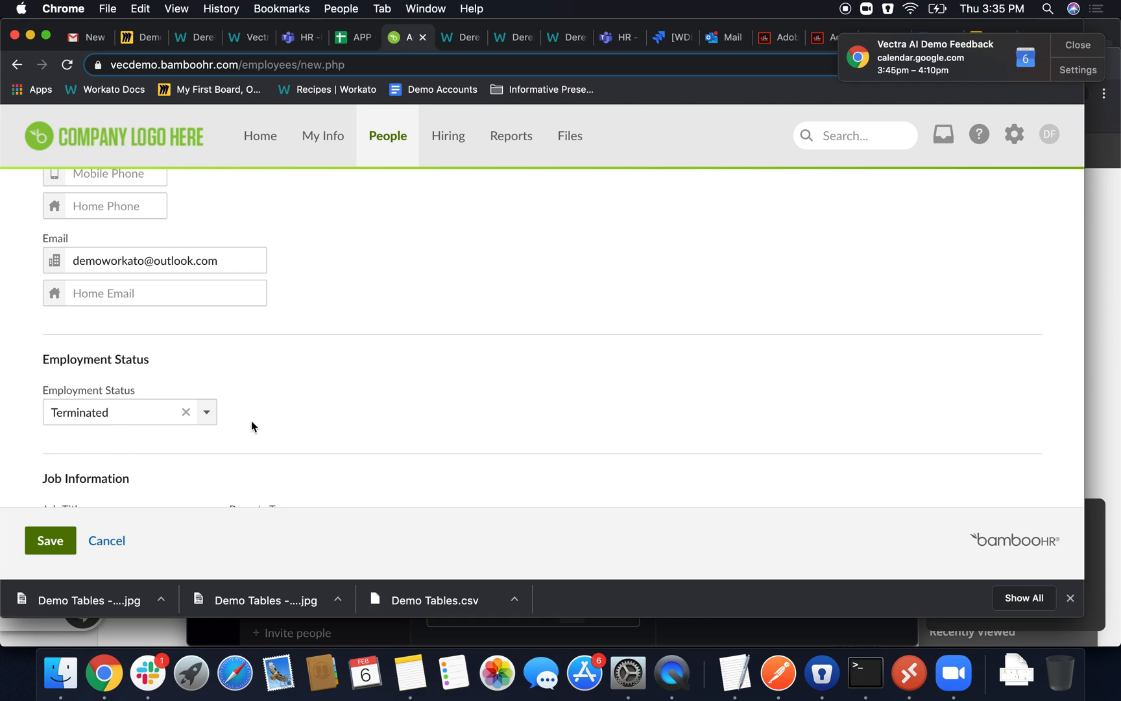
mouse_move(134, 389)
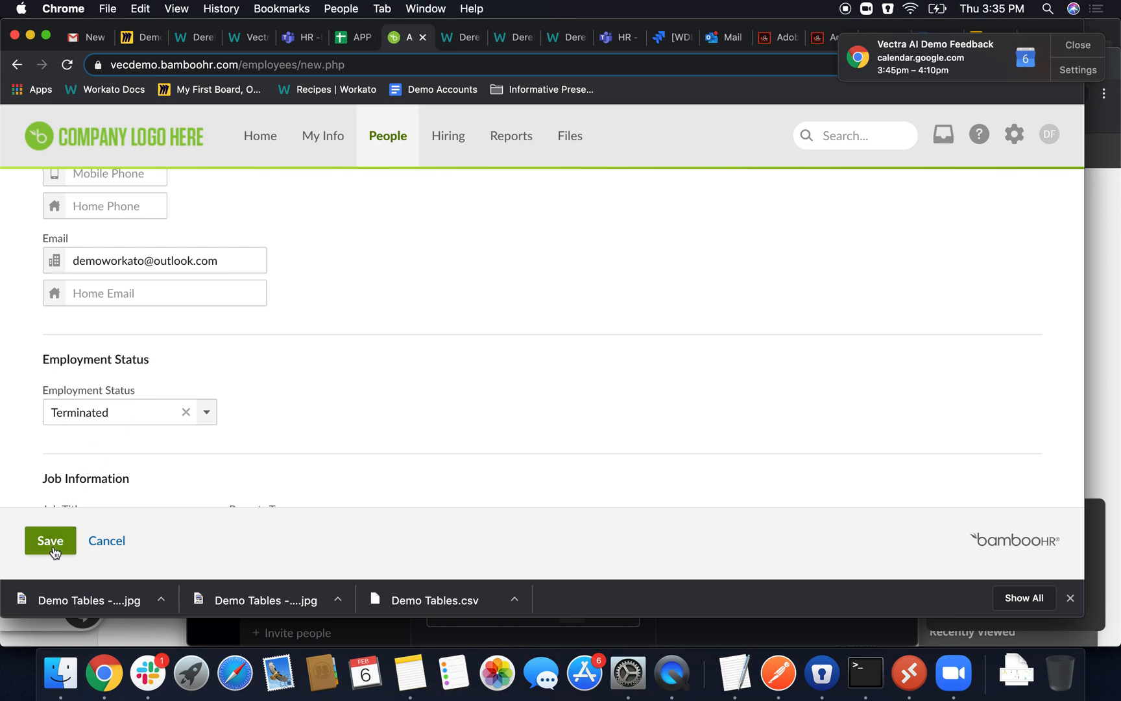
click(50, 541)
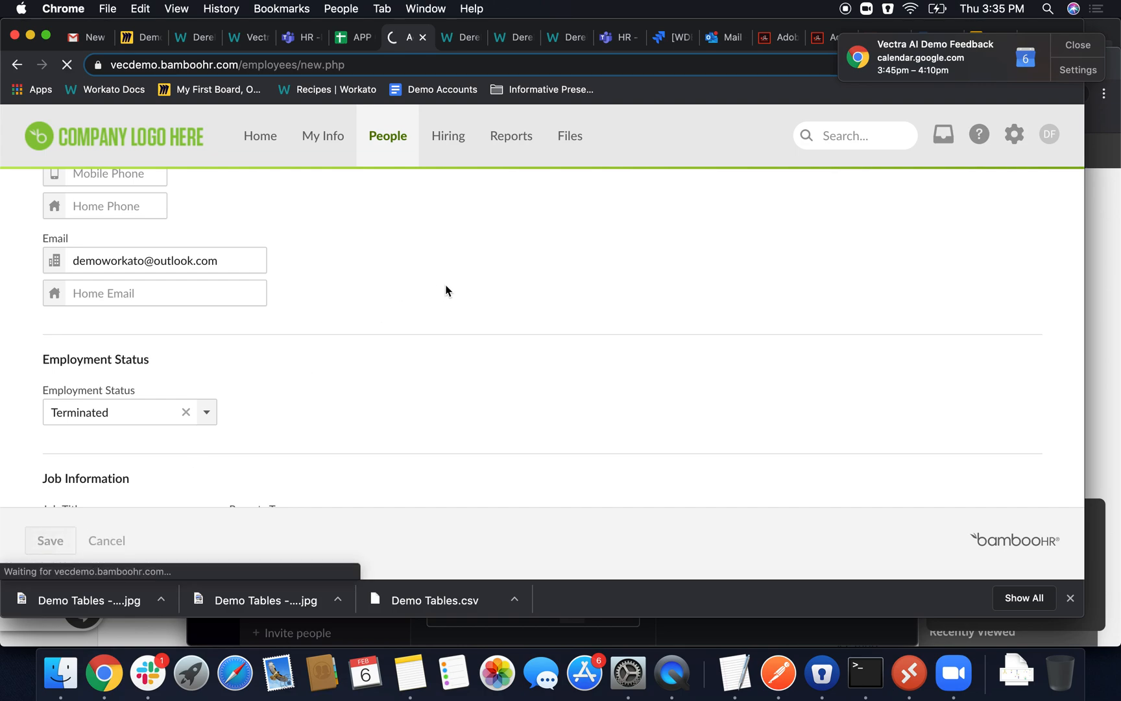
mouse_move(478, 280)
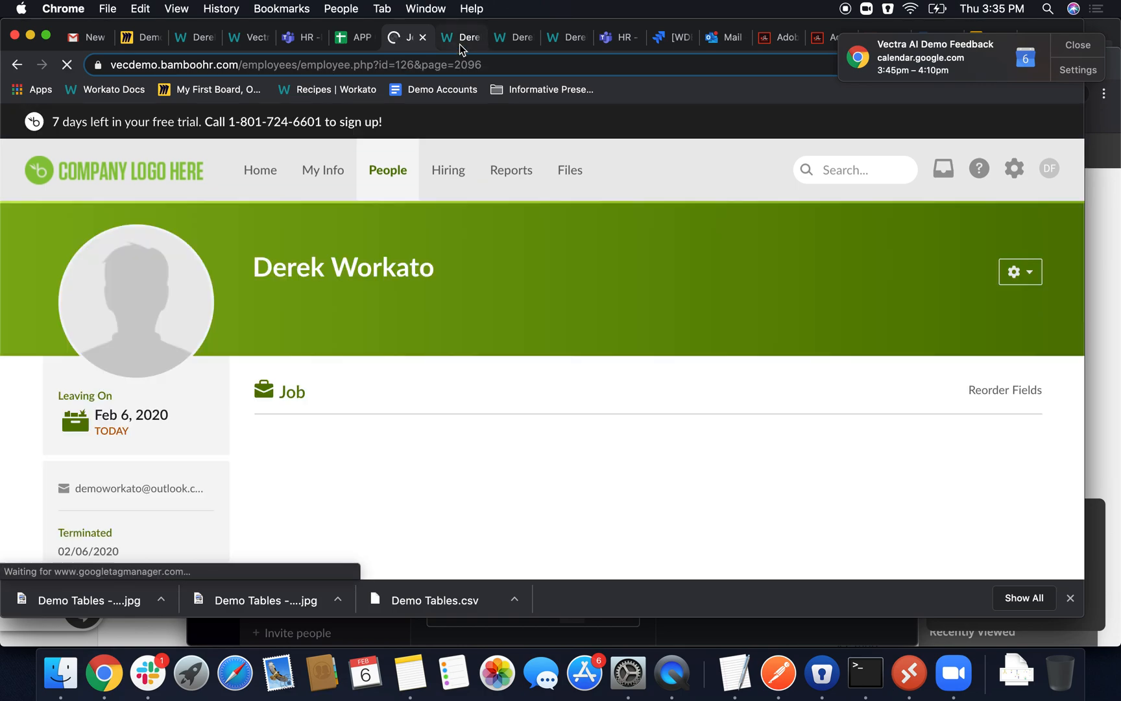
Bring up the BambooHR Termination Start recipe's jobs list in Workato
click(460, 37)
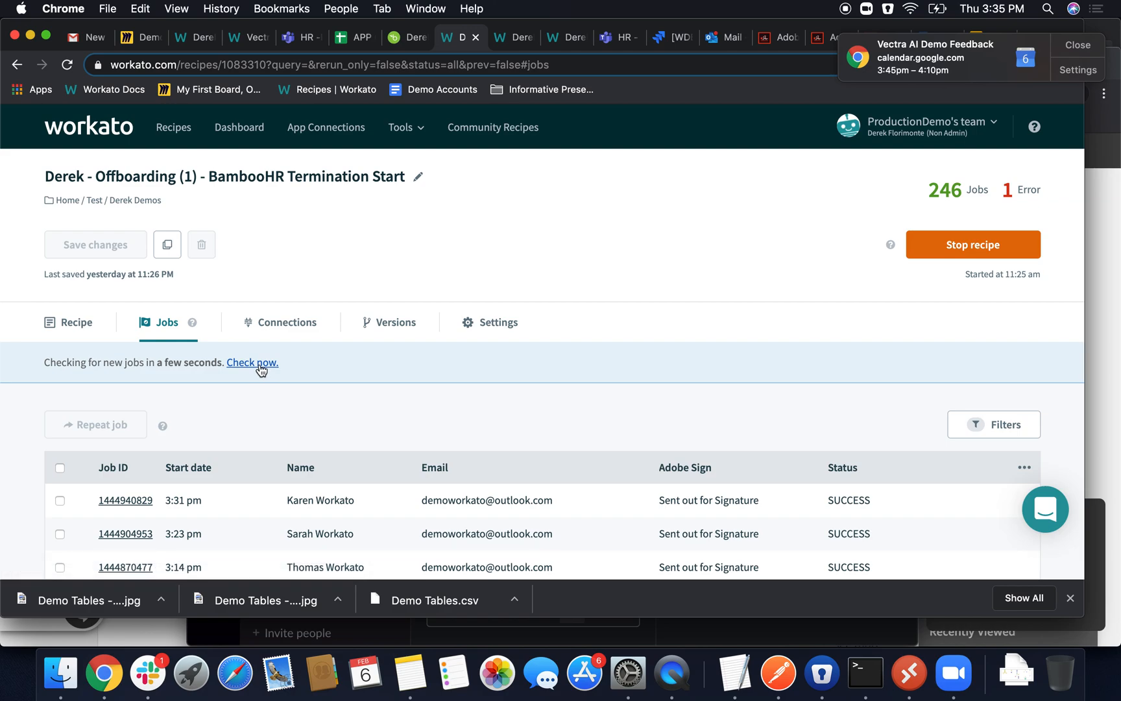
mouse_move(250, 342)
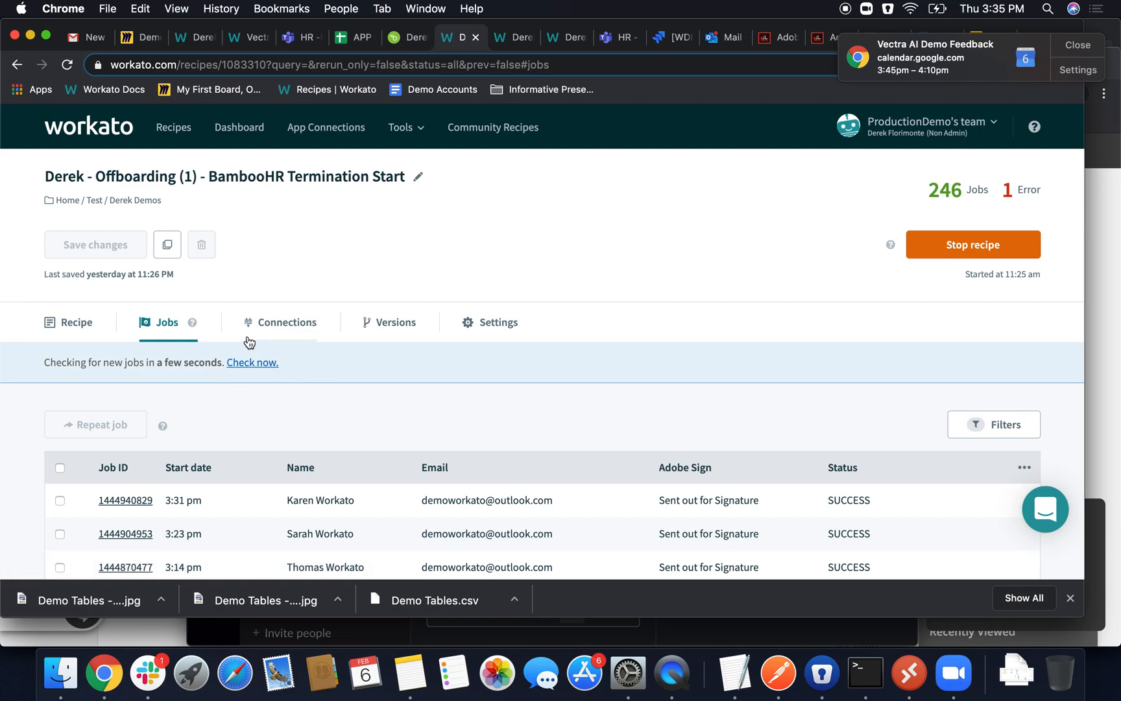
mouse_move(265, 379)
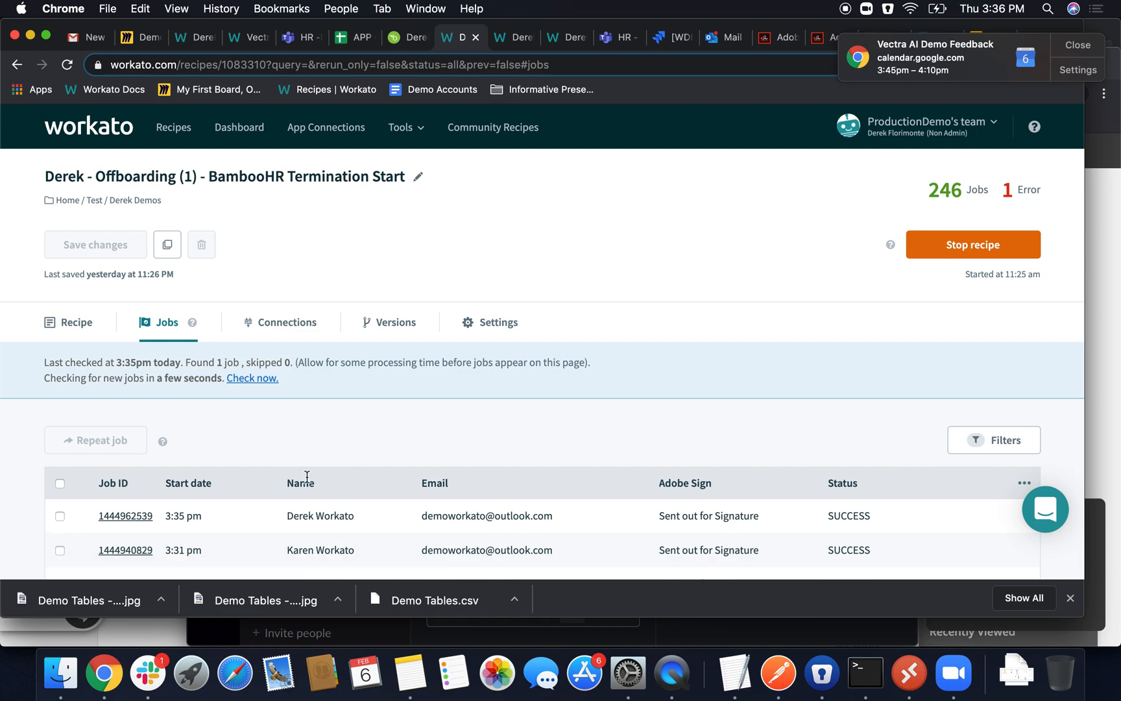
mouse_move(452, 420)
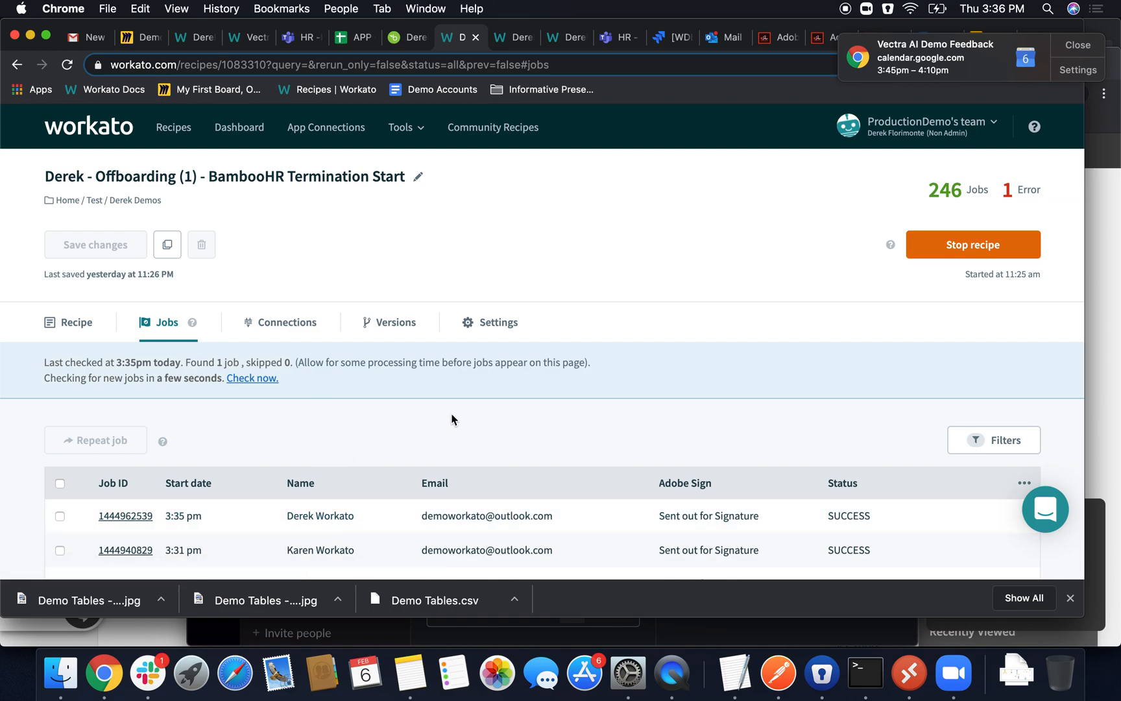
mouse_move(451, 416)
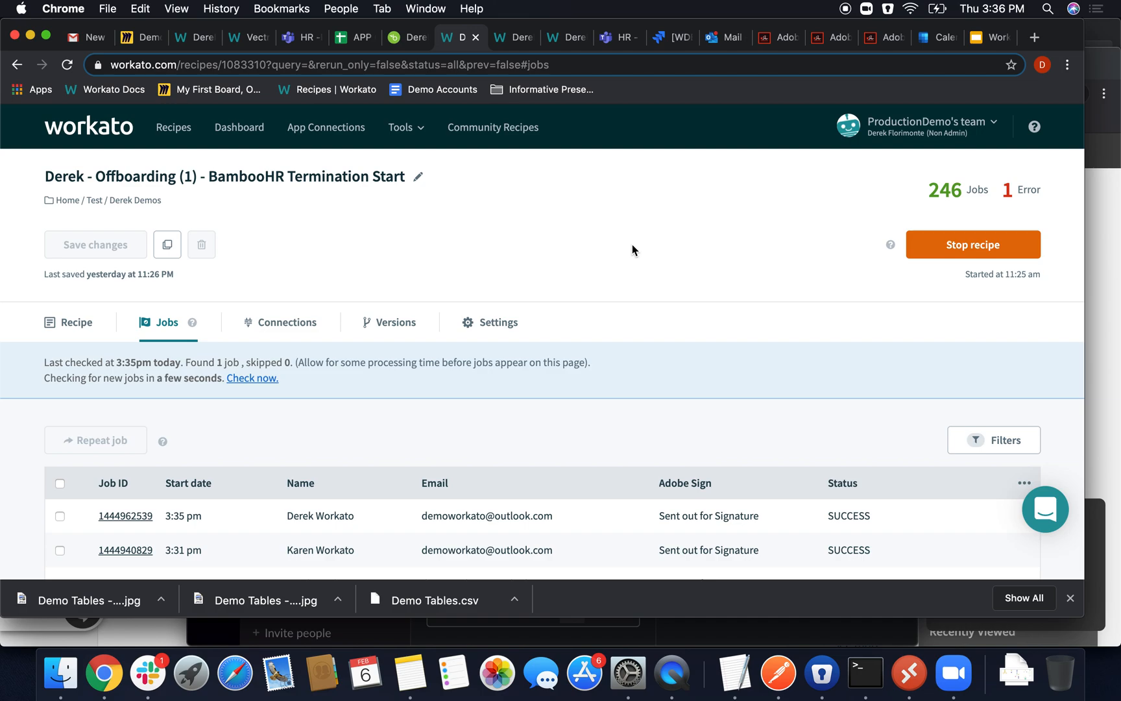
mouse_move(675, 113)
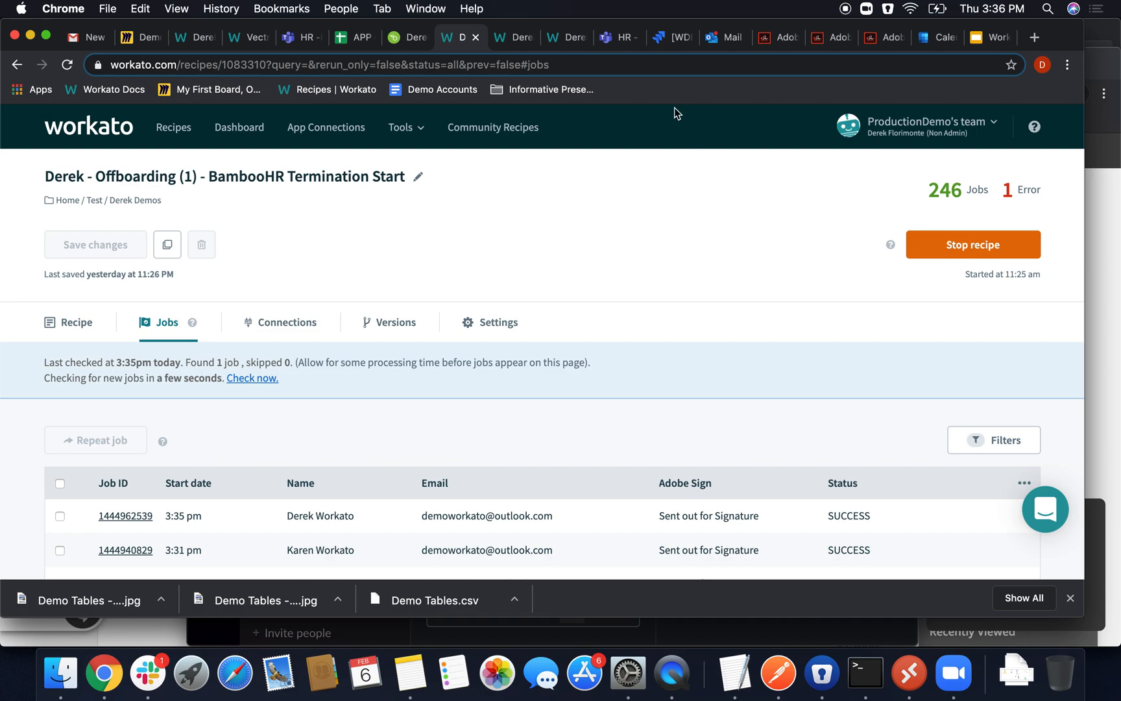
mouse_move(723, 37)
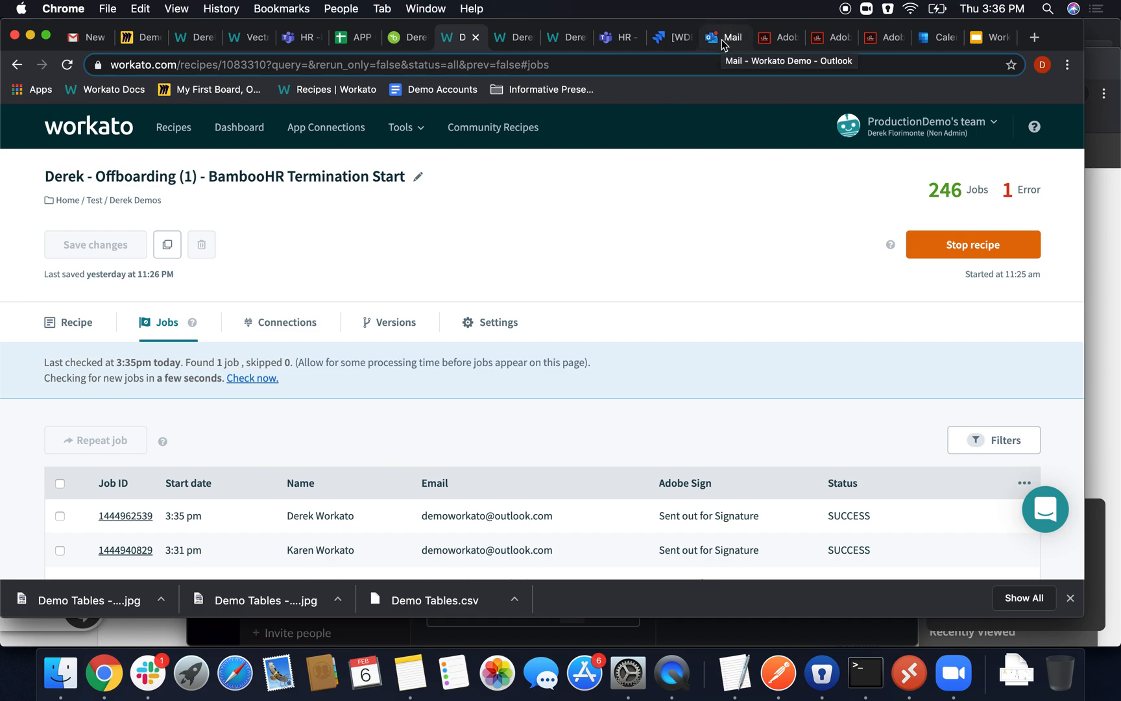
Open Derek Workato's Adobe Sign request email in Outlook and start reviewing the agreement
click(724, 37)
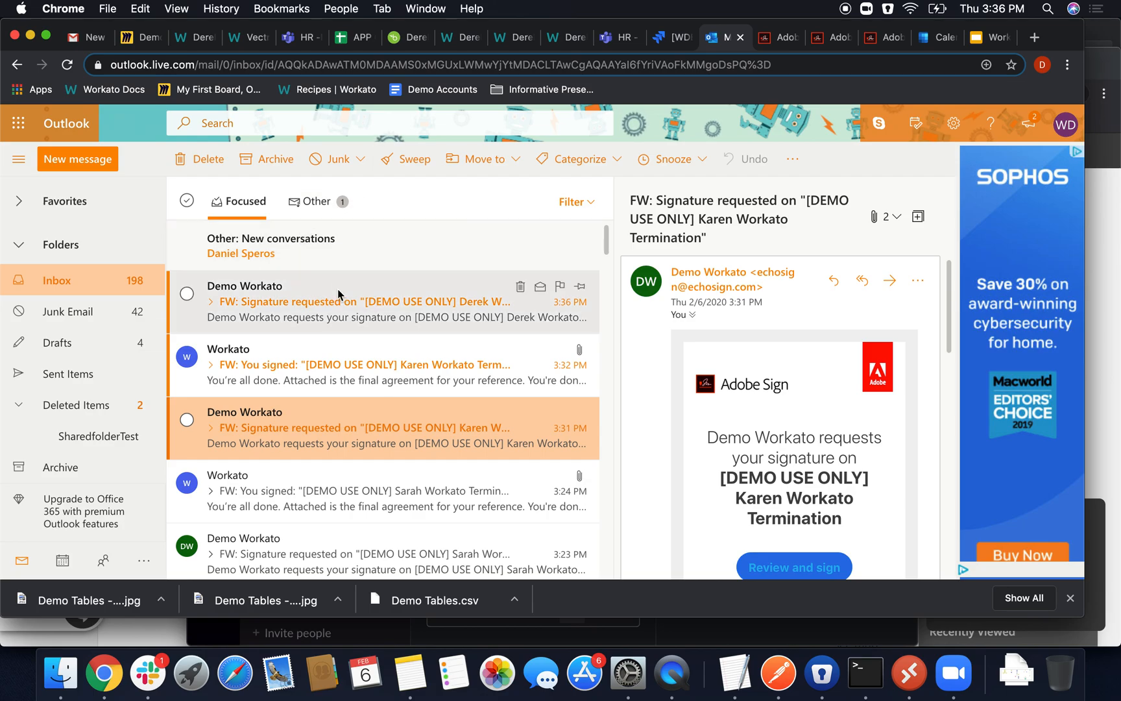
click(361, 301)
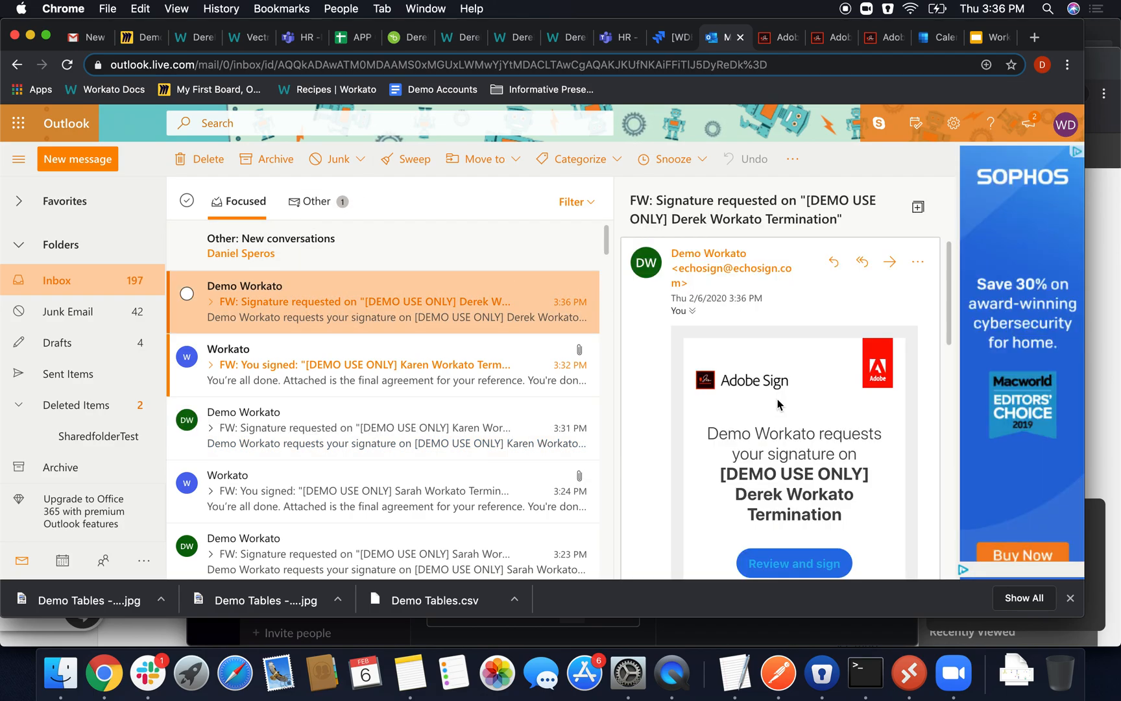
click(793, 563)
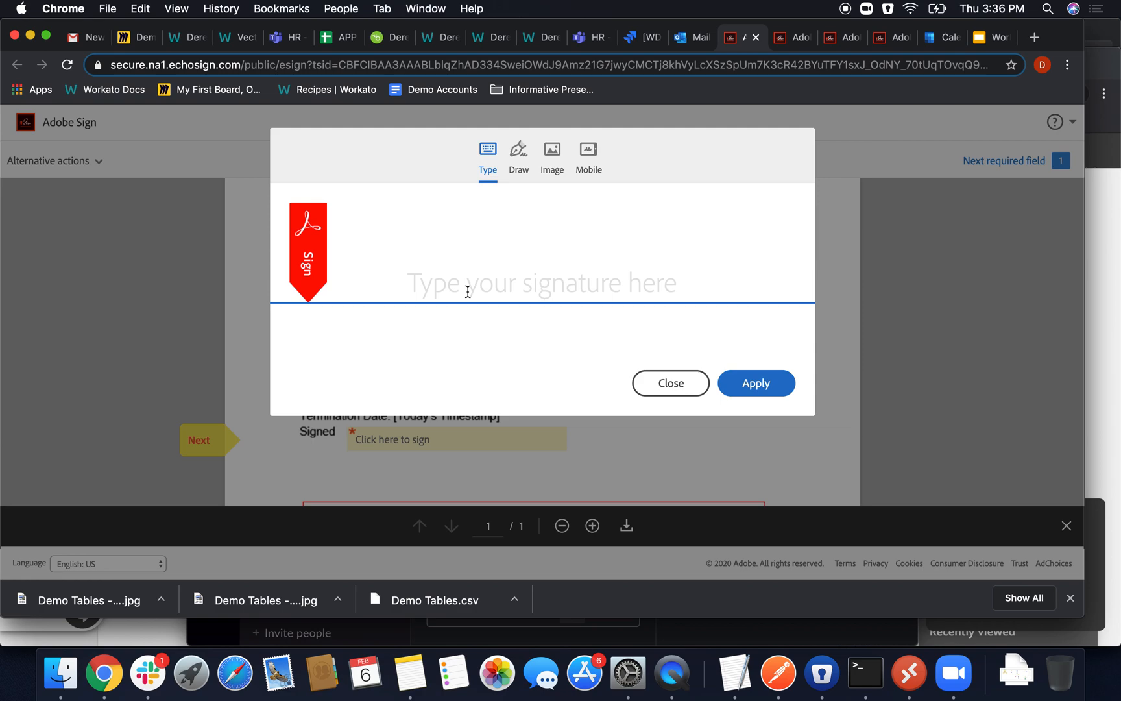
Apply the typed signature 'Official' and sign Derek Workato's termination agreement
text(Official)
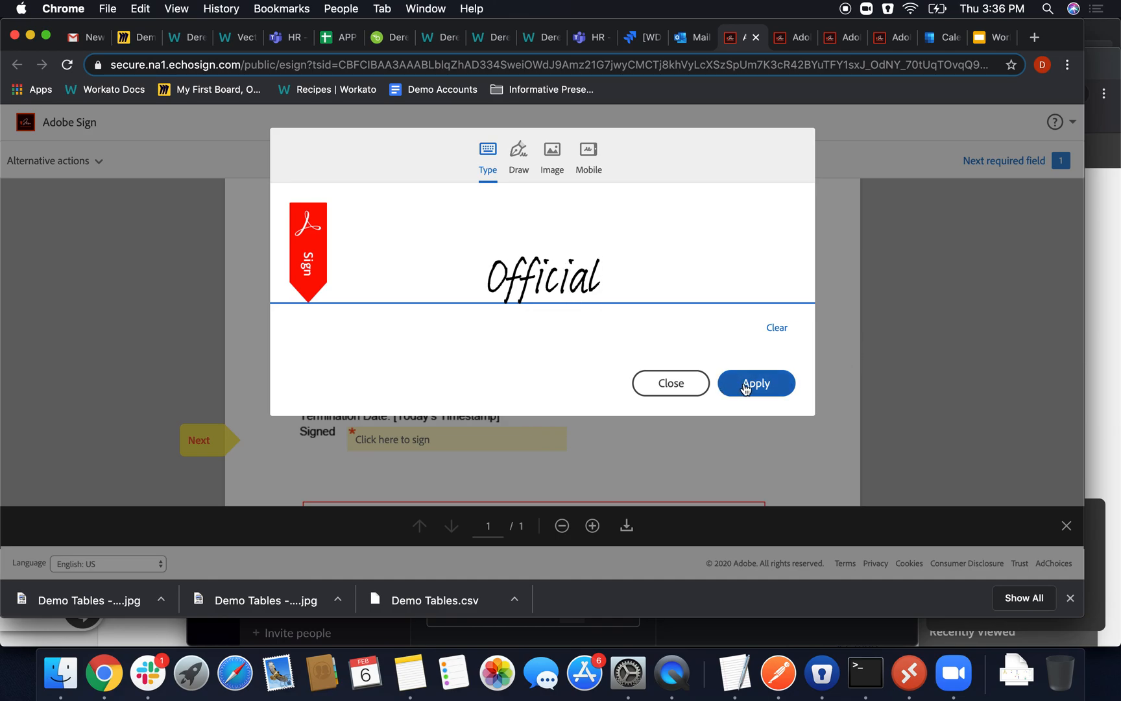
click(756, 383)
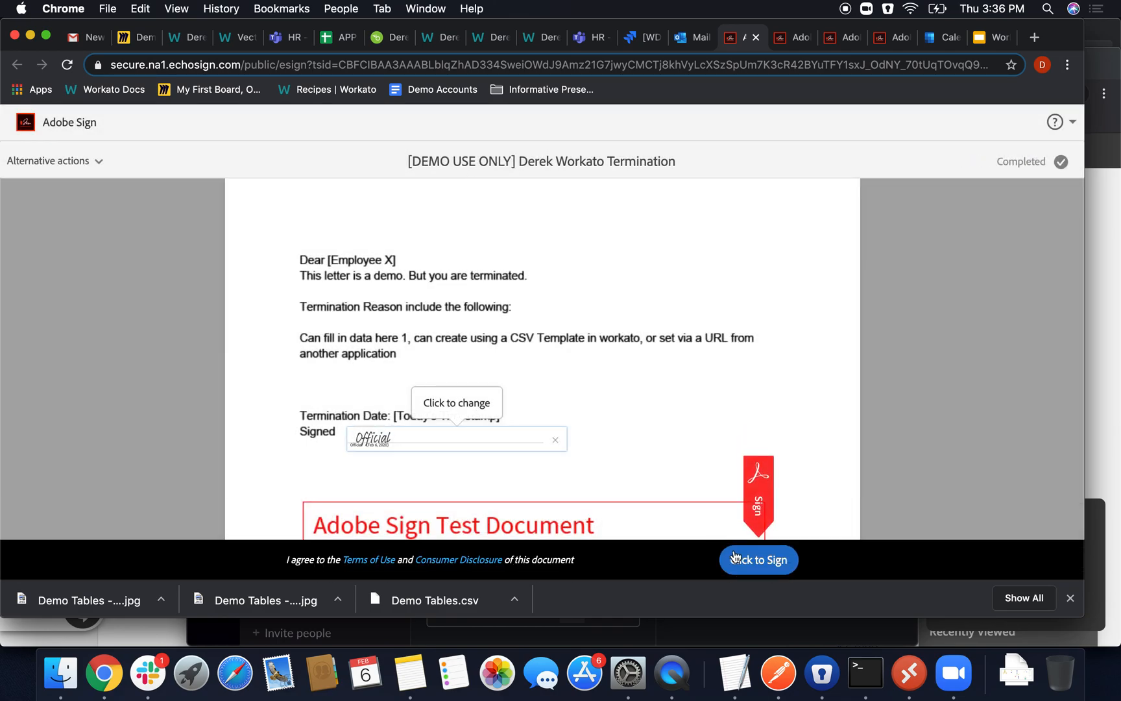
click(757, 559)
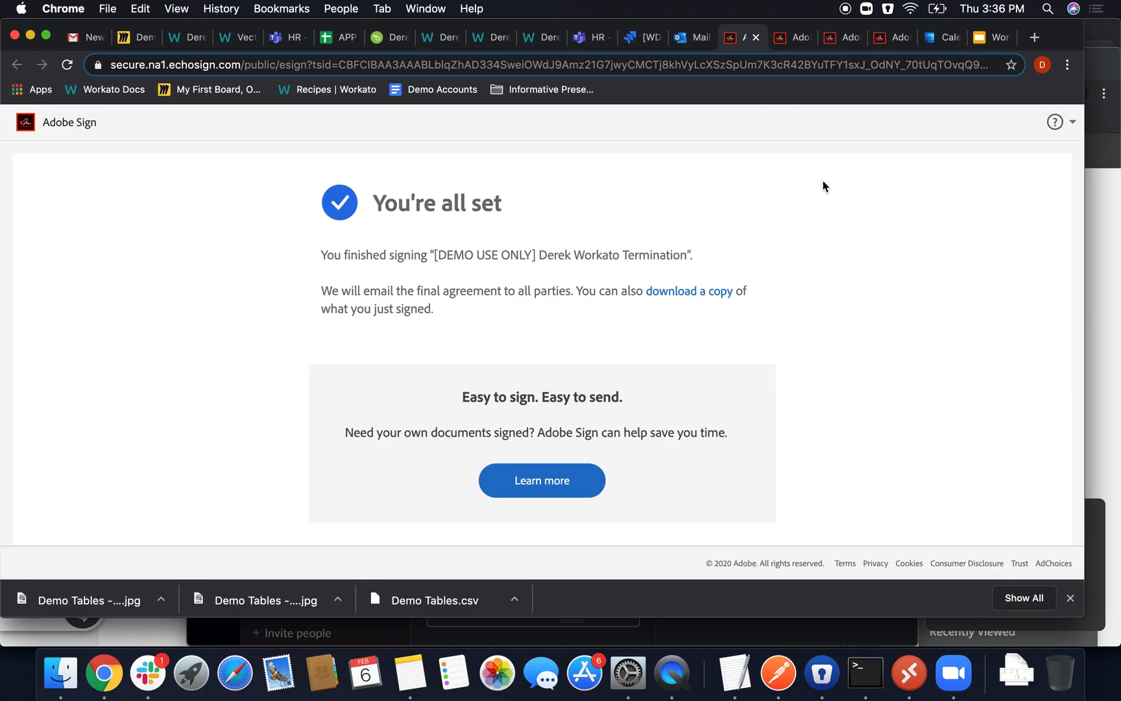
mouse_move(572, 278)
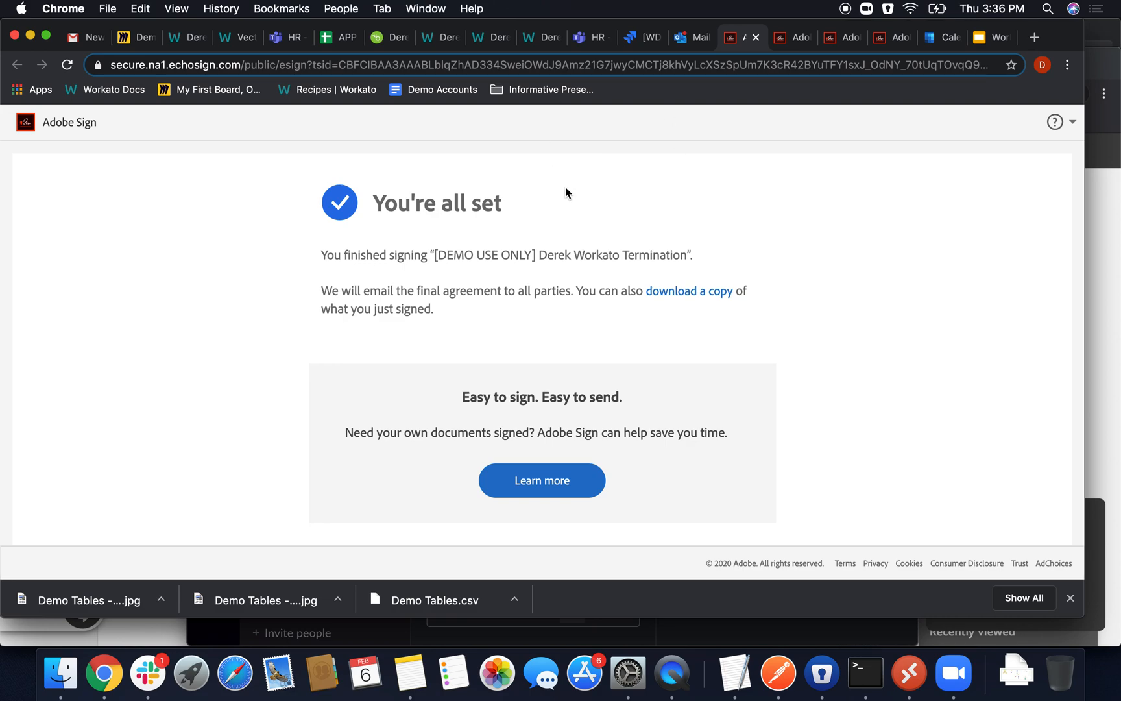
mouse_move(591, 37)
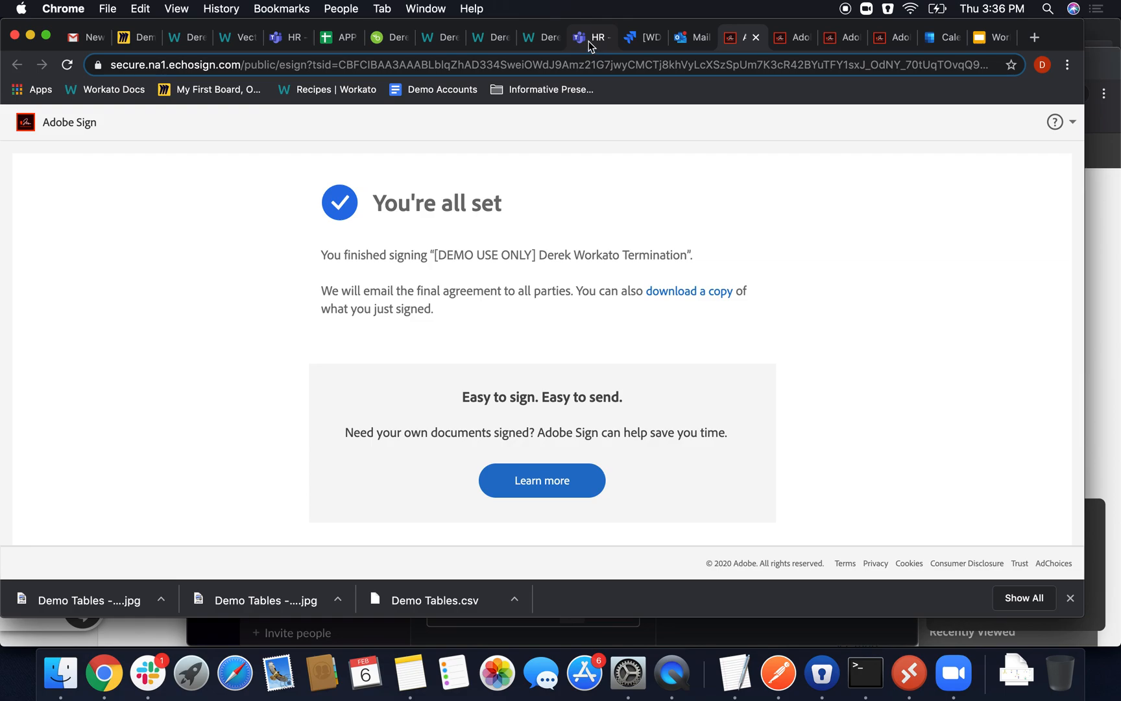
mouse_move(492, 37)
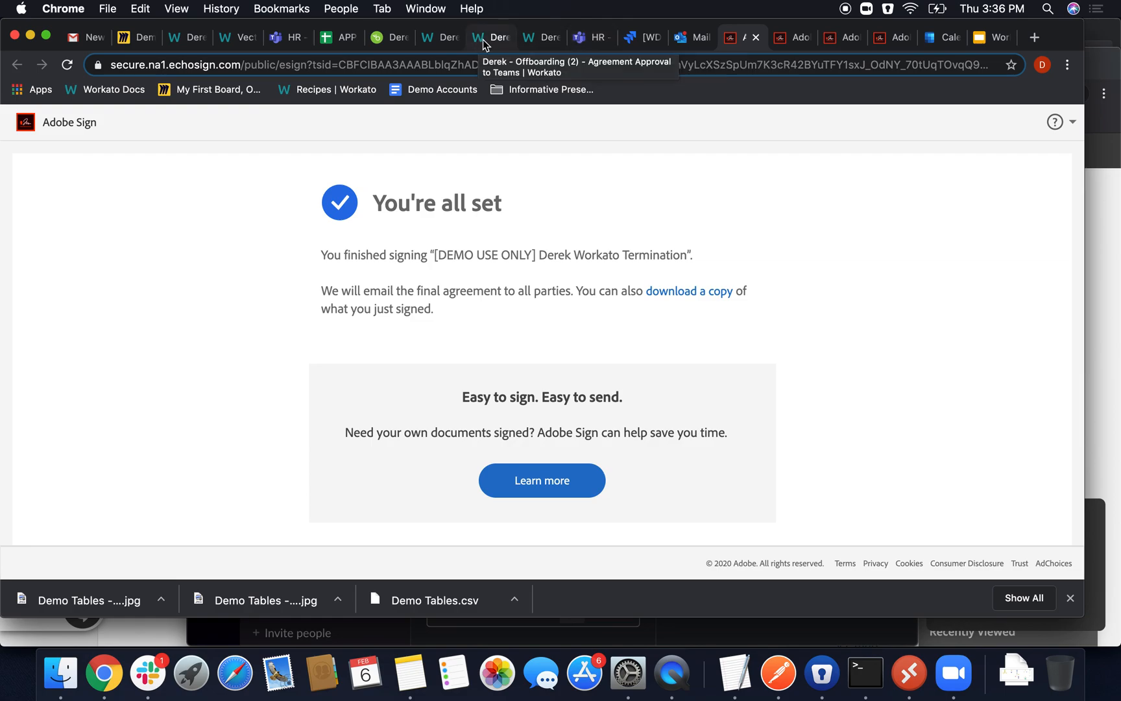
Refresh the Agreement Approval to Teams recipe's jobs to show the new successful run
click(491, 37)
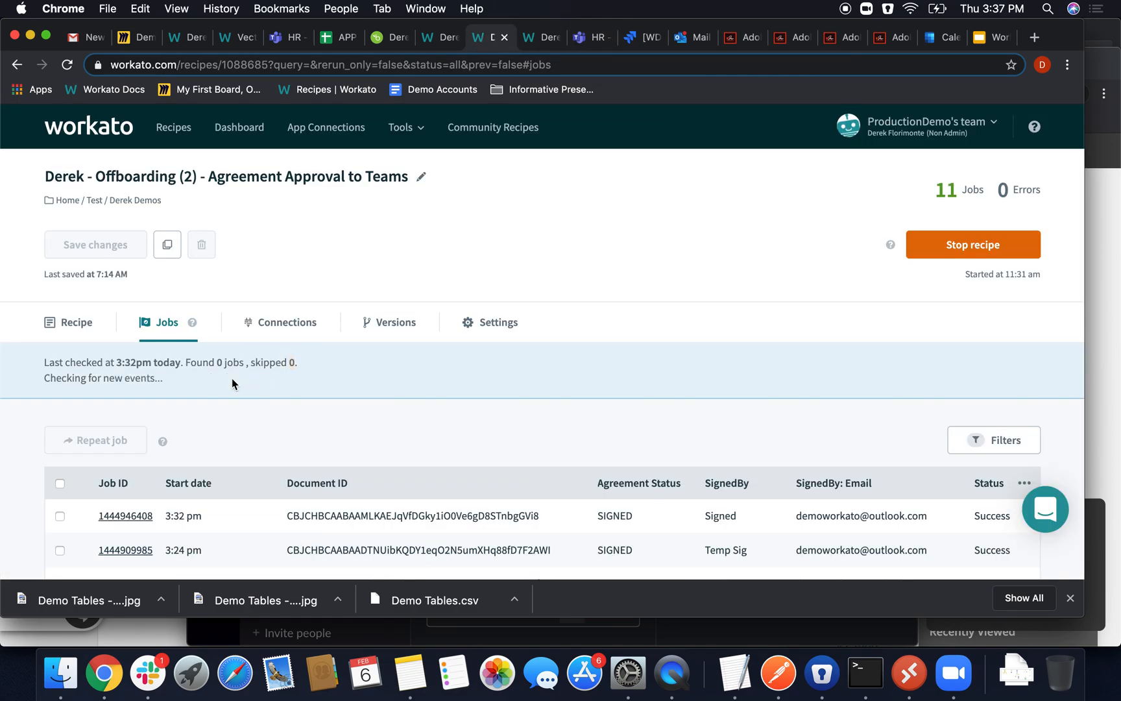
mouse_move(269, 427)
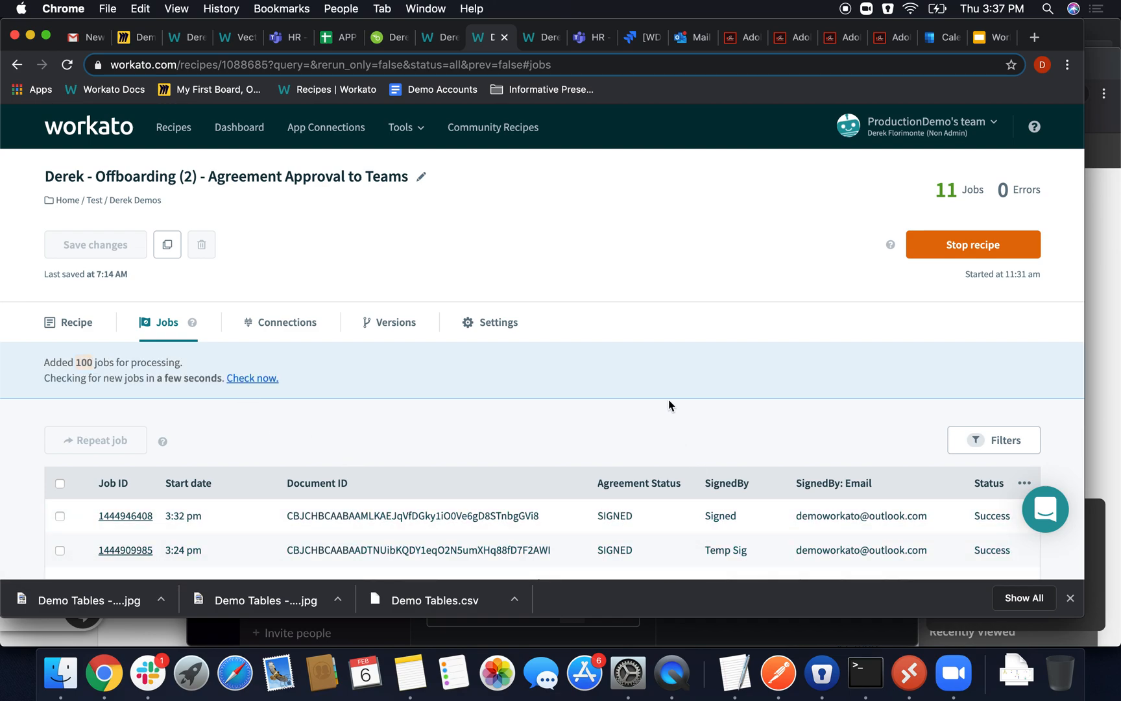
click(252, 378)
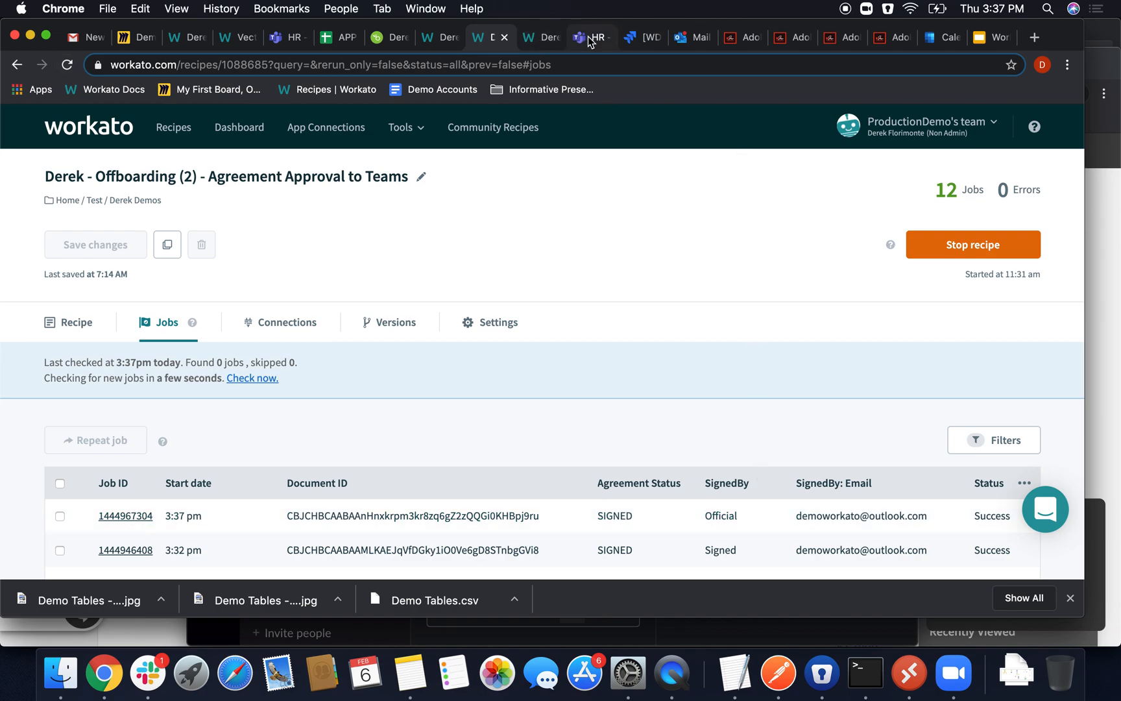
Approve Termination on Workbot's card for Official in HR - Termination Schedules
click(589, 37)
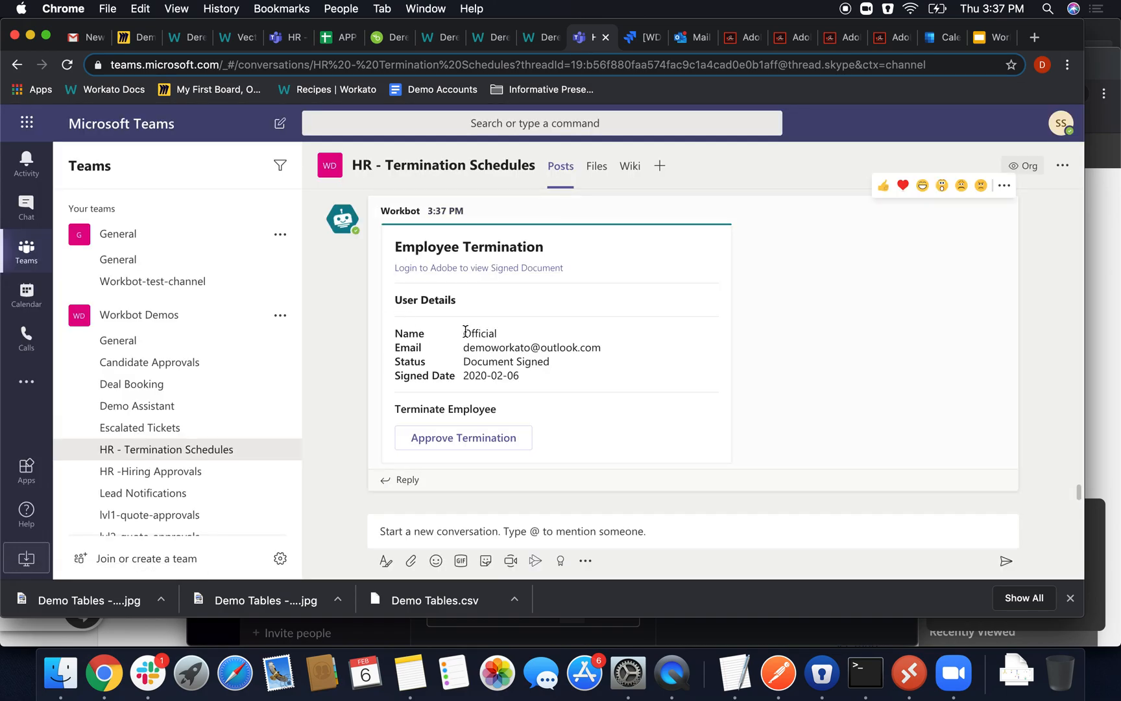
double_click(514, 348)
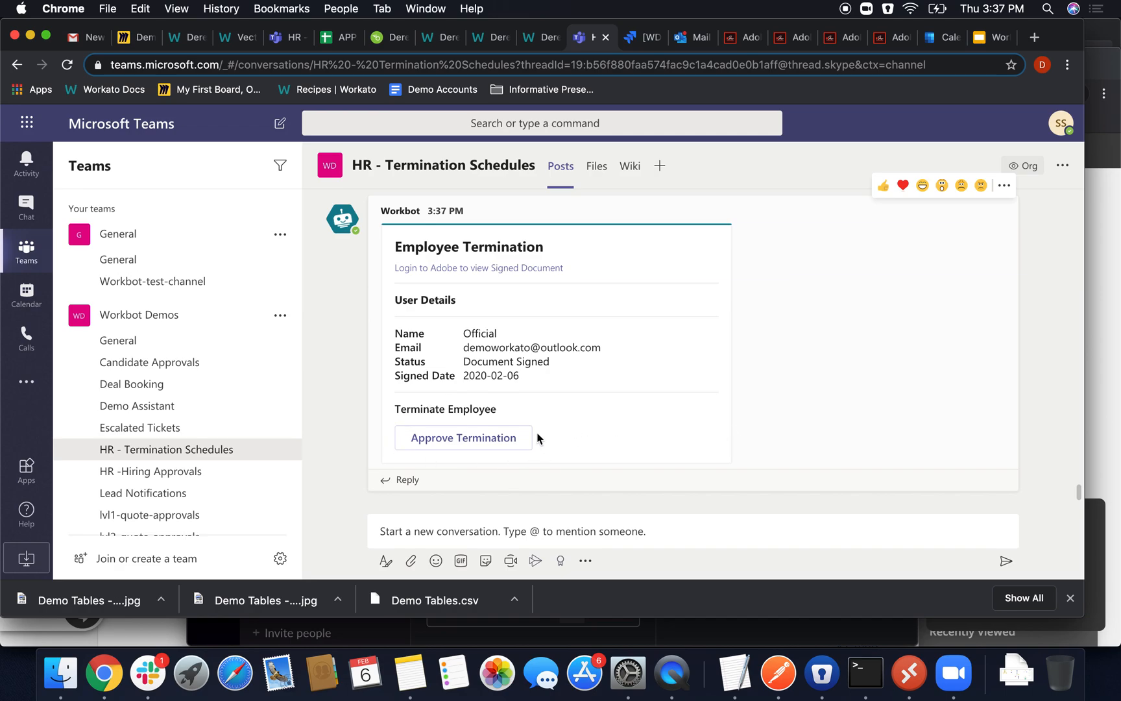
mouse_move(587, 429)
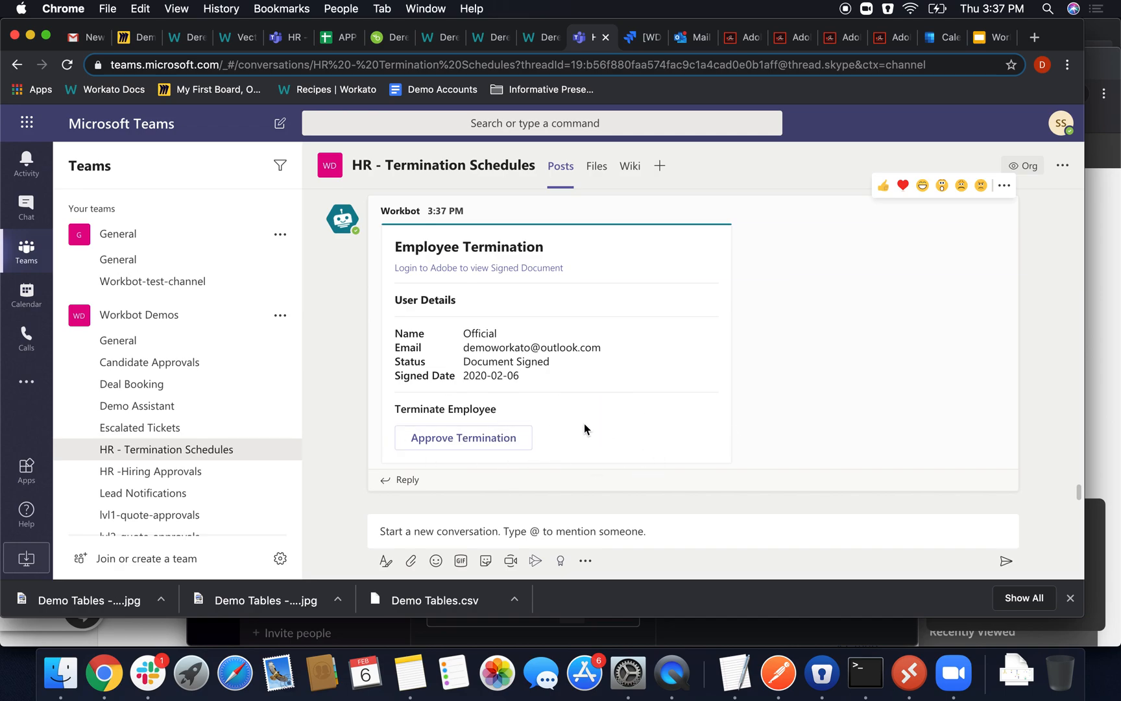
mouse_move(463, 437)
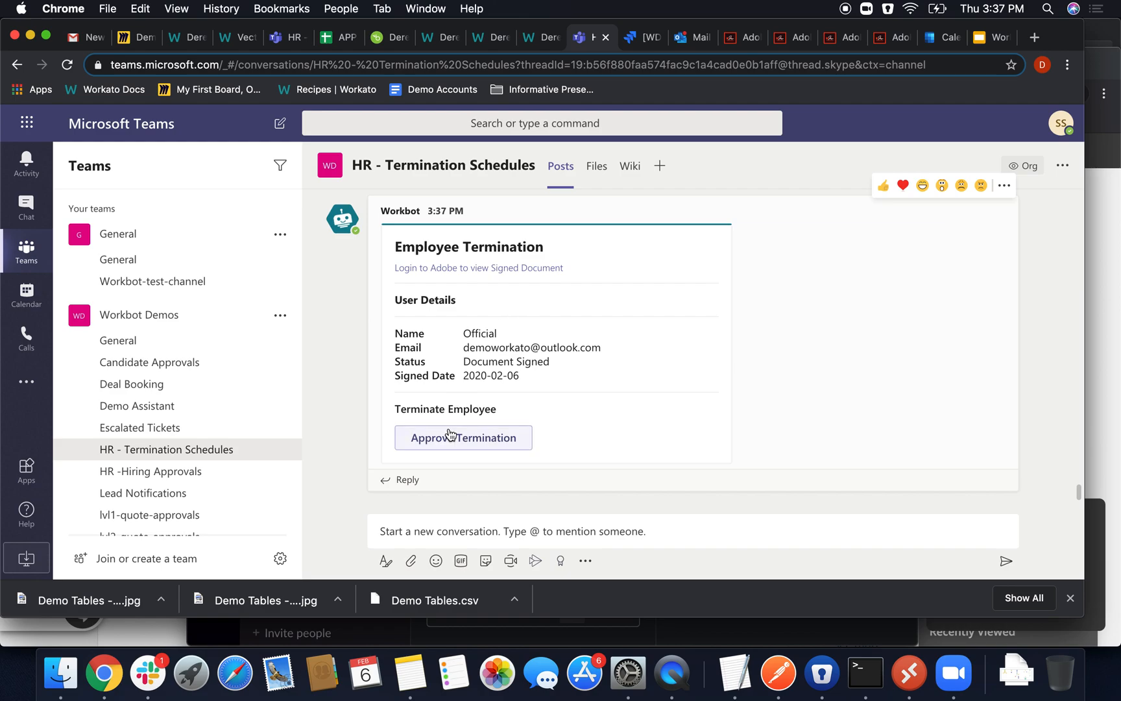
click(462, 437)
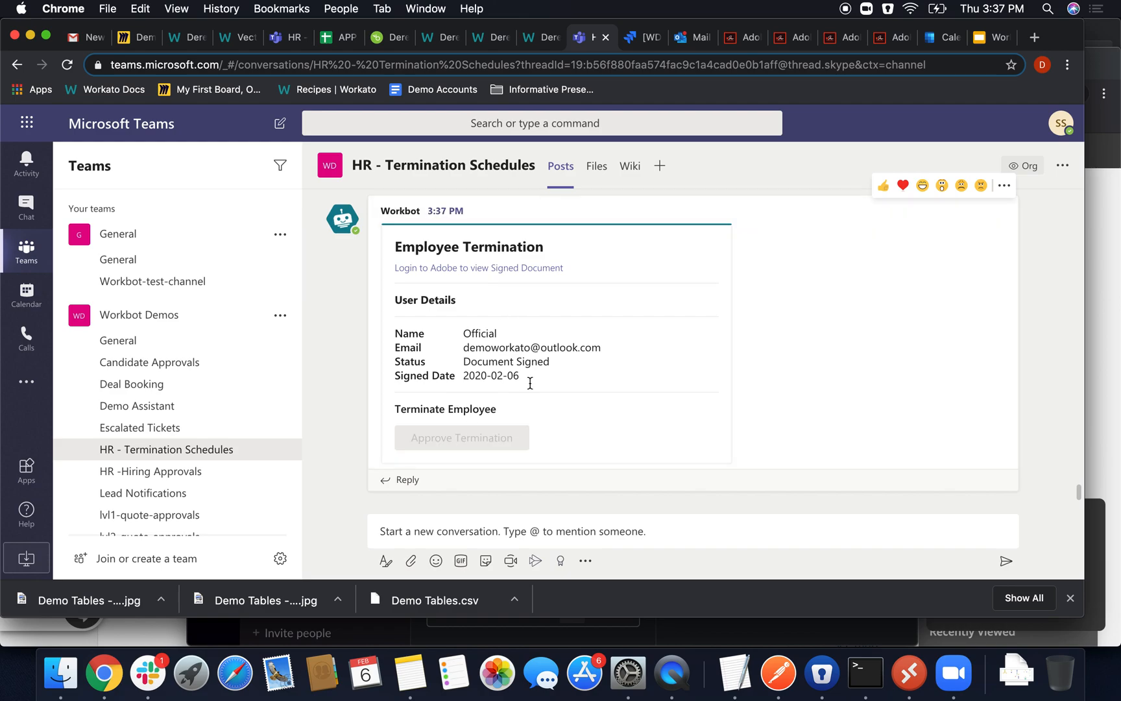
click(462, 437)
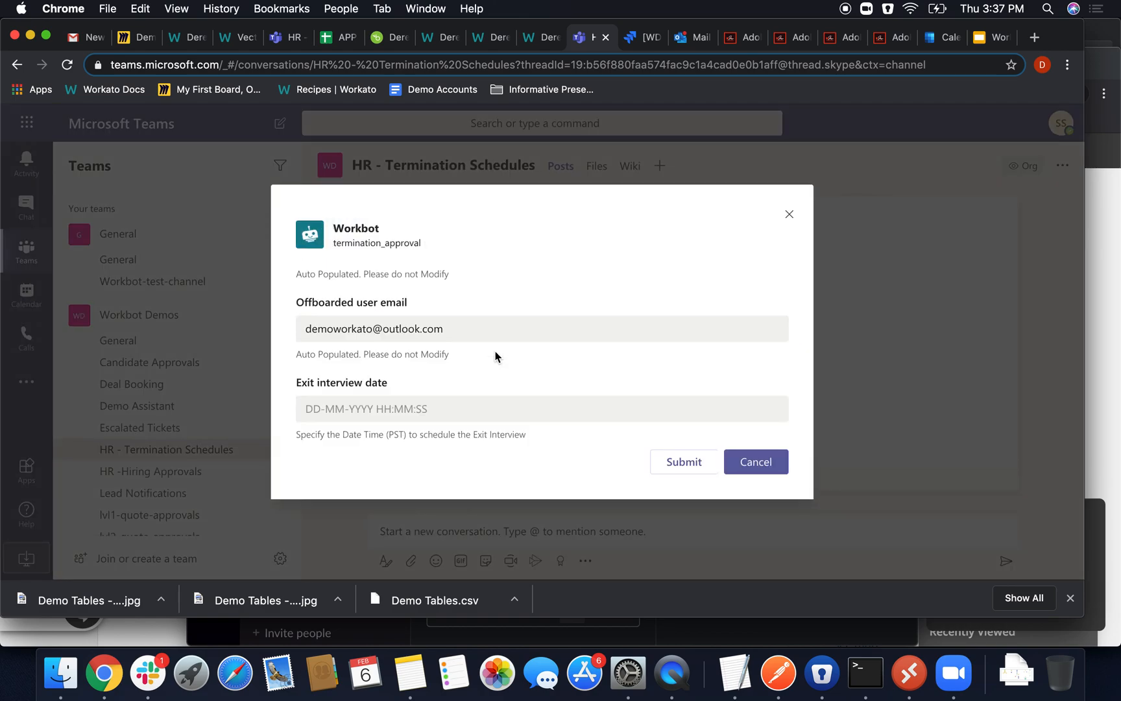
click(542, 408)
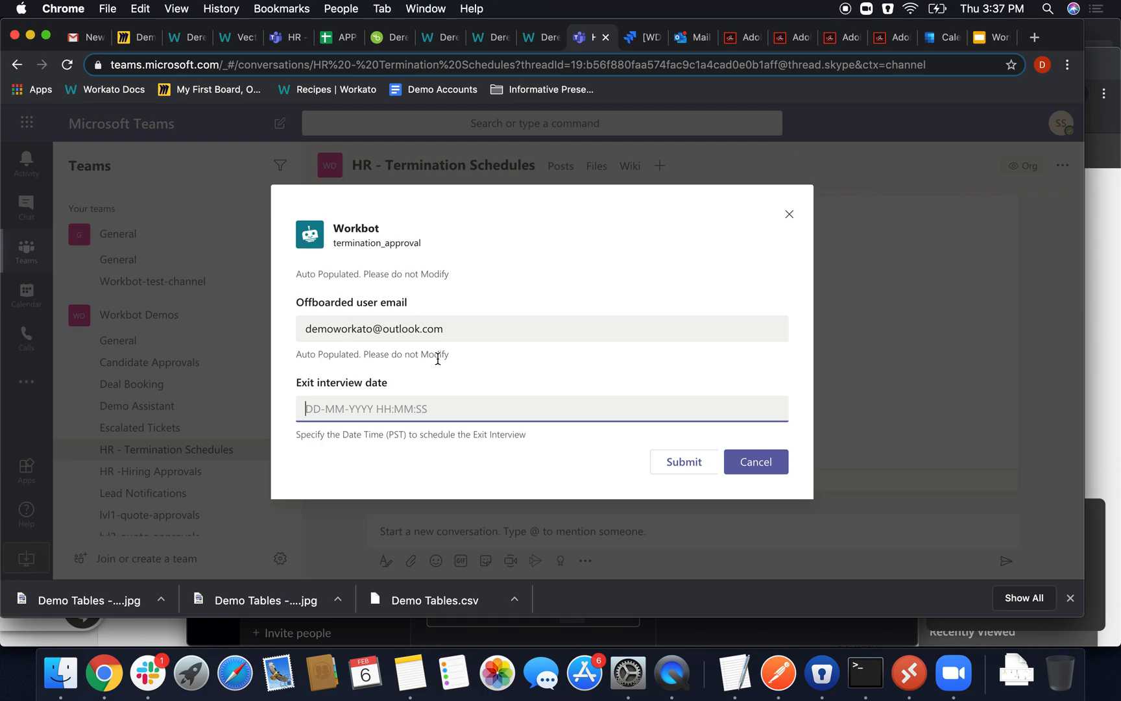
text(09-02)
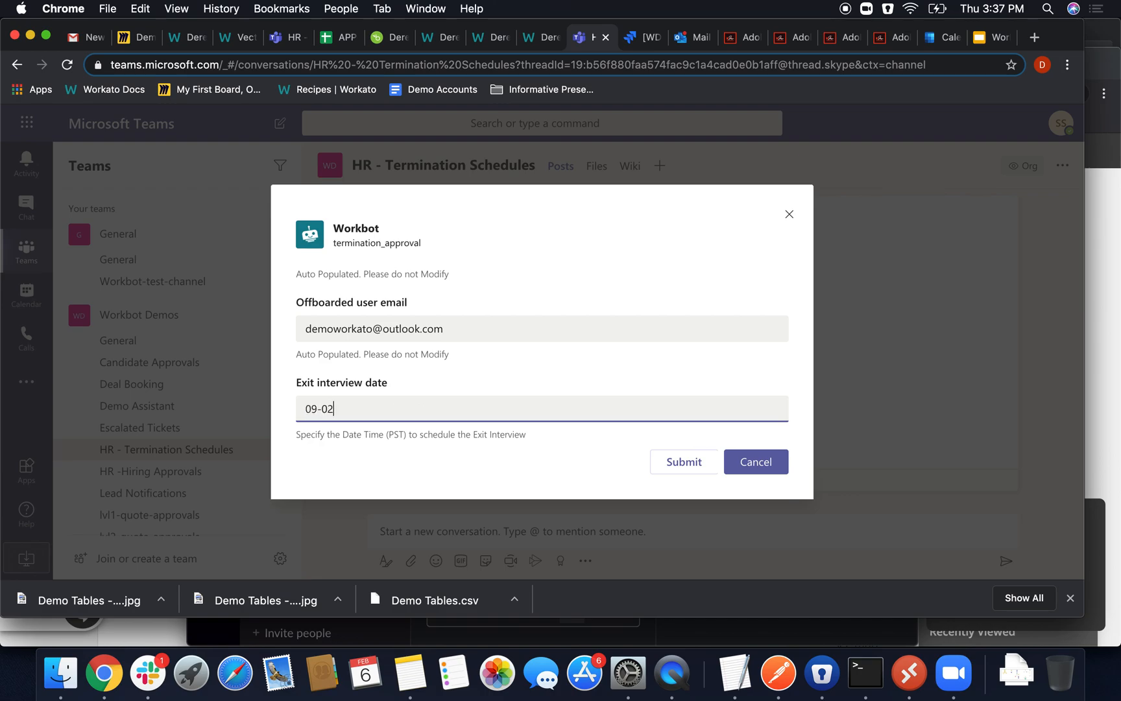
text(-)
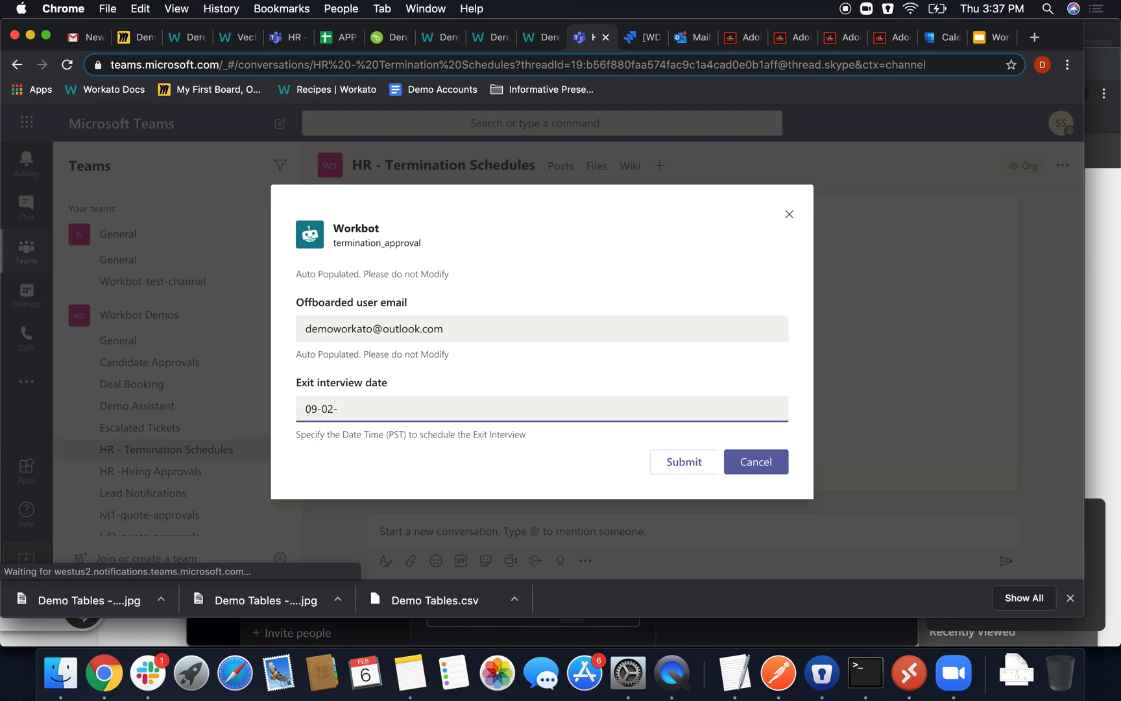
text(2020)
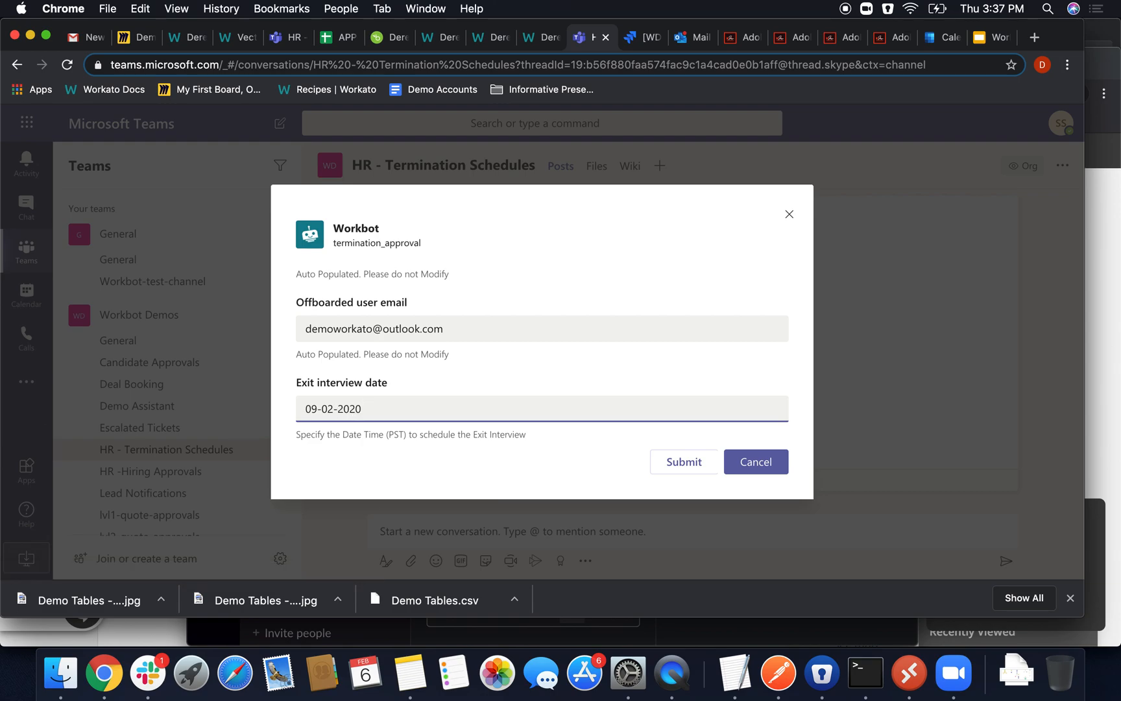
text(03)
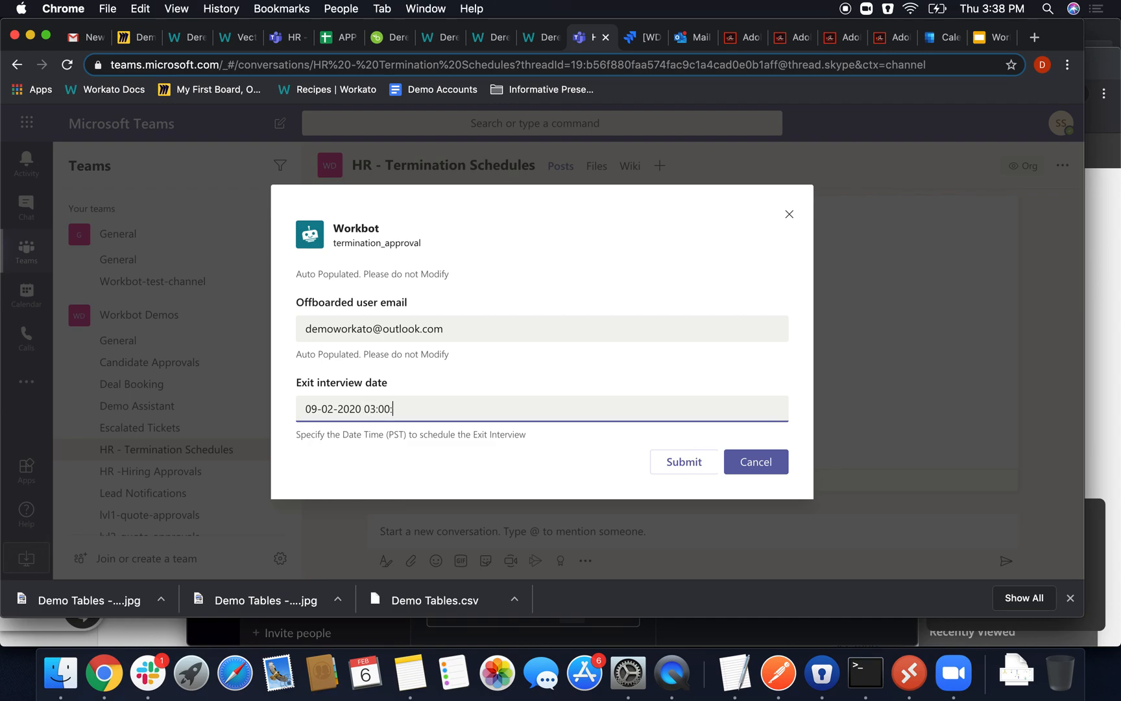
text(:00)
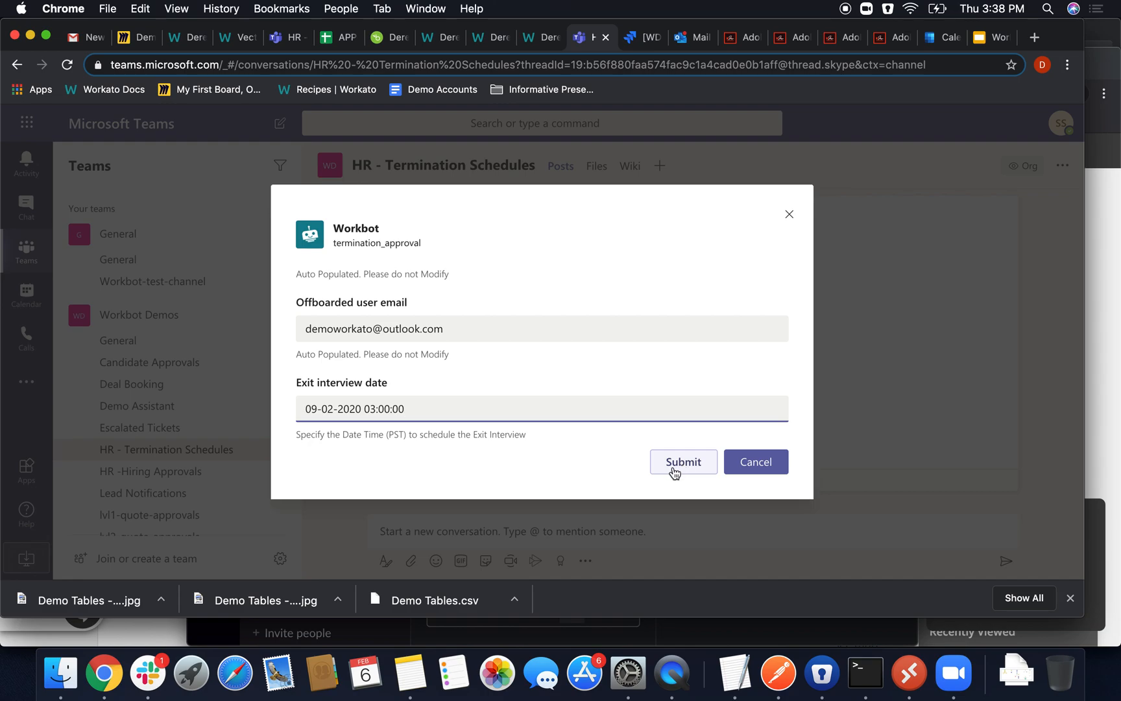
Submit the approval and check the recipe's new Derek Workato job showing Calendar Invite Sent
click(682, 461)
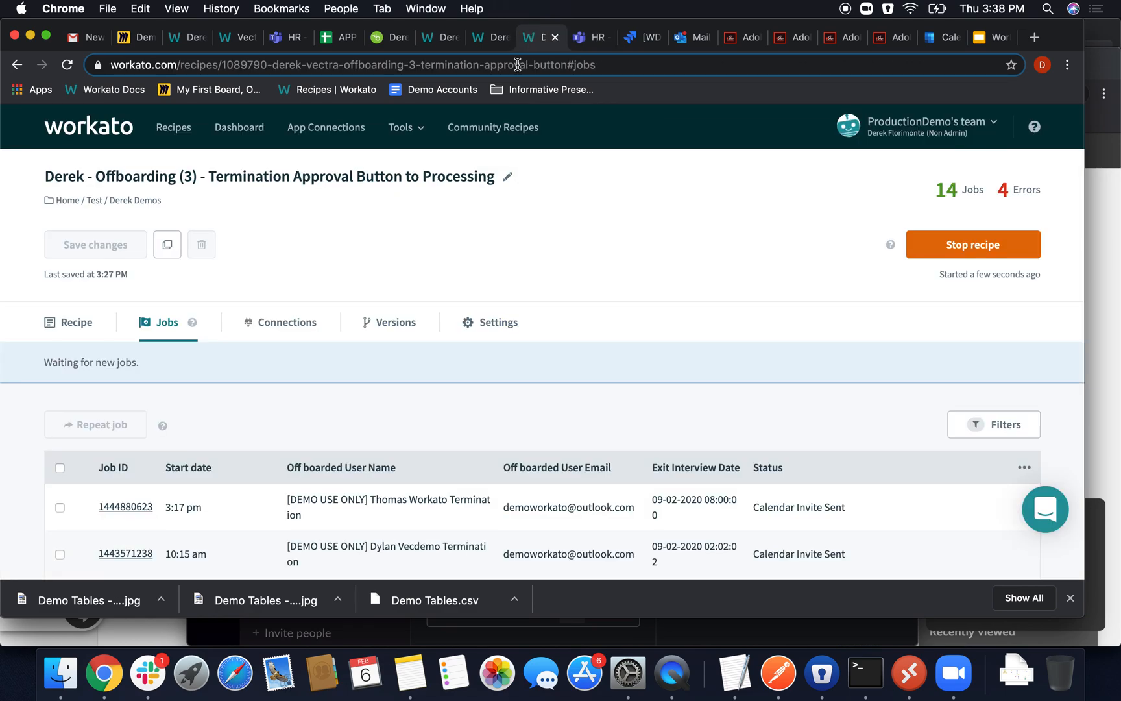
click(77, 322)
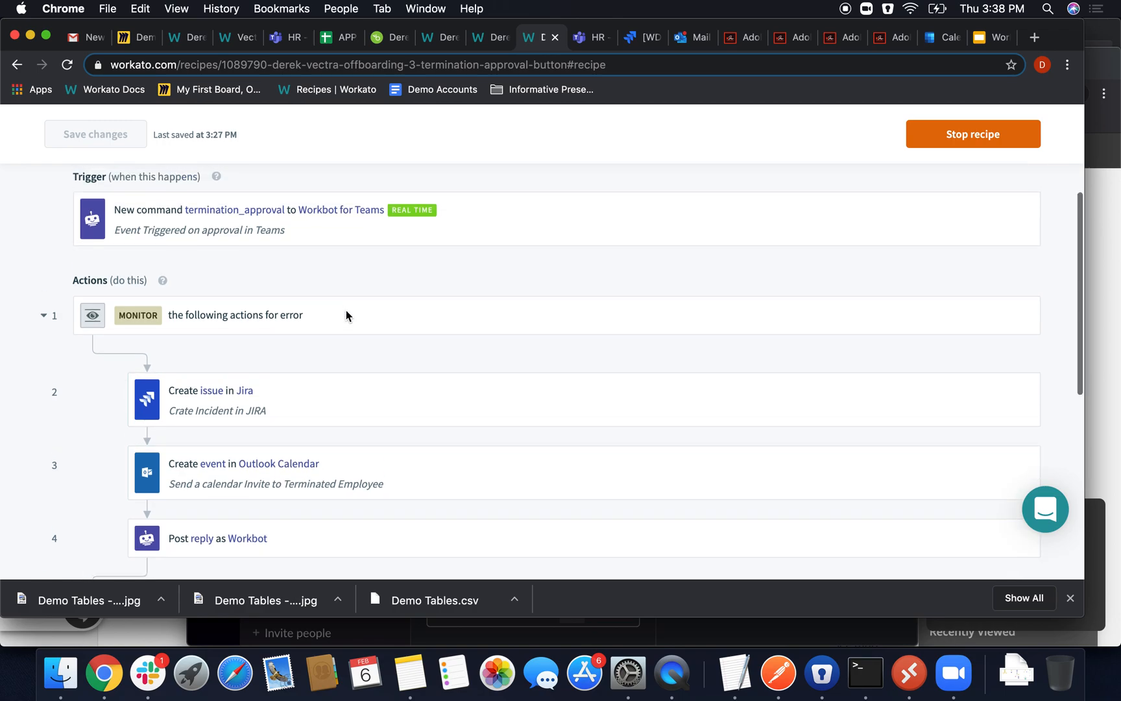
click(165, 322)
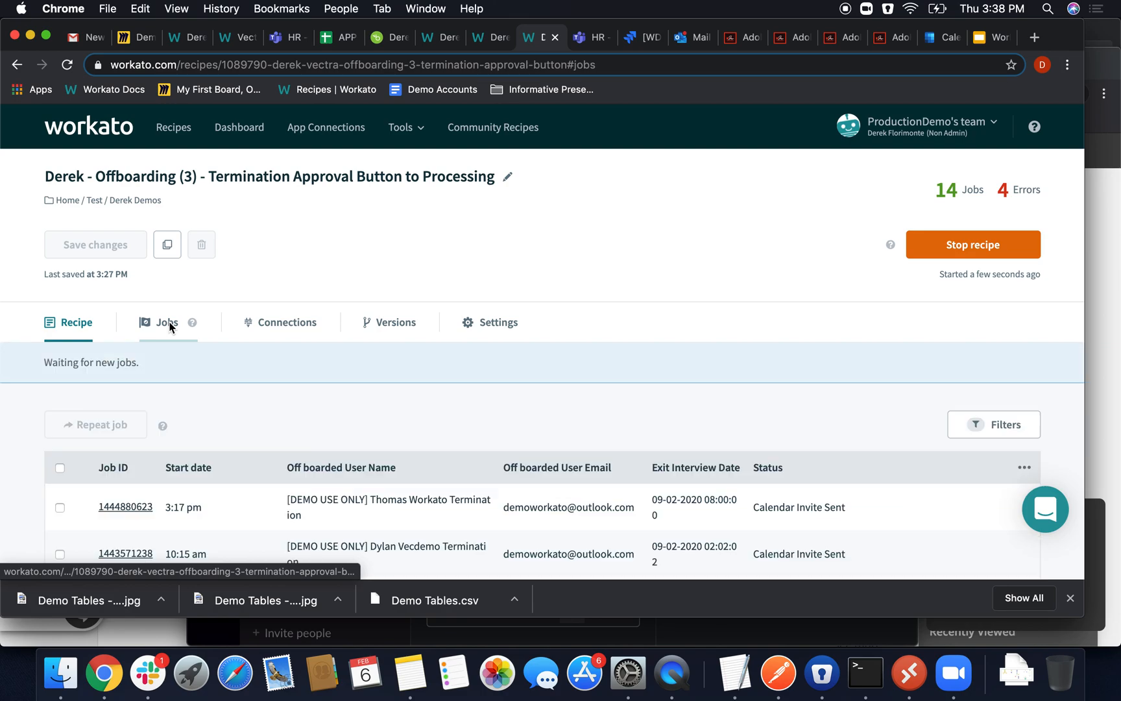
click(164, 322)
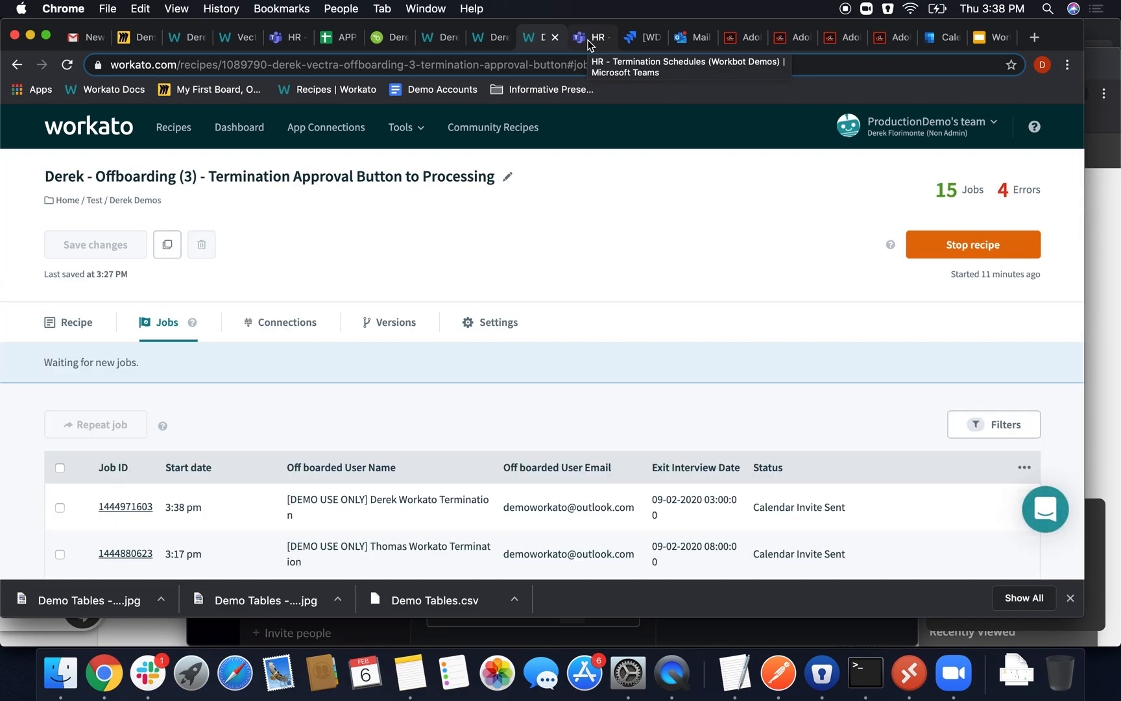
mouse_move(946, 43)
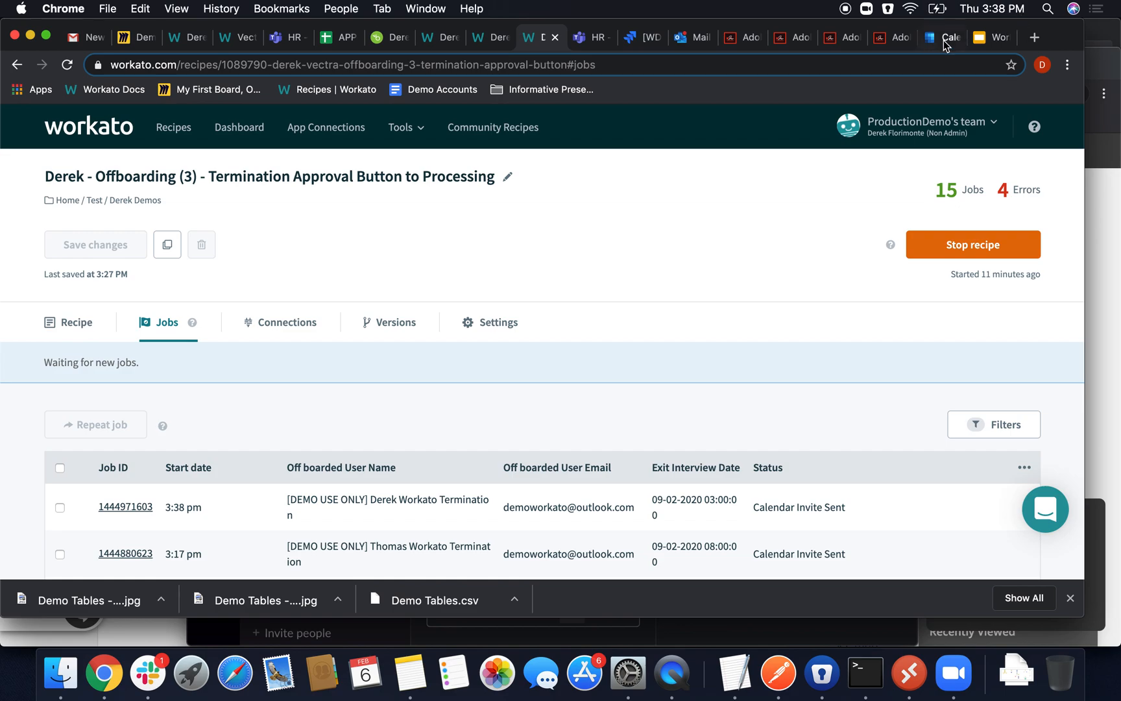
View Derek Workato's Feb 9, 2020 Exit Interview event in Outlook Calendar, then go to Jira
click(940, 37)
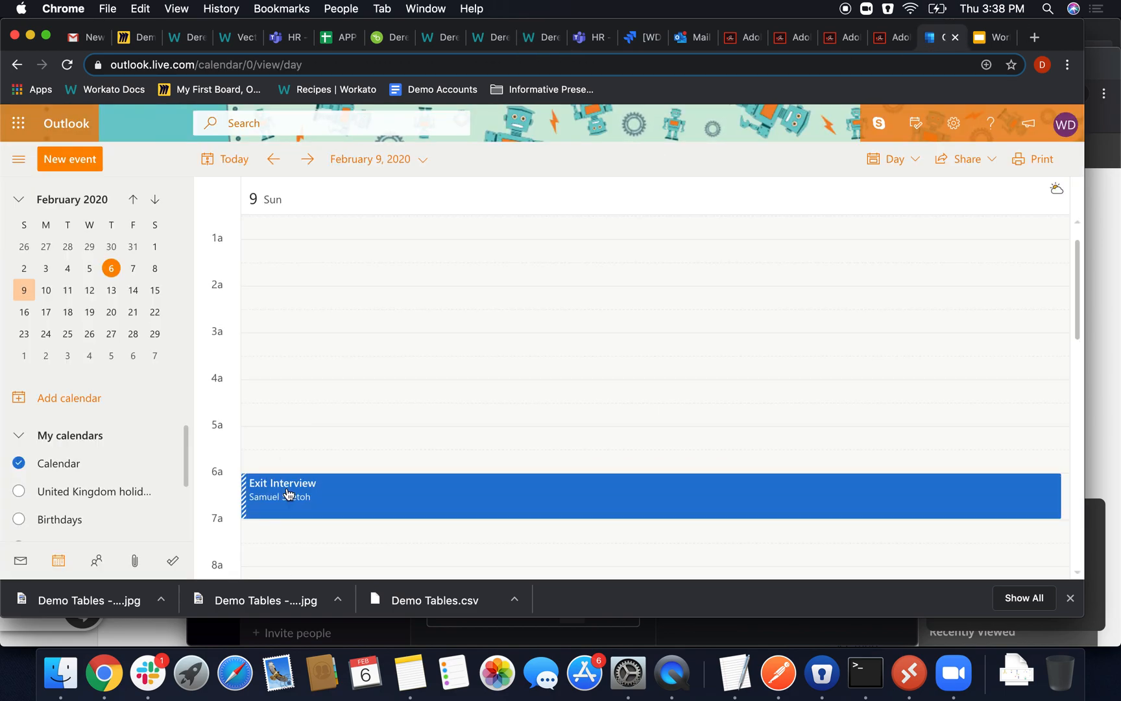
click(286, 494)
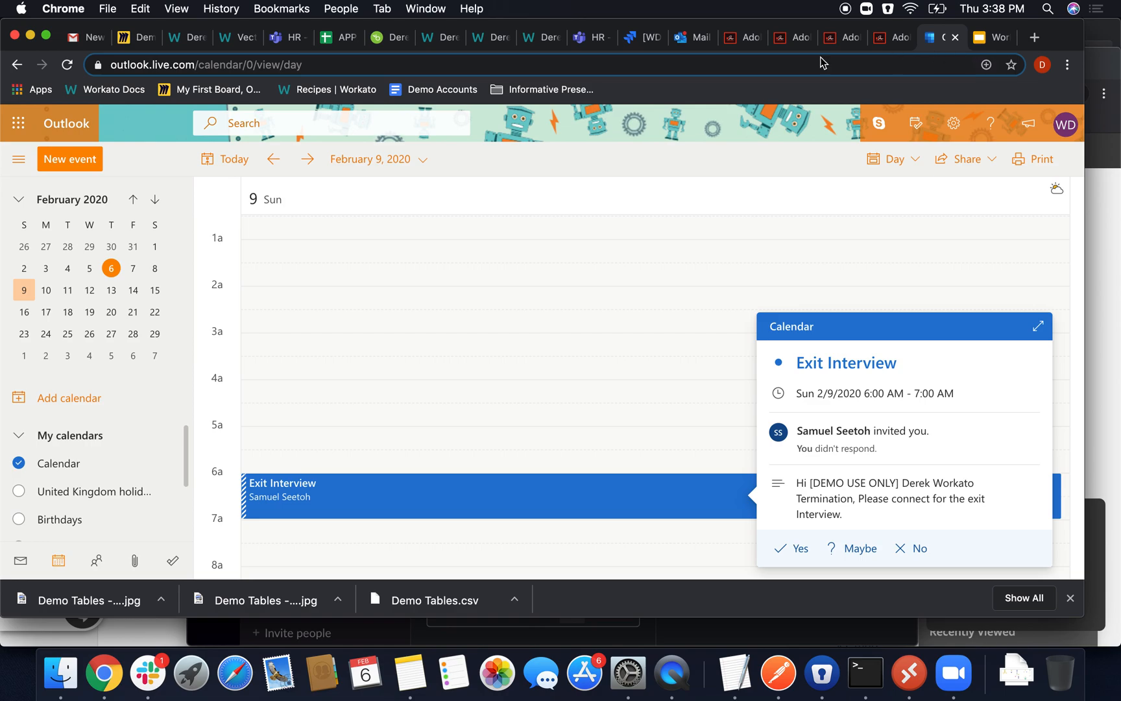
click(633, 37)
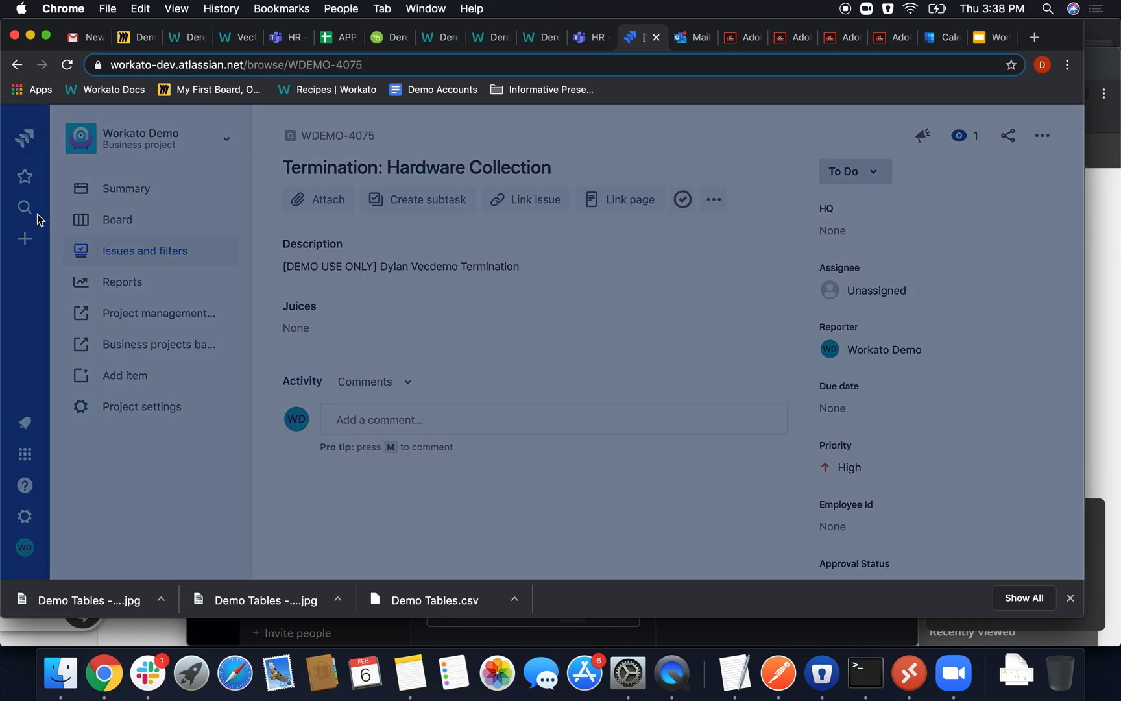
Search Jira for 'Term' to find ticket WDEMO-4077, then bring up the Termination Start recipe
text(Termination)
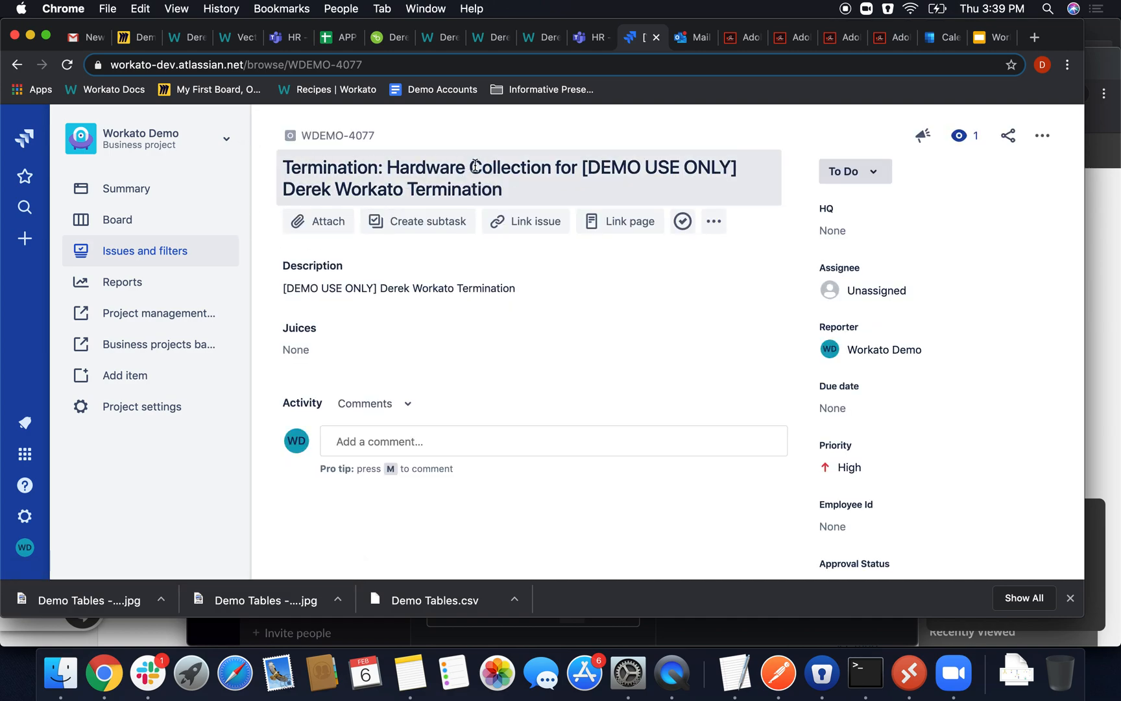
mouse_move(475, 222)
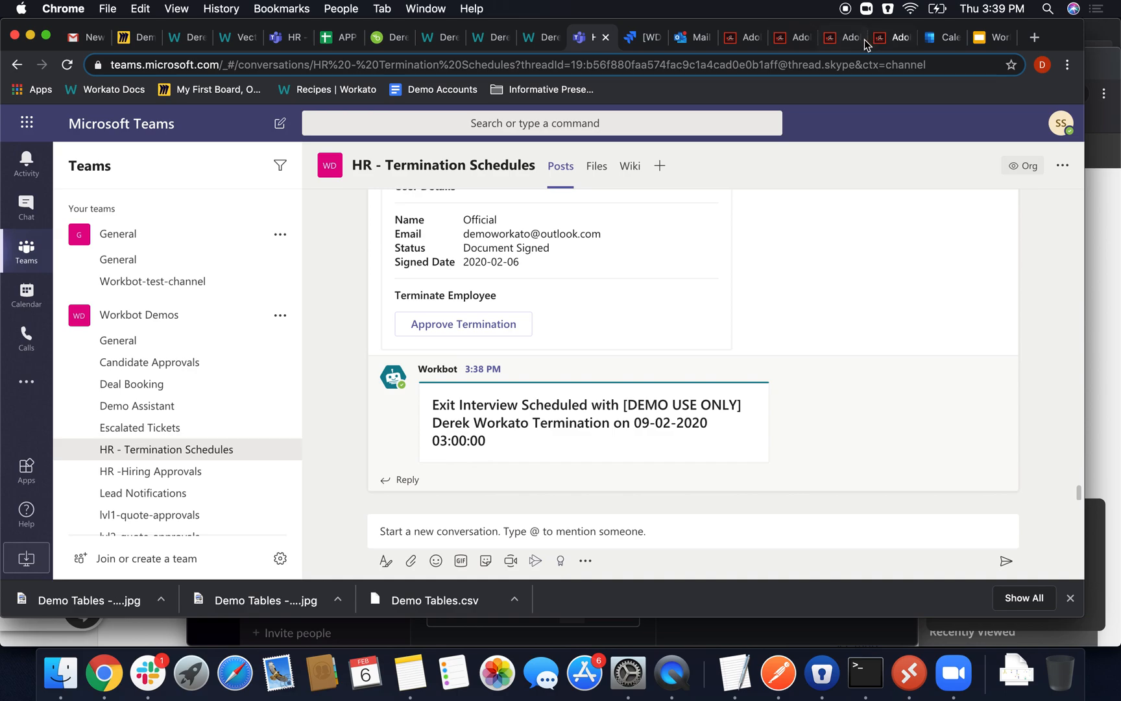
mouse_move(491, 43)
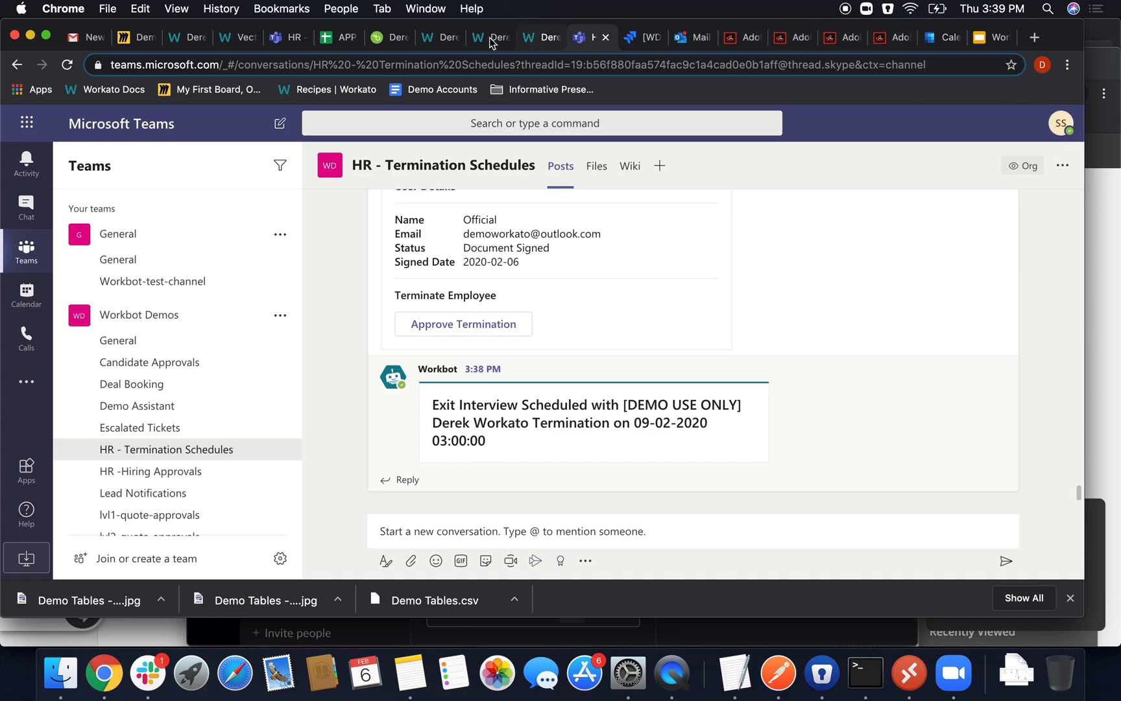
click(471, 37)
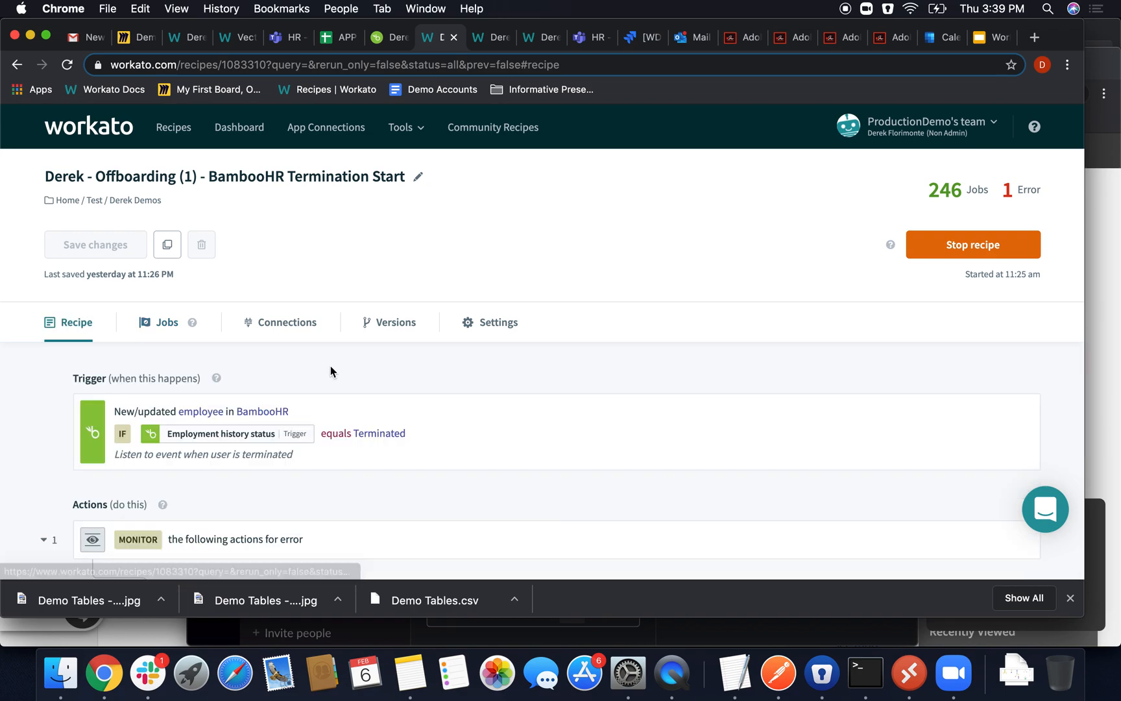
Scroll the BambooHR Termination Start recipe past the Prevalidation step to the Adobe Sign HTTP step
scroll(down, 3)
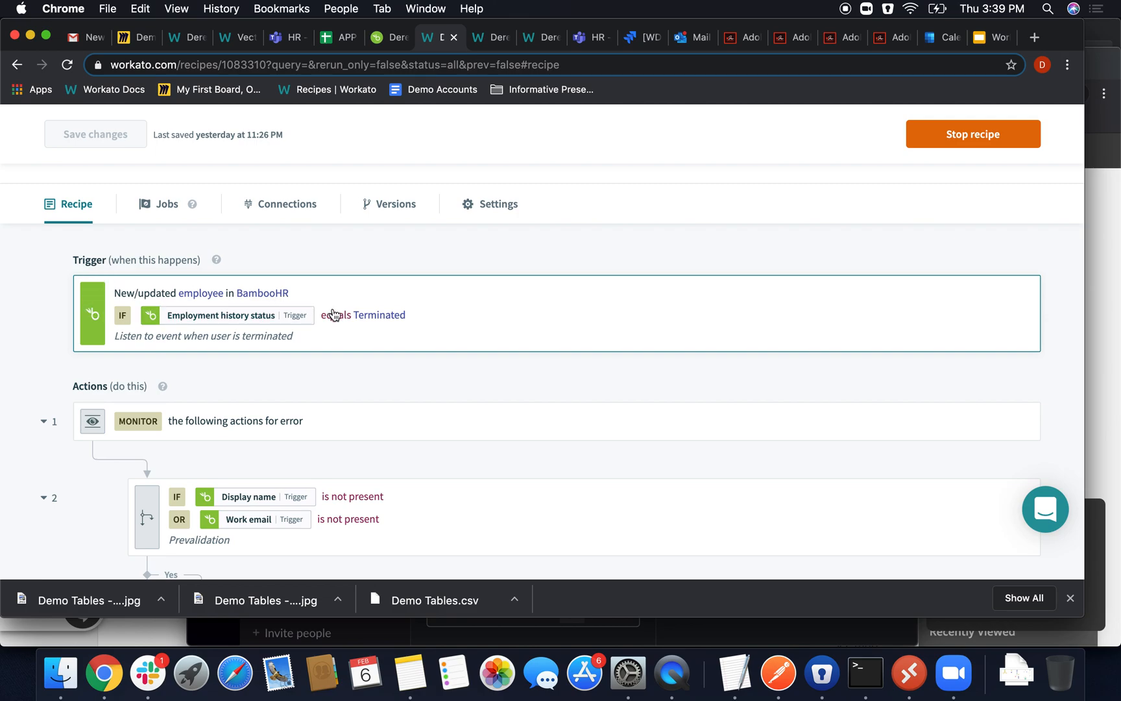
mouse_move(383, 319)
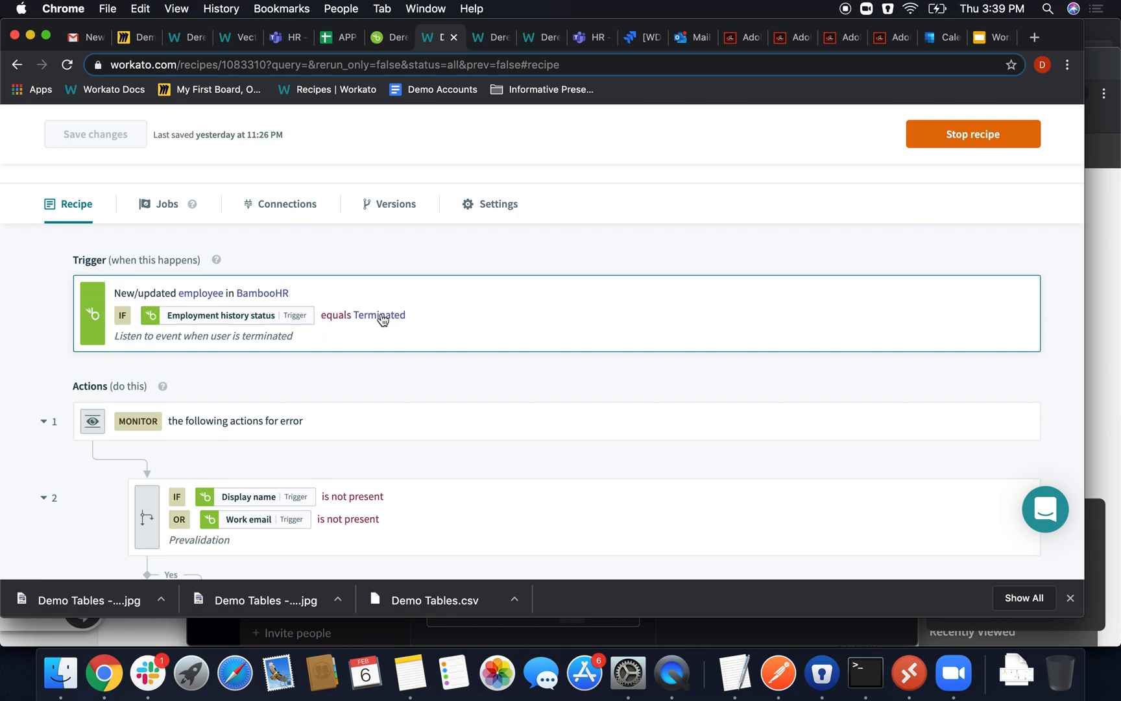
mouse_move(379, 323)
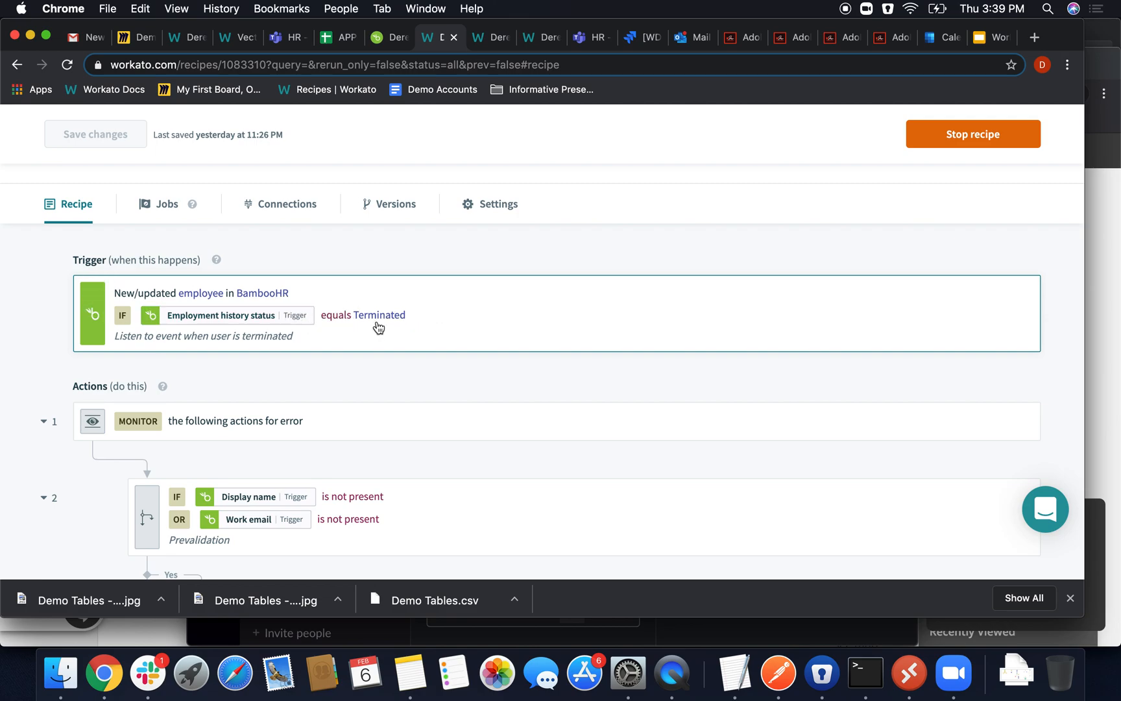
scroll(down, 3)
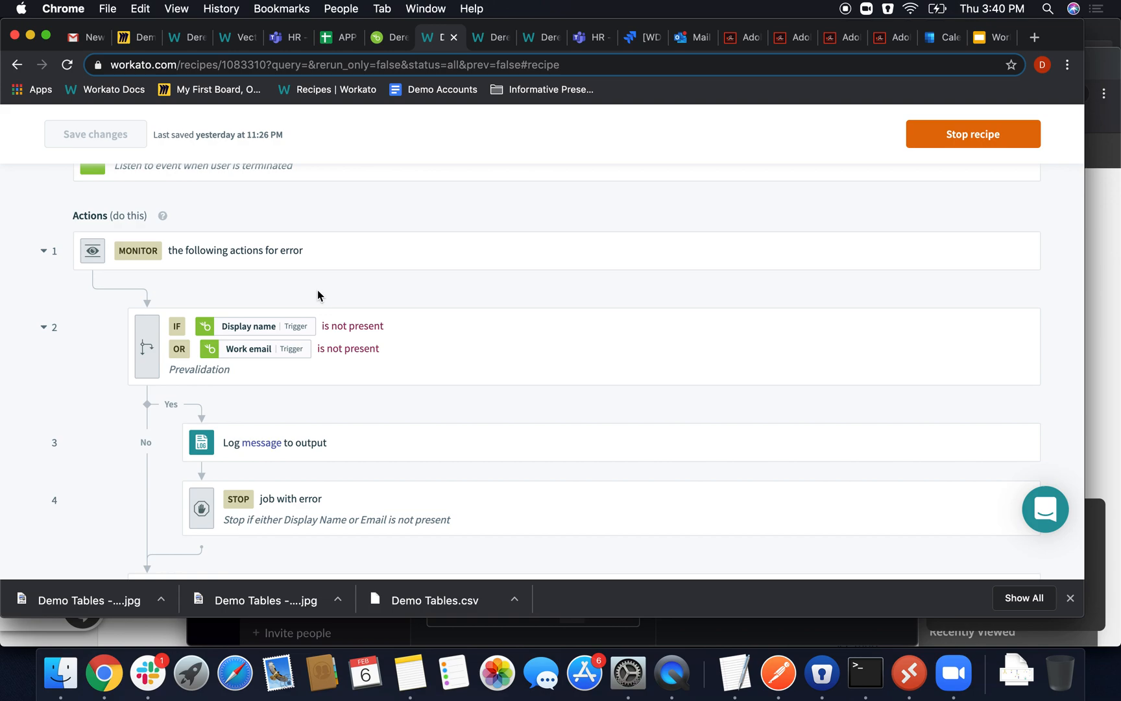
scroll(down, 3)
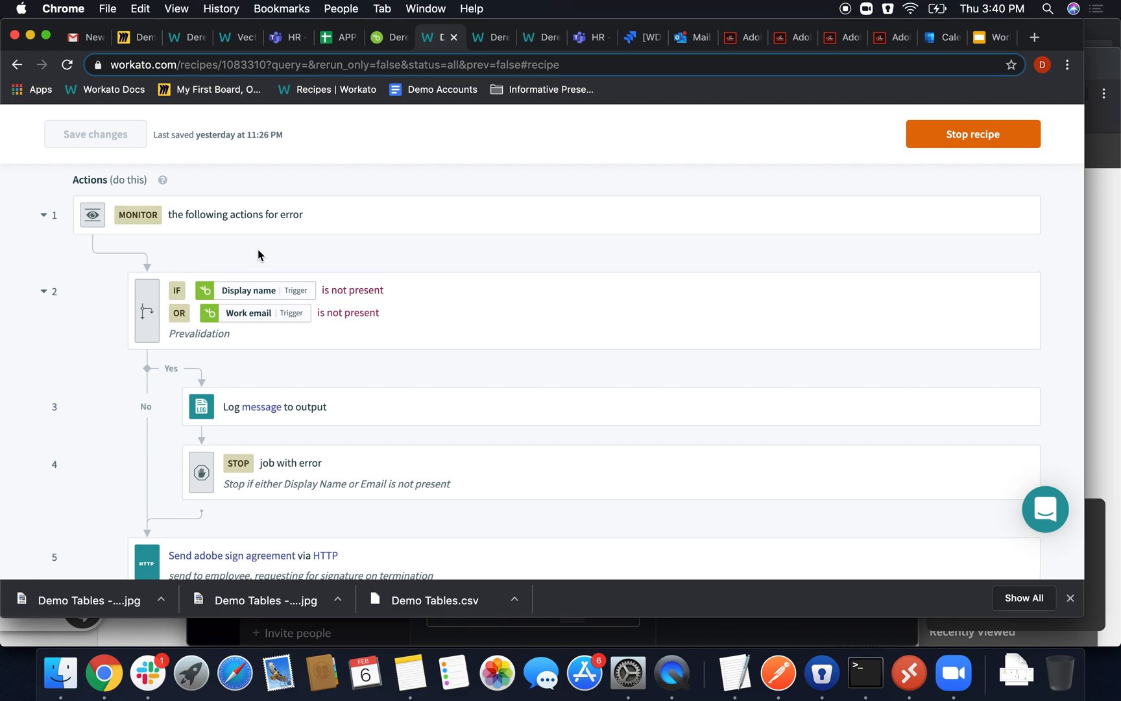
scroll(down, 3)
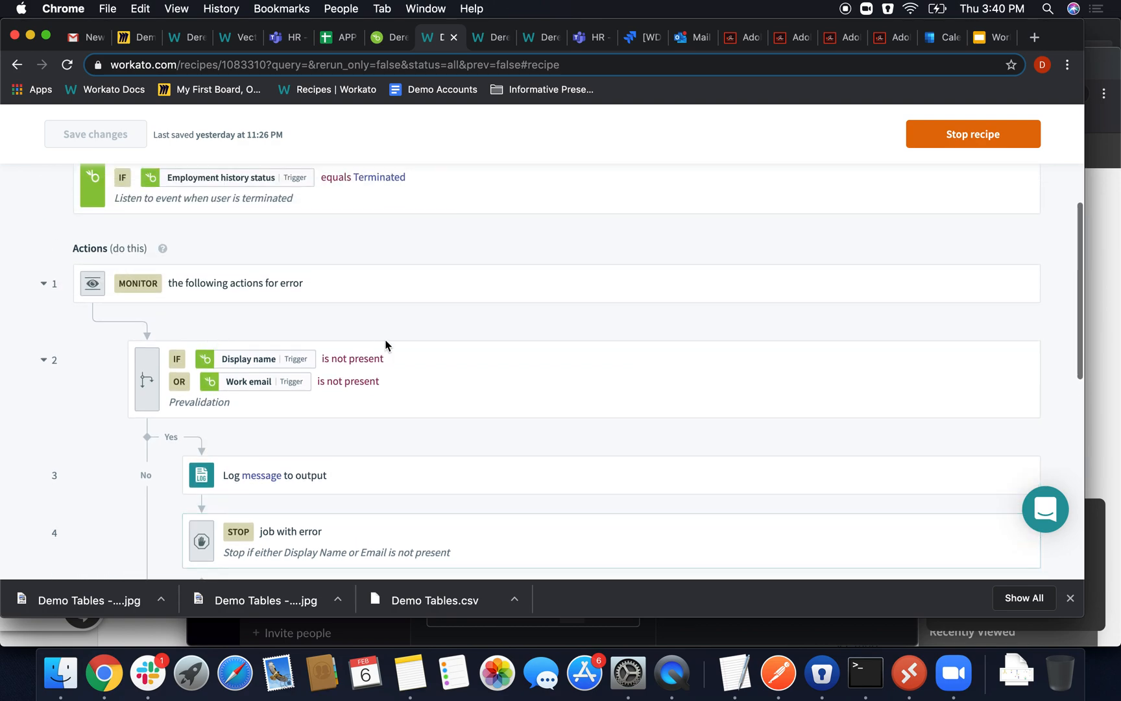
click(248, 381)
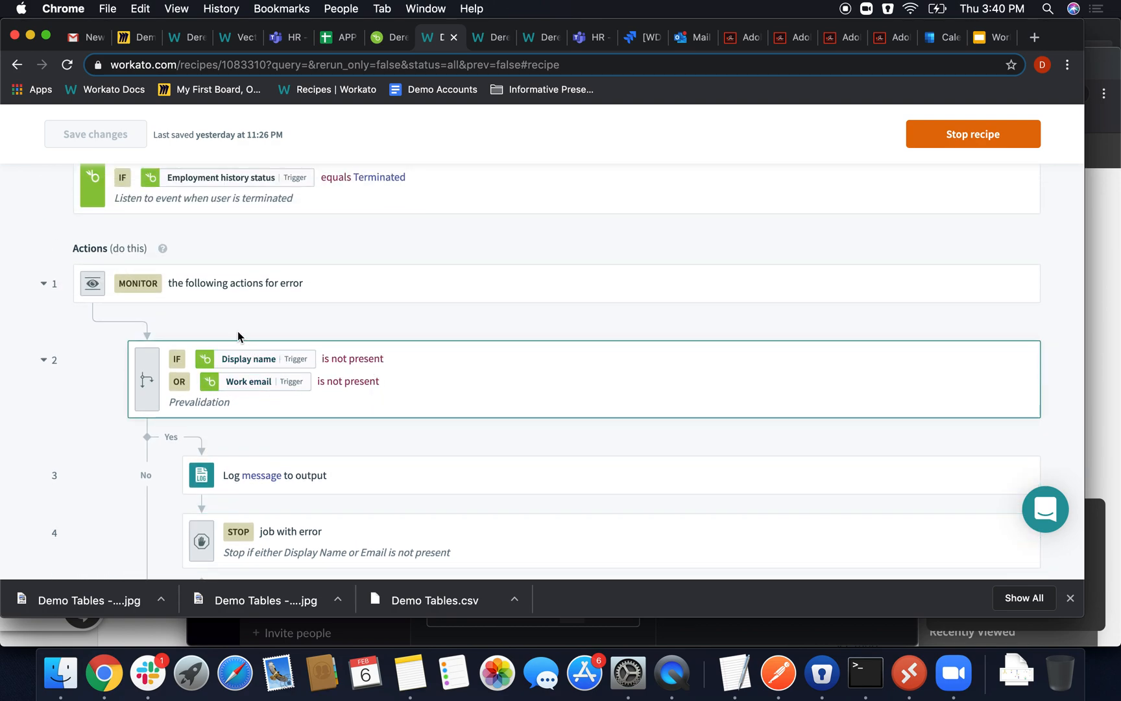
scroll(down, 3)
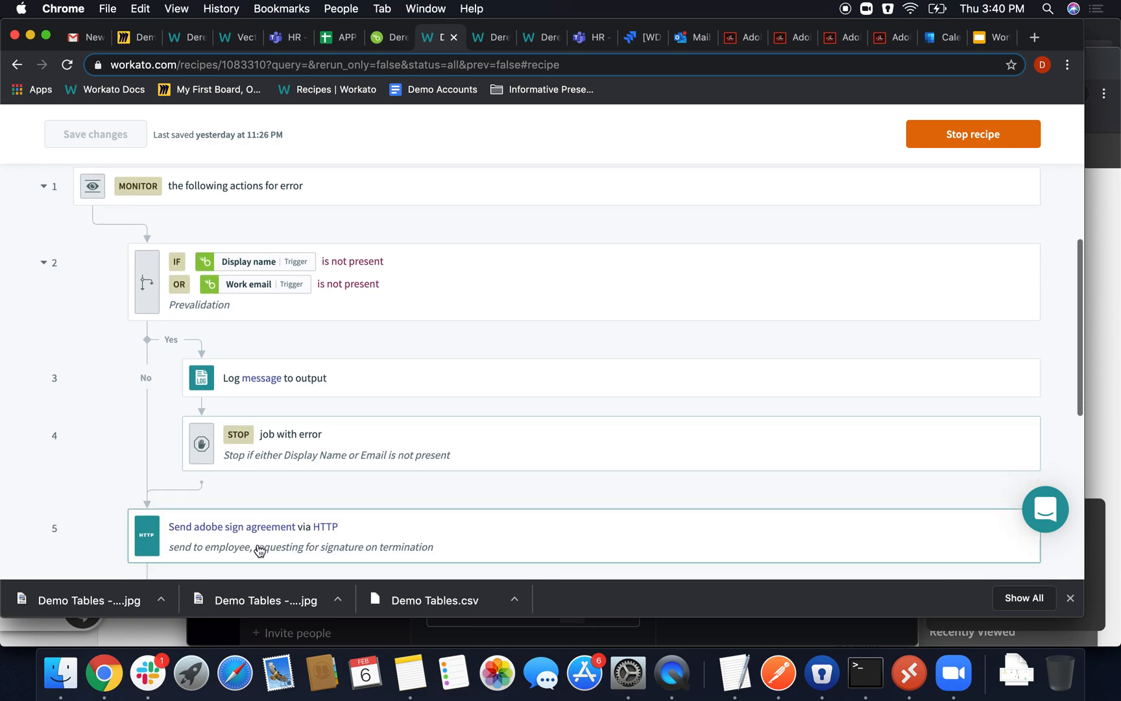
mouse_move(336, 242)
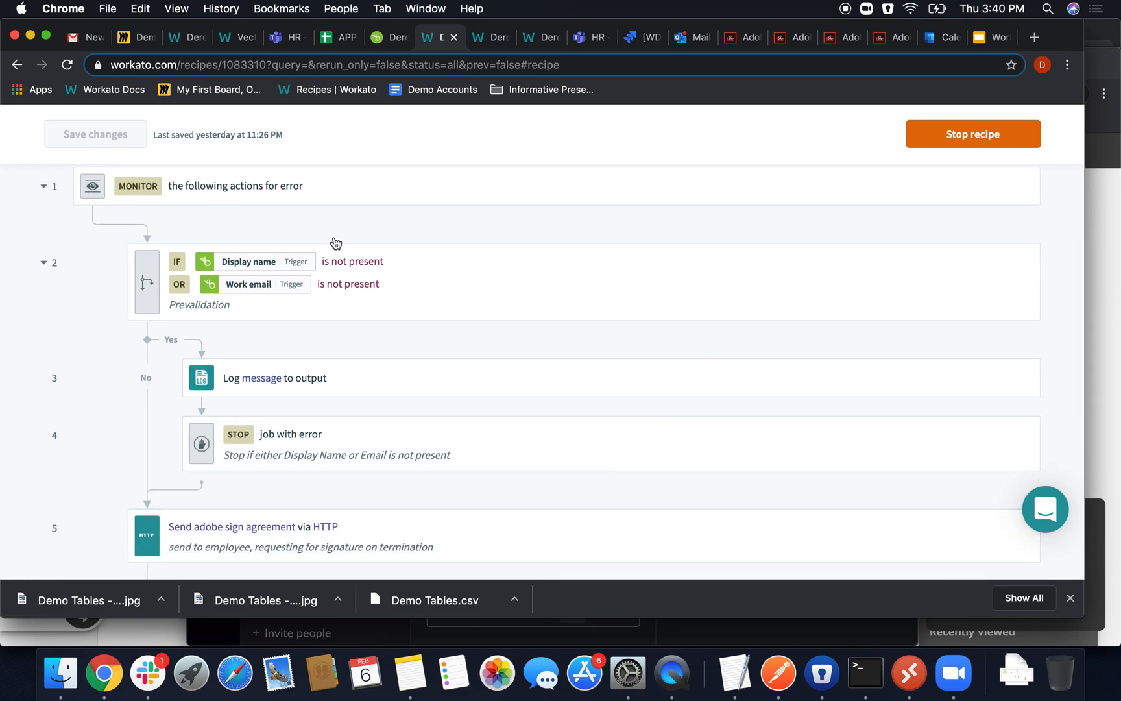
mouse_move(332, 345)
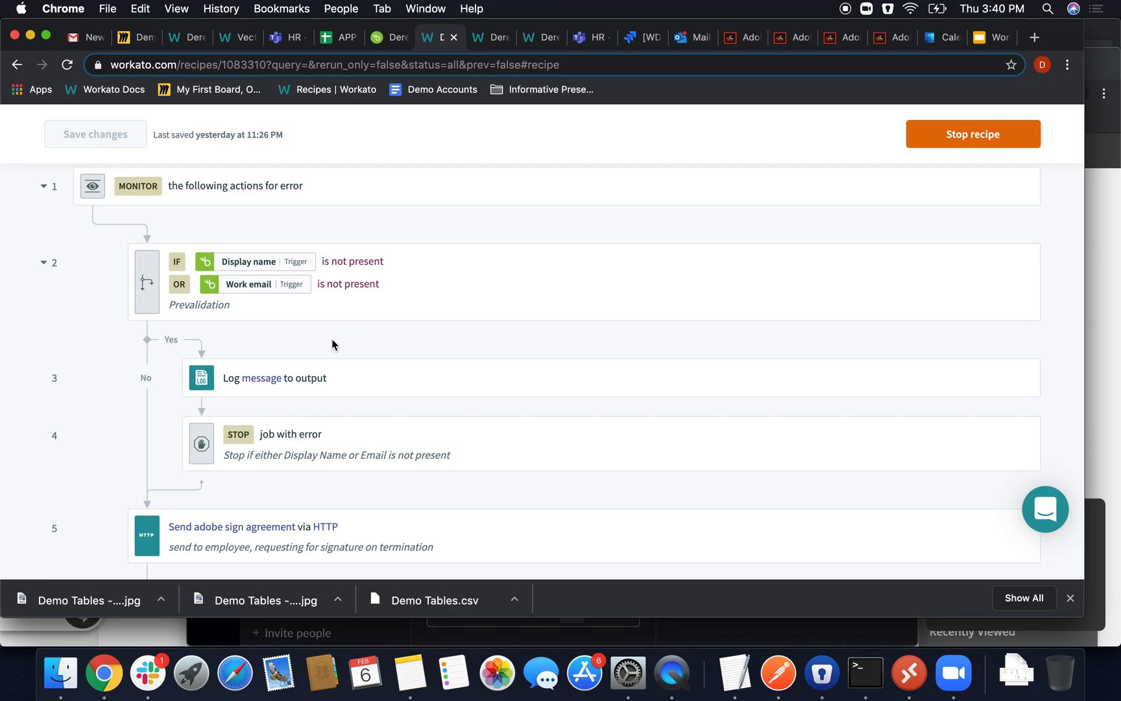
scroll(down, 3)
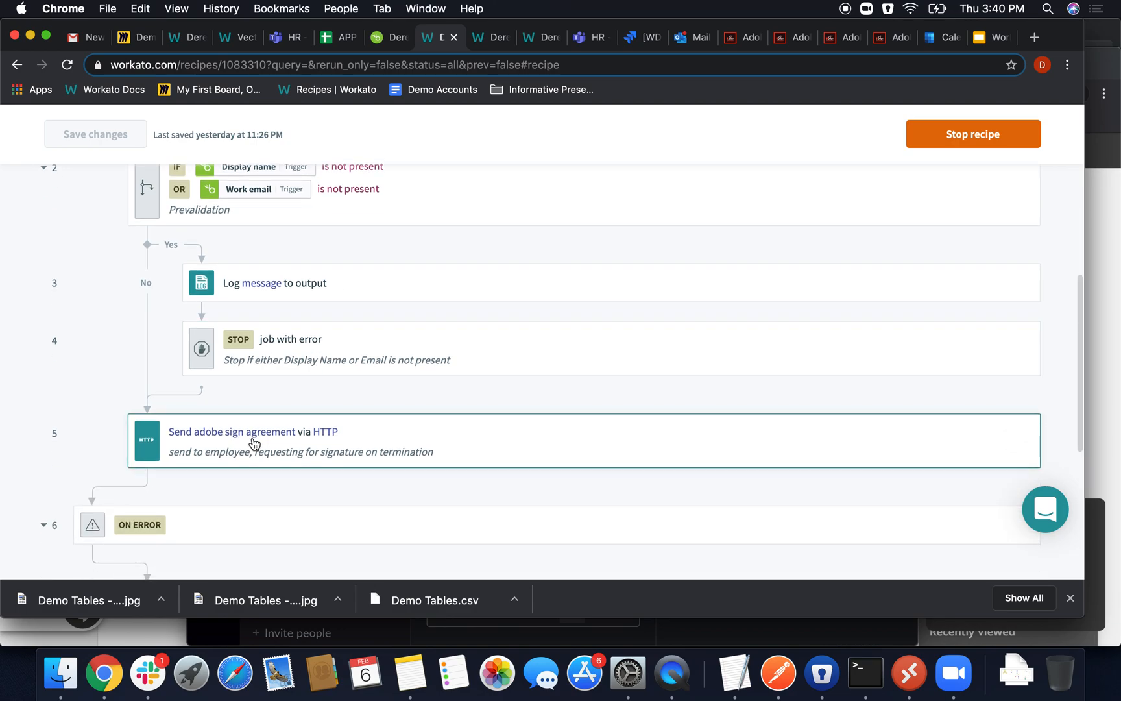
Review the Adobe Sign step's agreements endpoint and JSON body, then the ON ERROR block
click(250, 431)
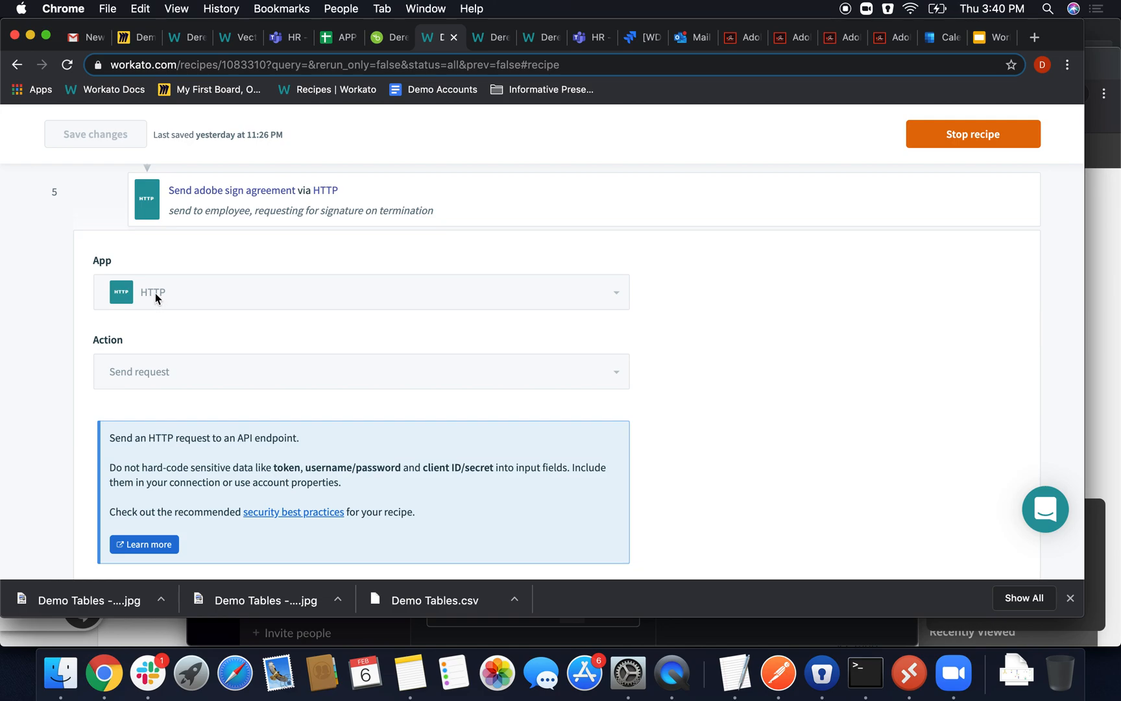
mouse_move(154, 297)
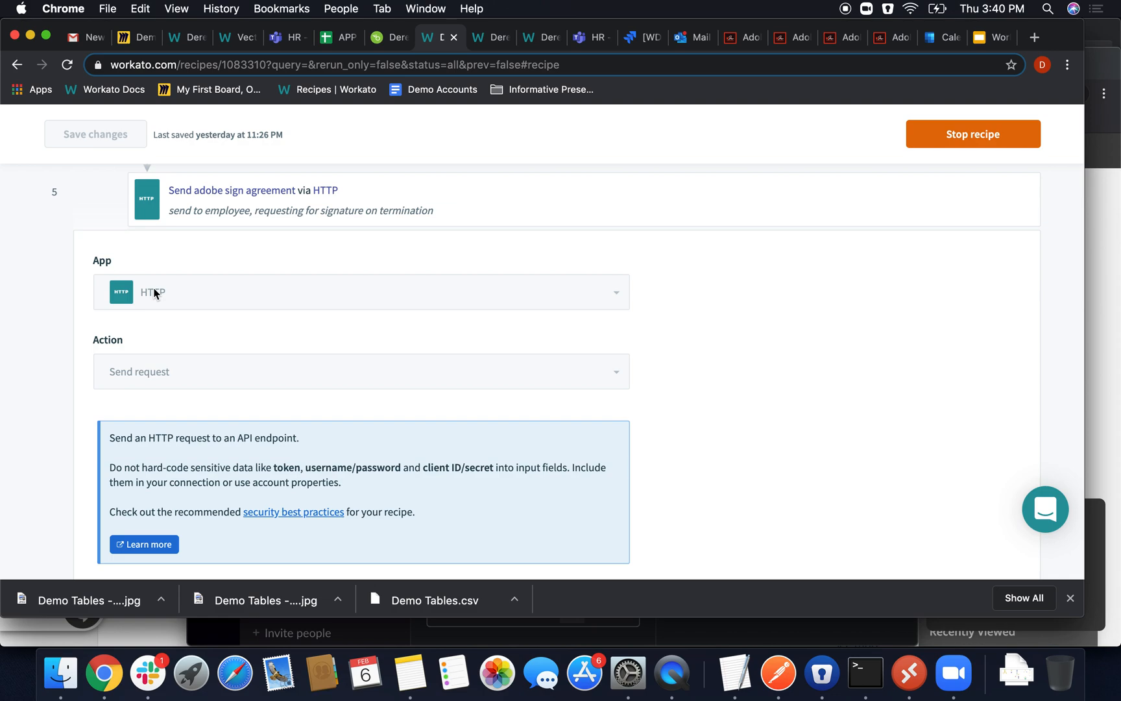
mouse_move(290, 281)
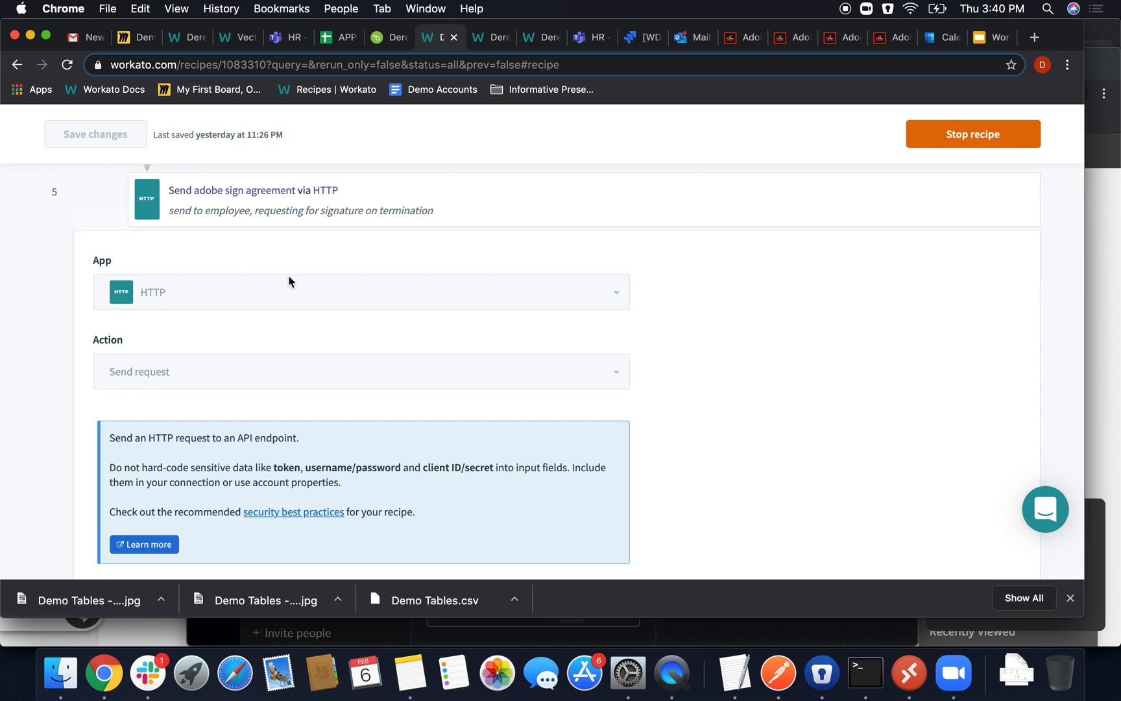
scroll(down, 3)
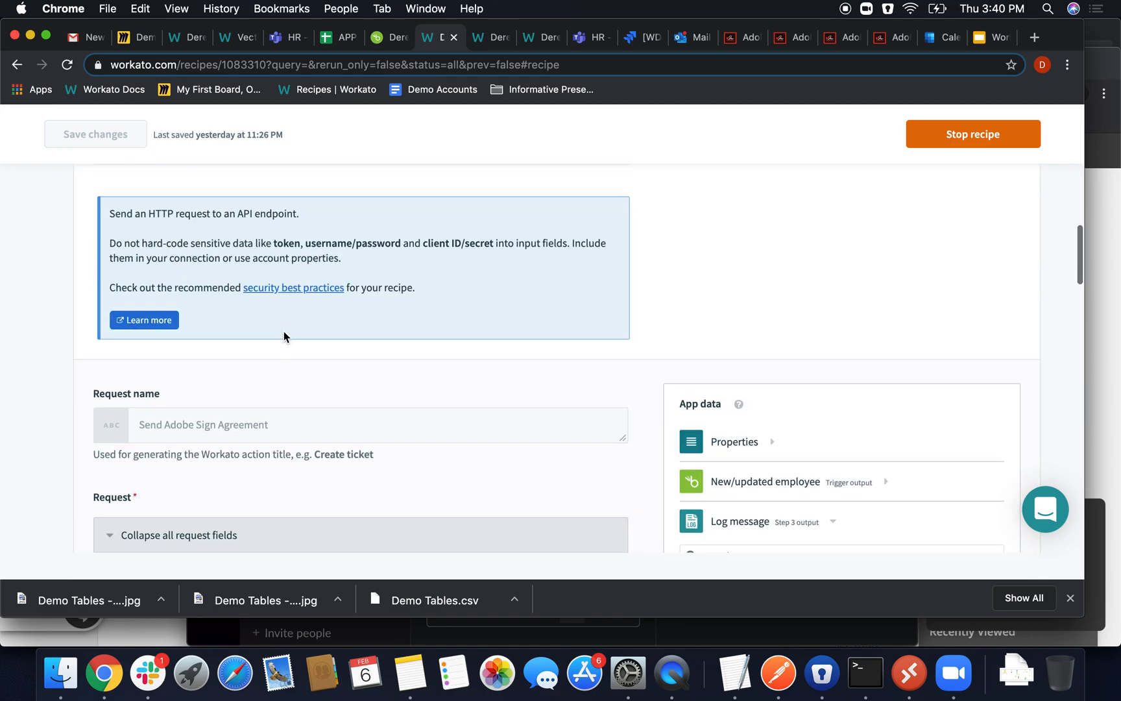
scroll(down, 3)
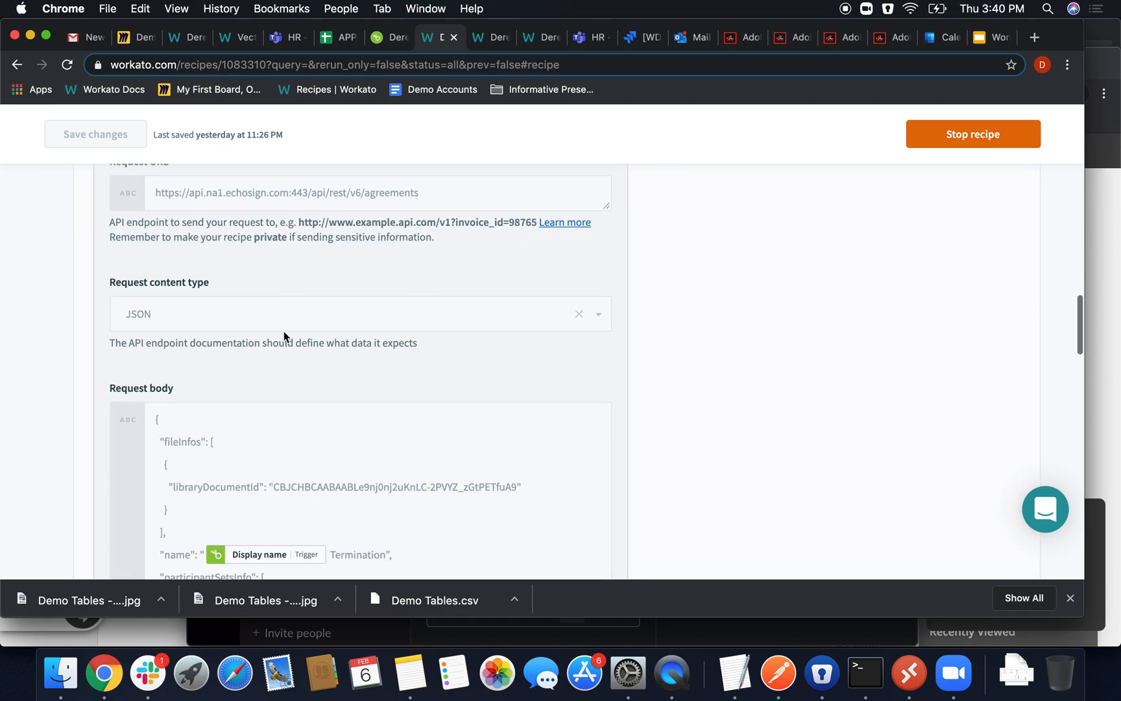
scroll(down, 3)
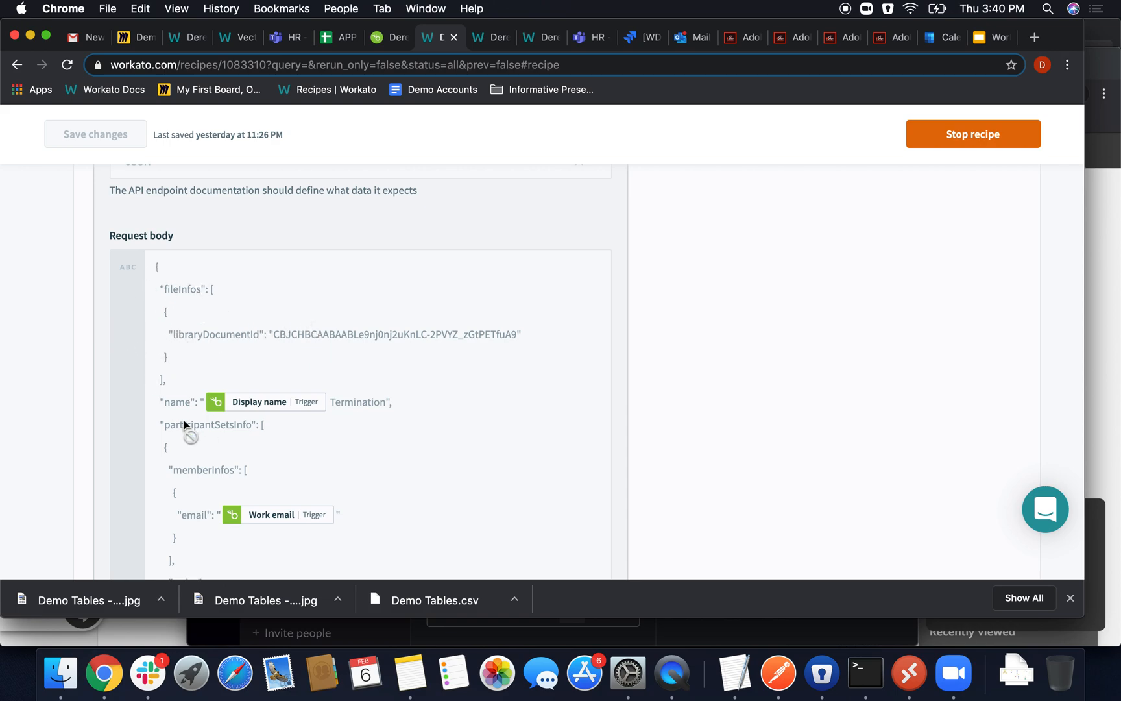
scroll(down, 3)
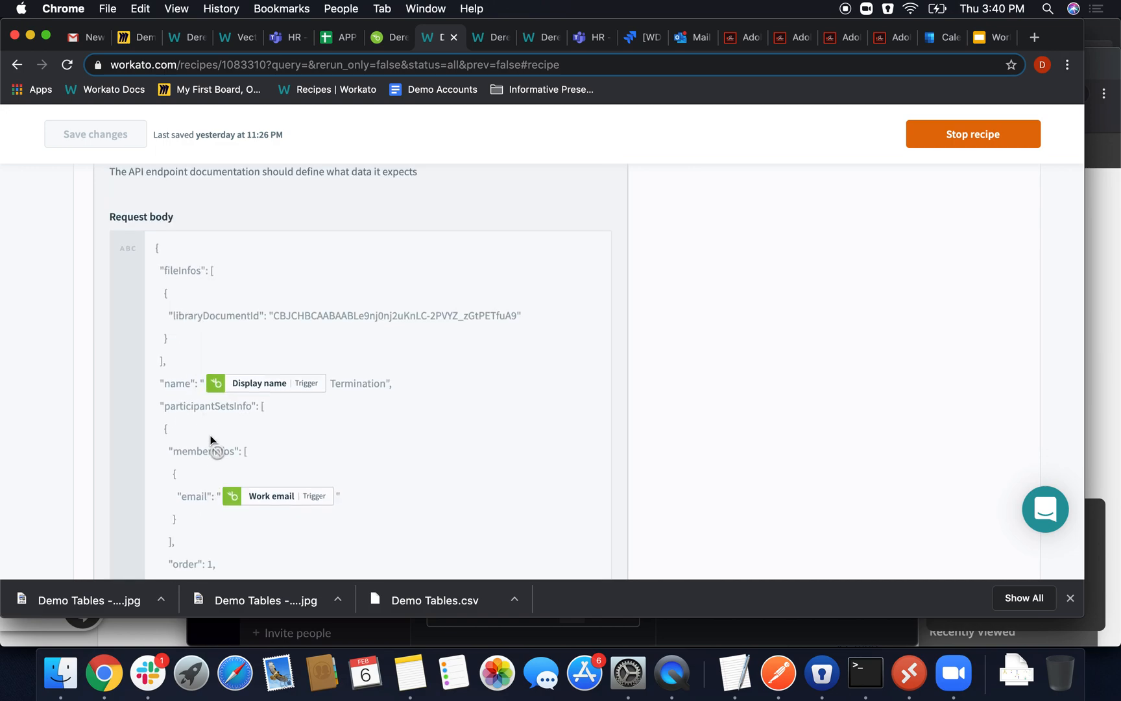
scroll(down, 3)
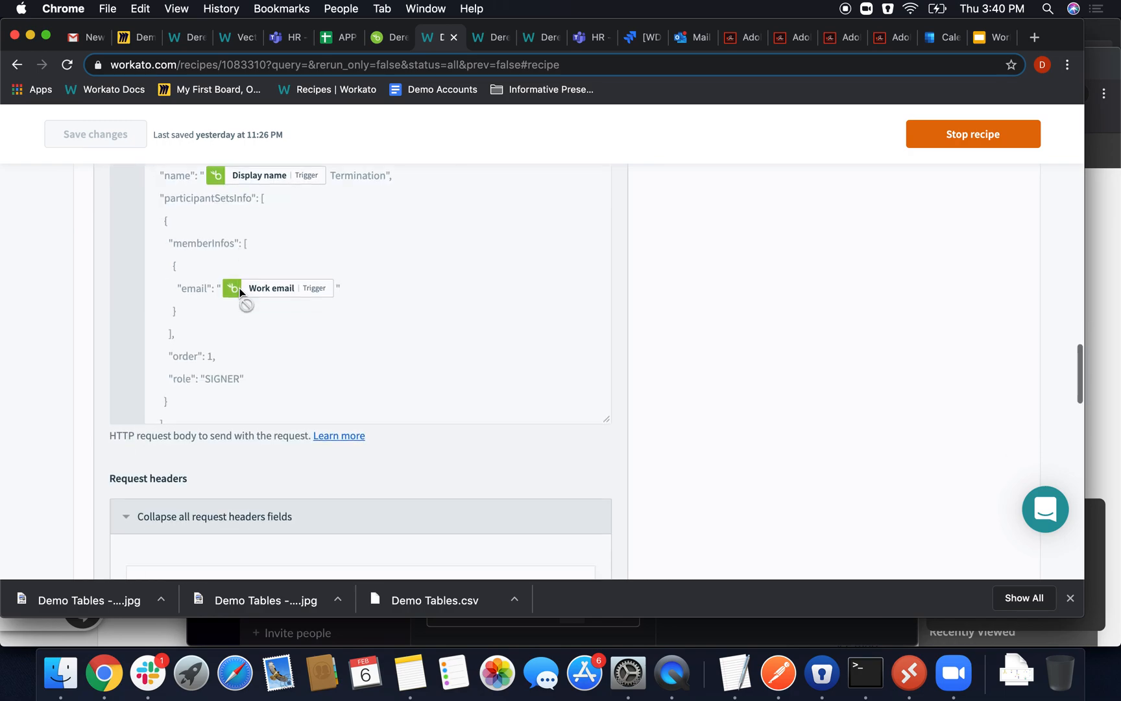
scroll(down, 3)
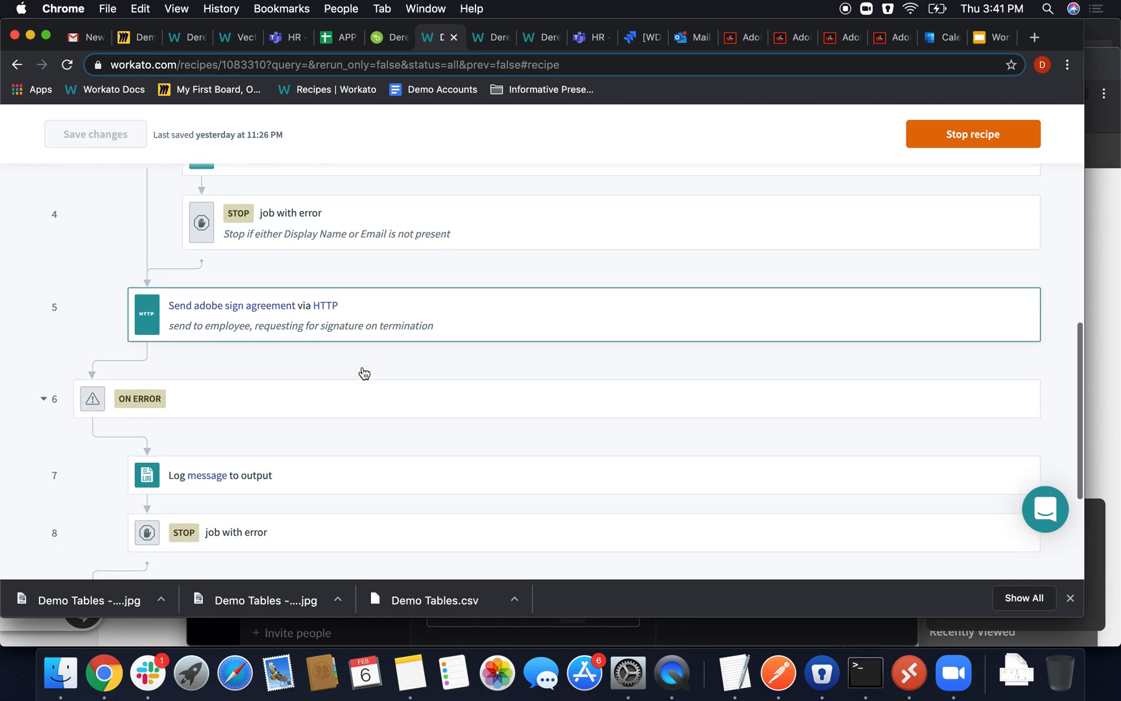
scroll(down, 3)
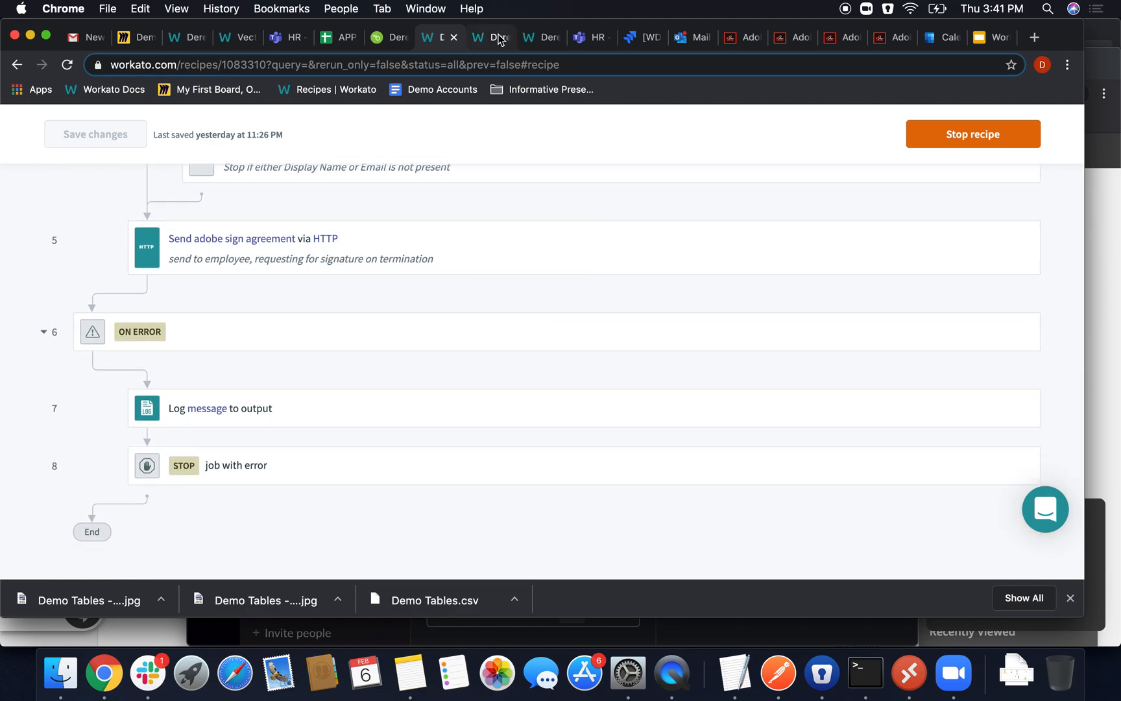
View the Agreement Approval to Teams recipe steps: HTTP polling trigger and Workbot Teams approval post
click(490, 37)
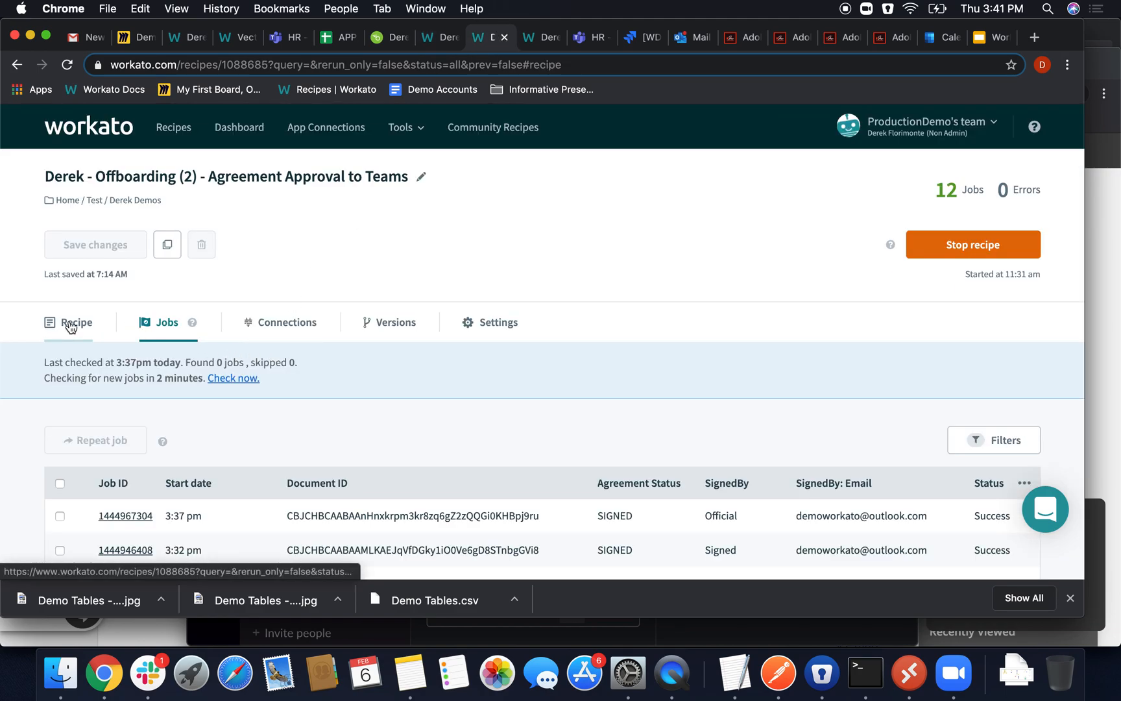
click(76, 322)
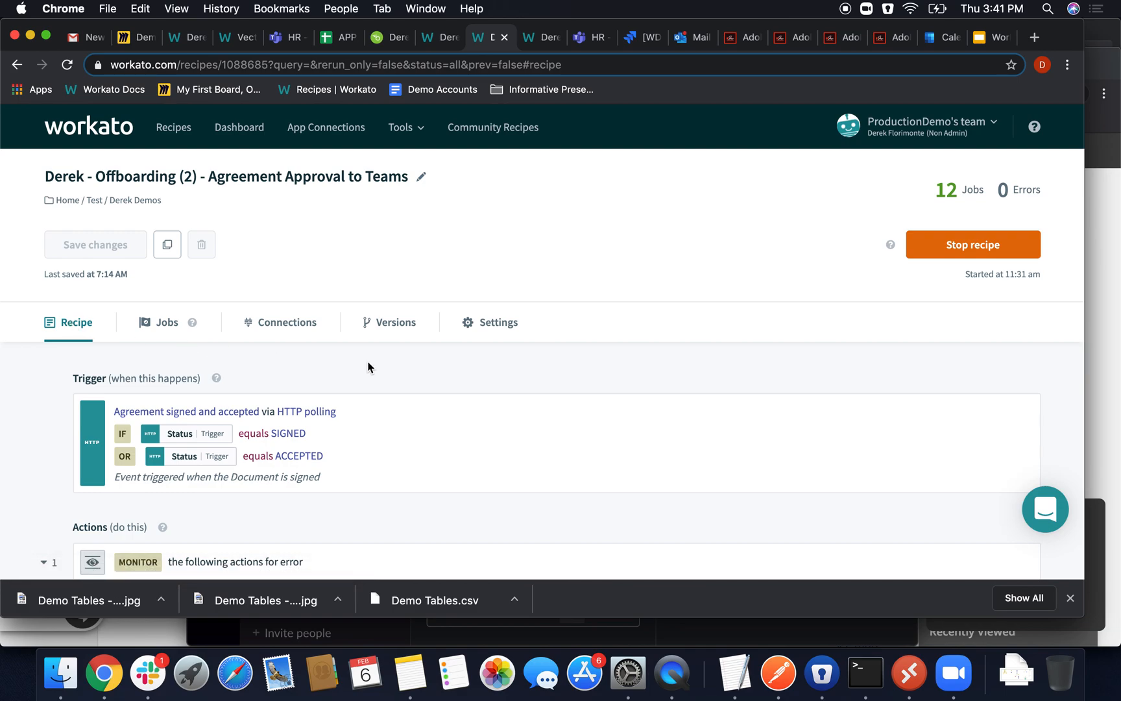
scroll(down, 3)
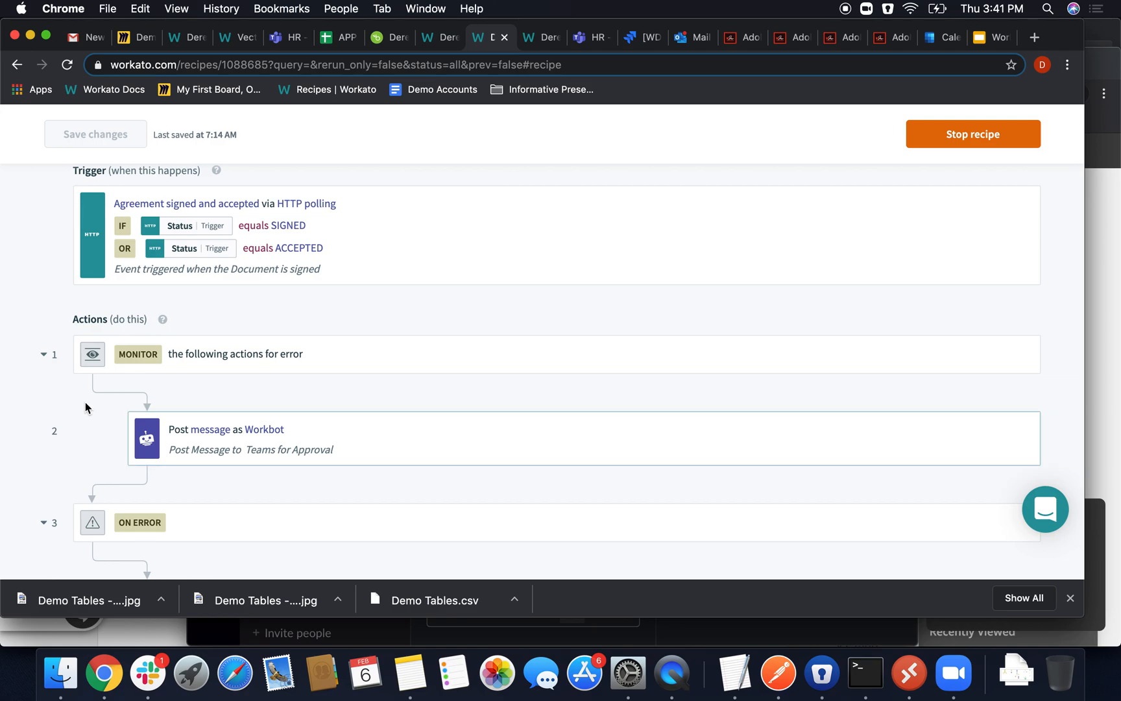
scroll(down, 3)
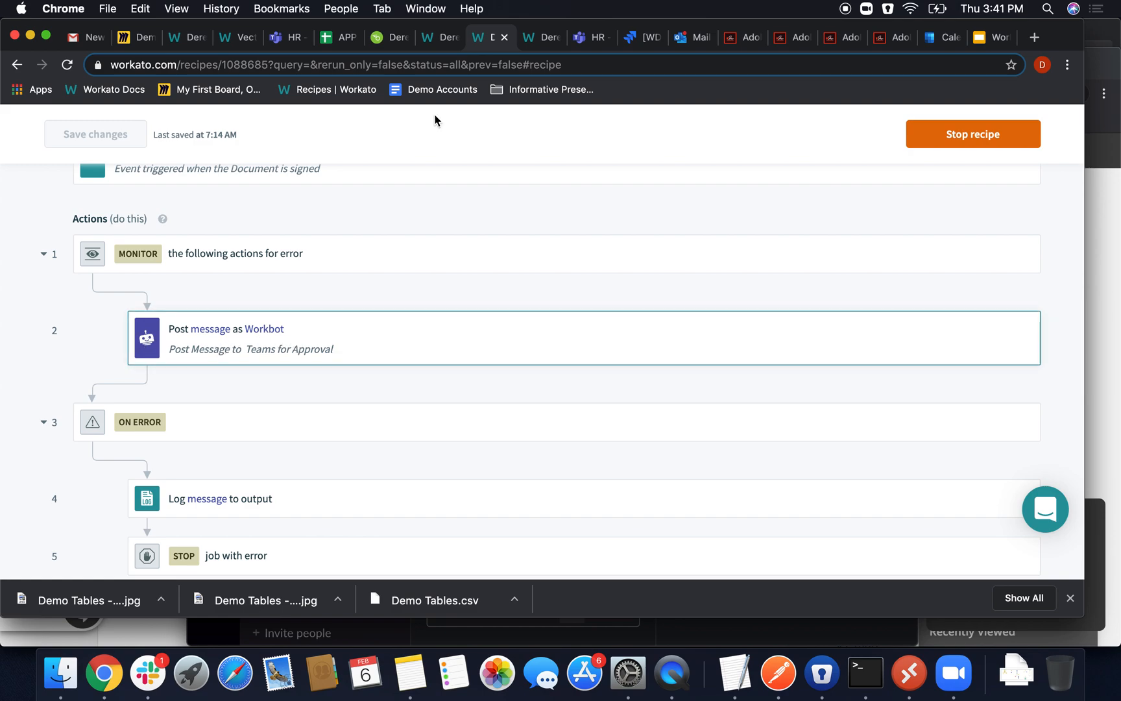
mouse_move(541, 37)
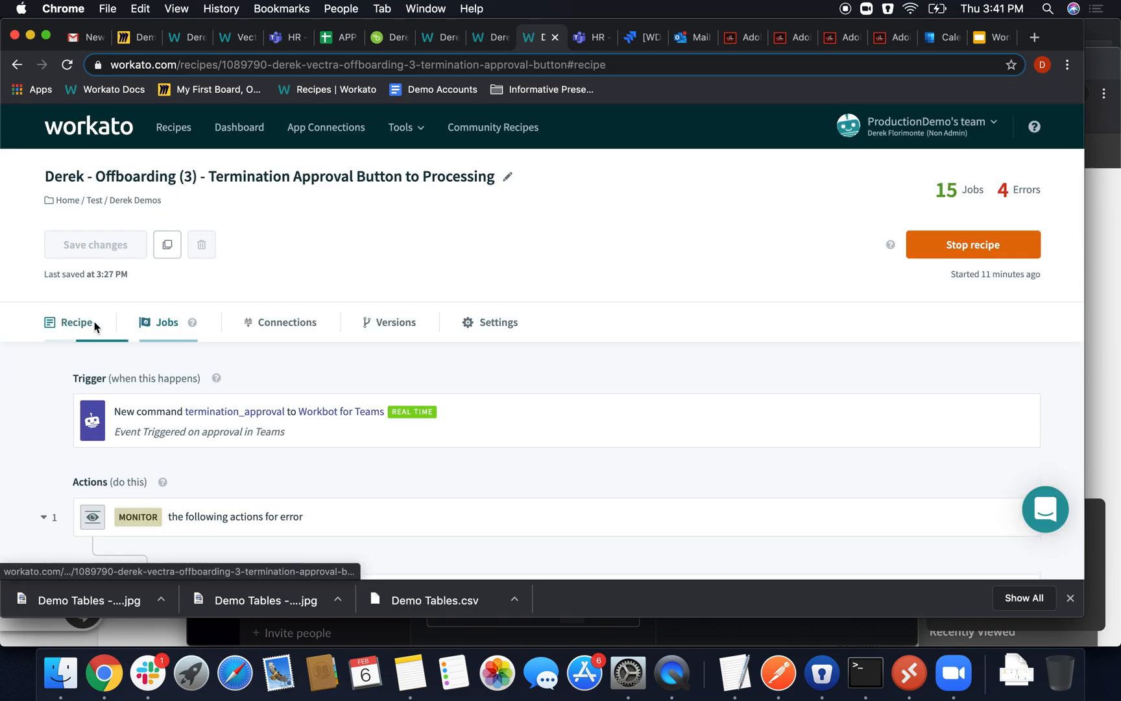
scroll(down, 3)
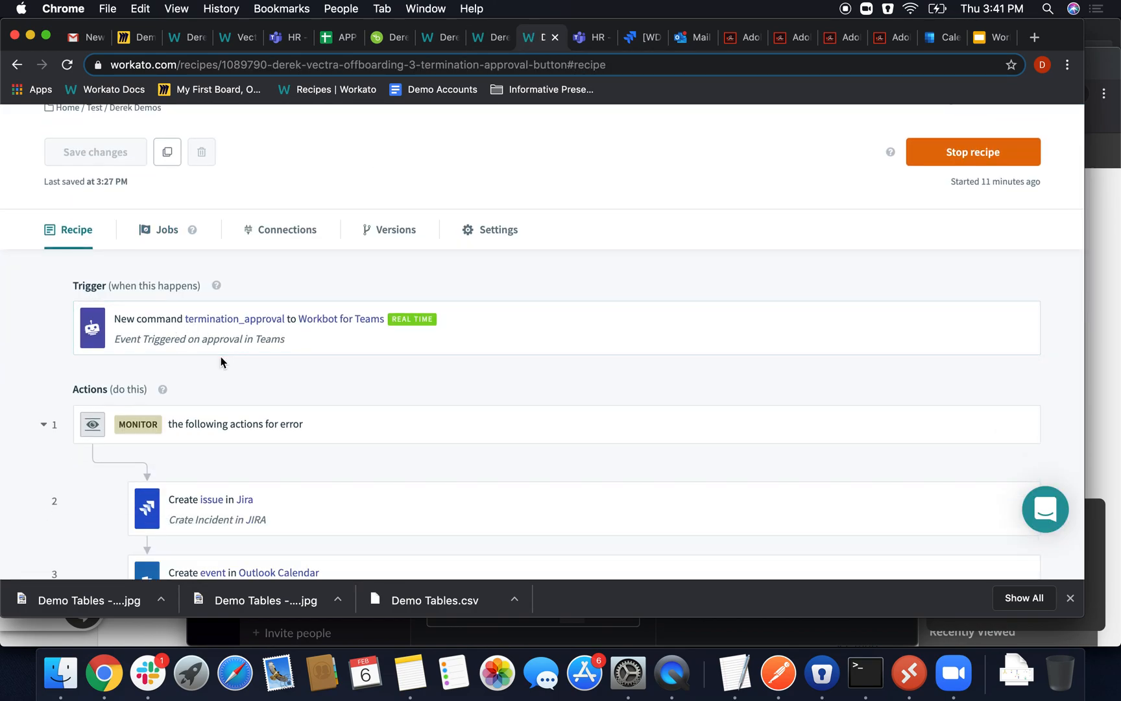
scroll(down, 3)
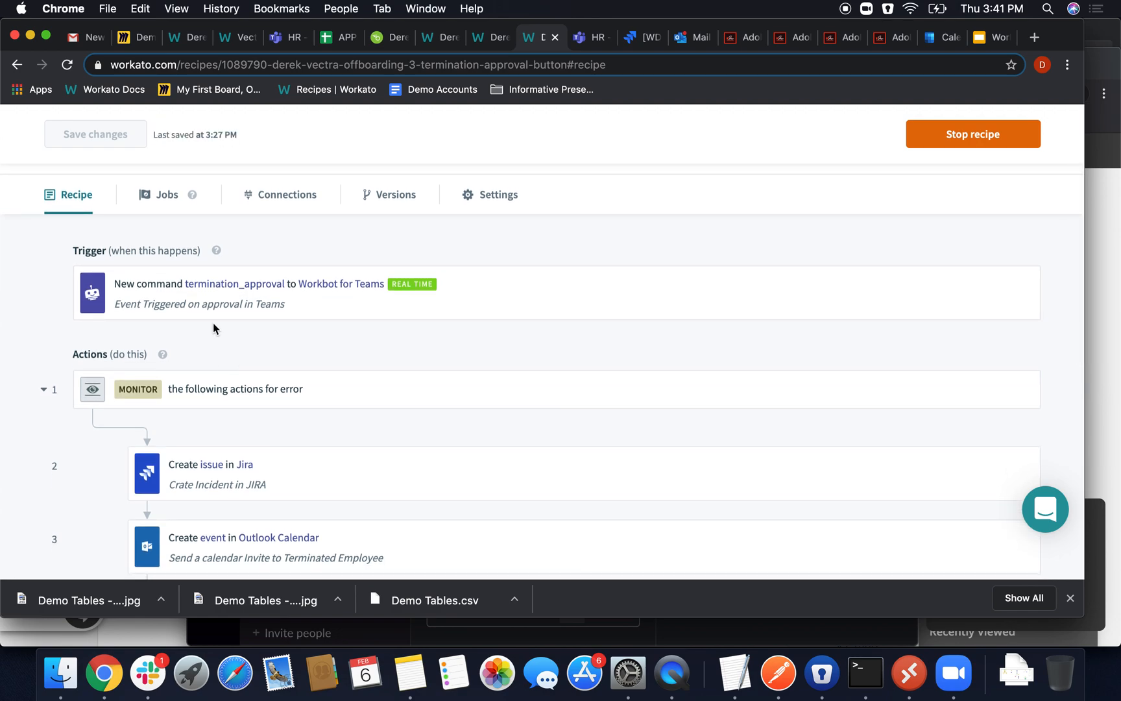
scroll(down, 3)
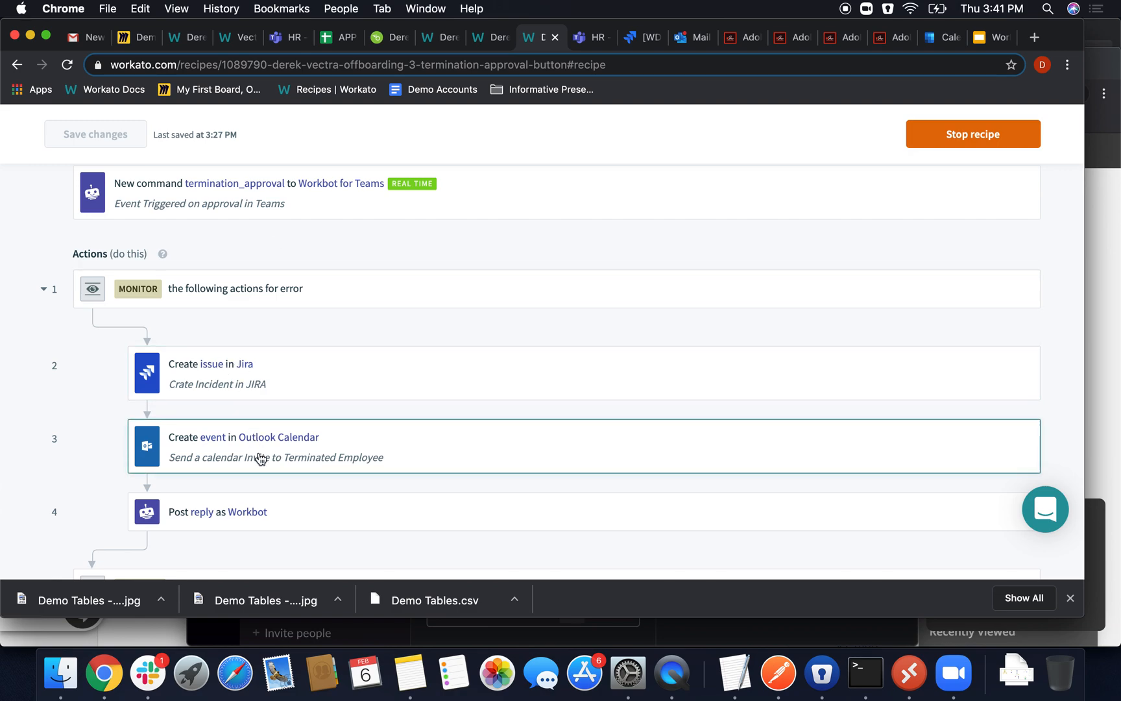
mouse_move(262, 384)
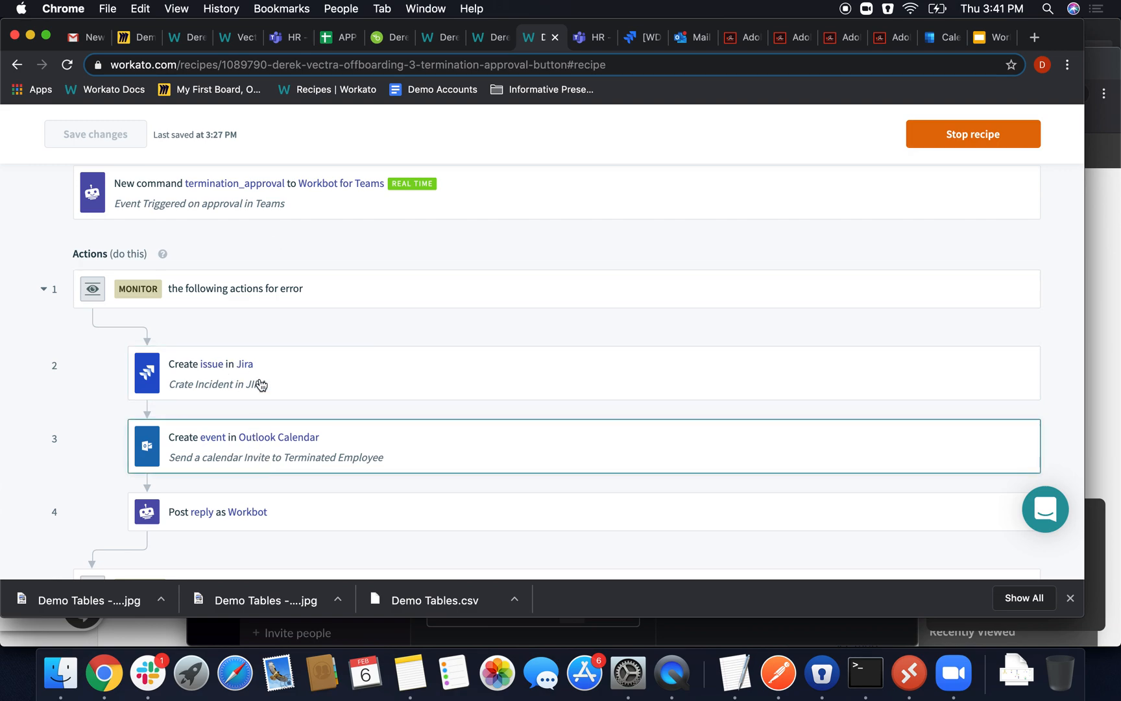
mouse_move(276, 450)
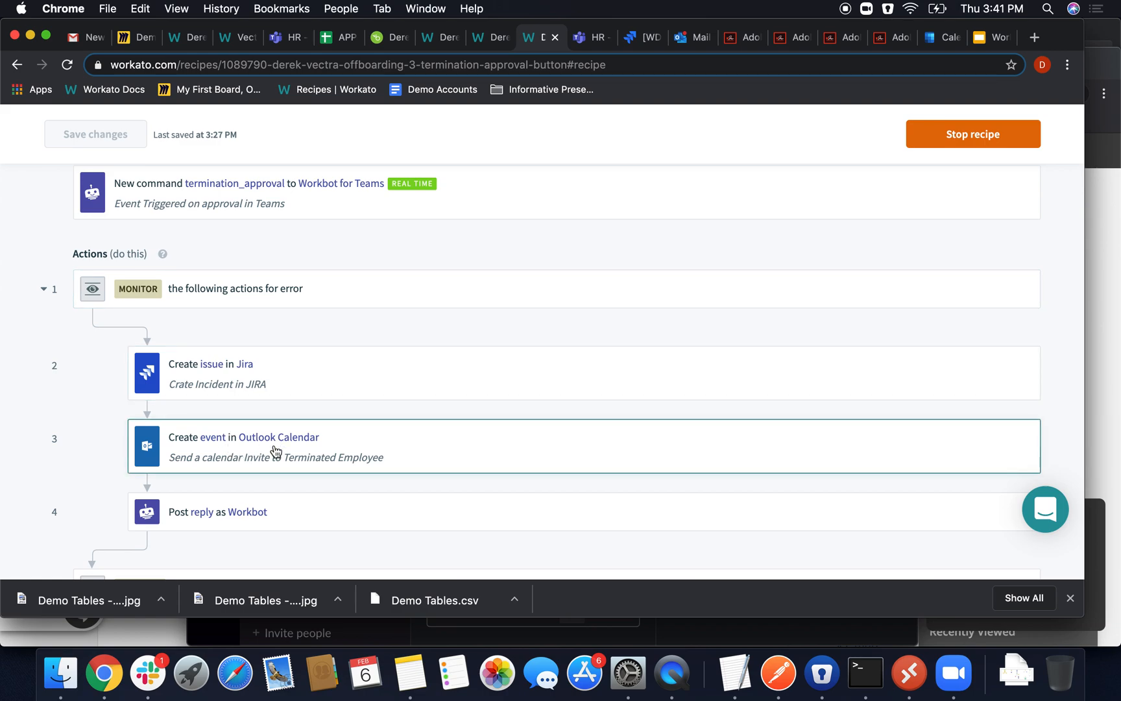
mouse_move(252, 454)
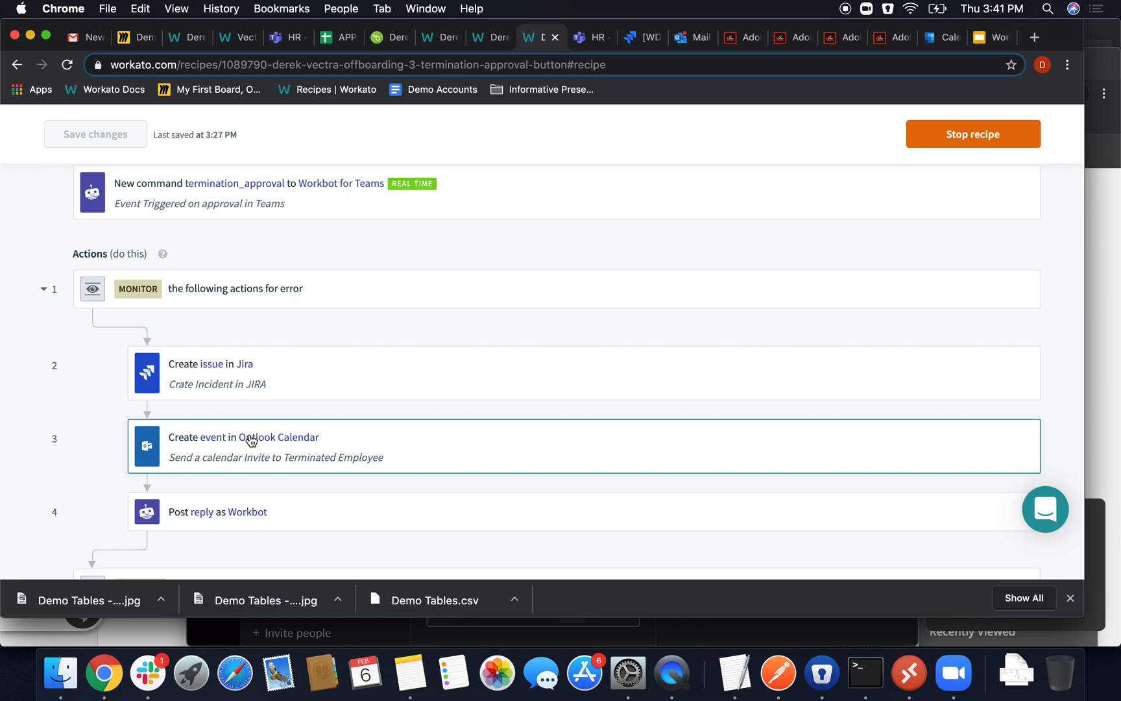
scroll(down, 3)
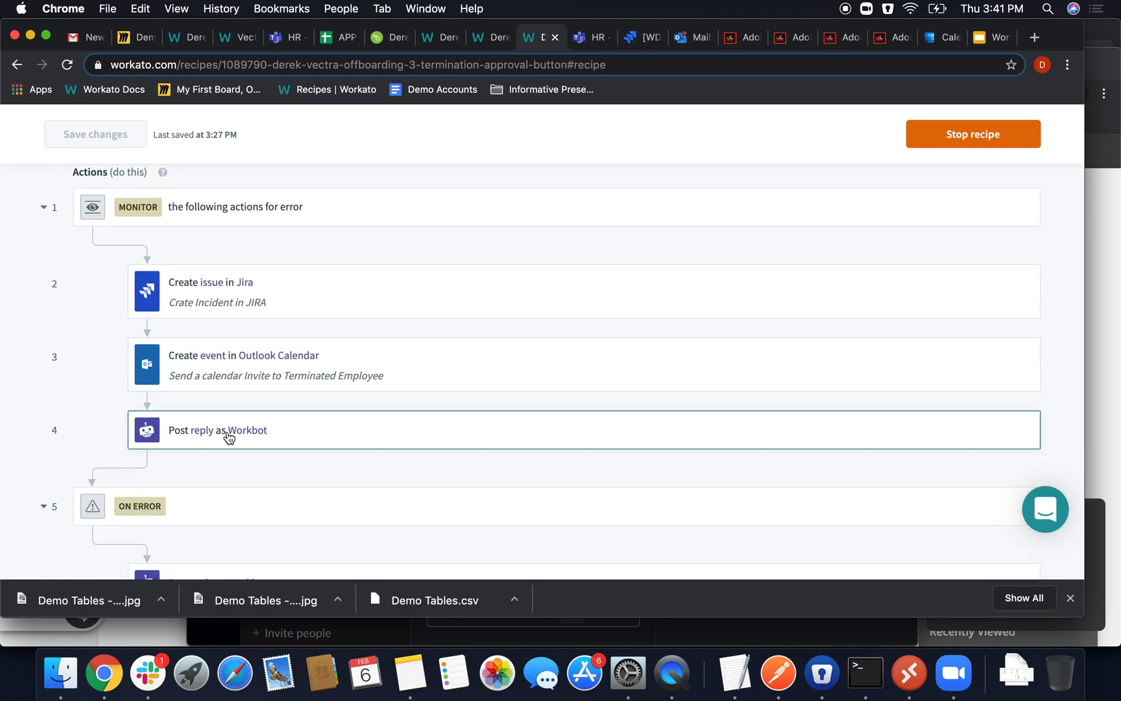
mouse_move(212, 434)
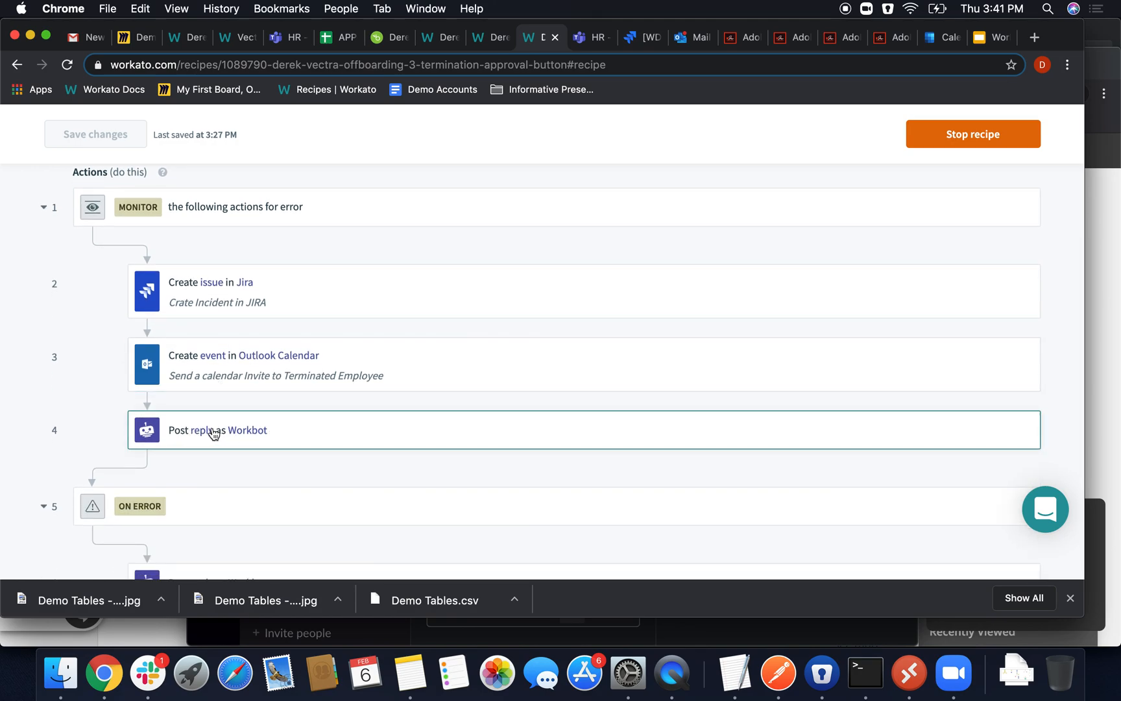
scroll(down, 3)
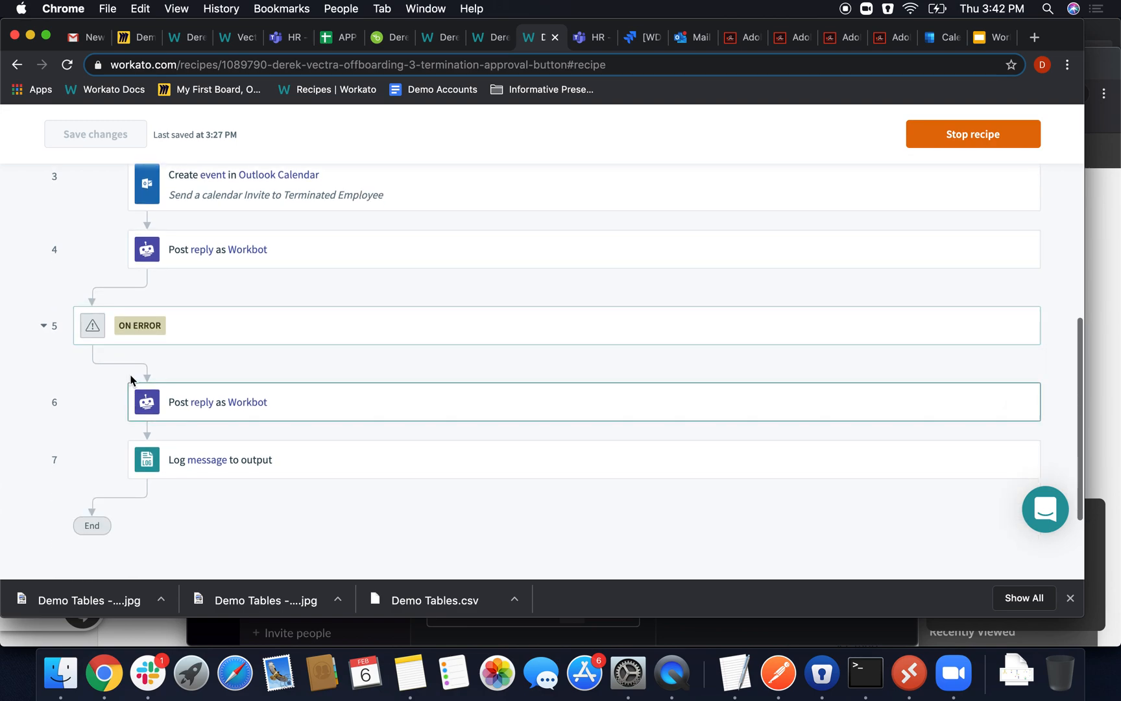
mouse_move(296, 358)
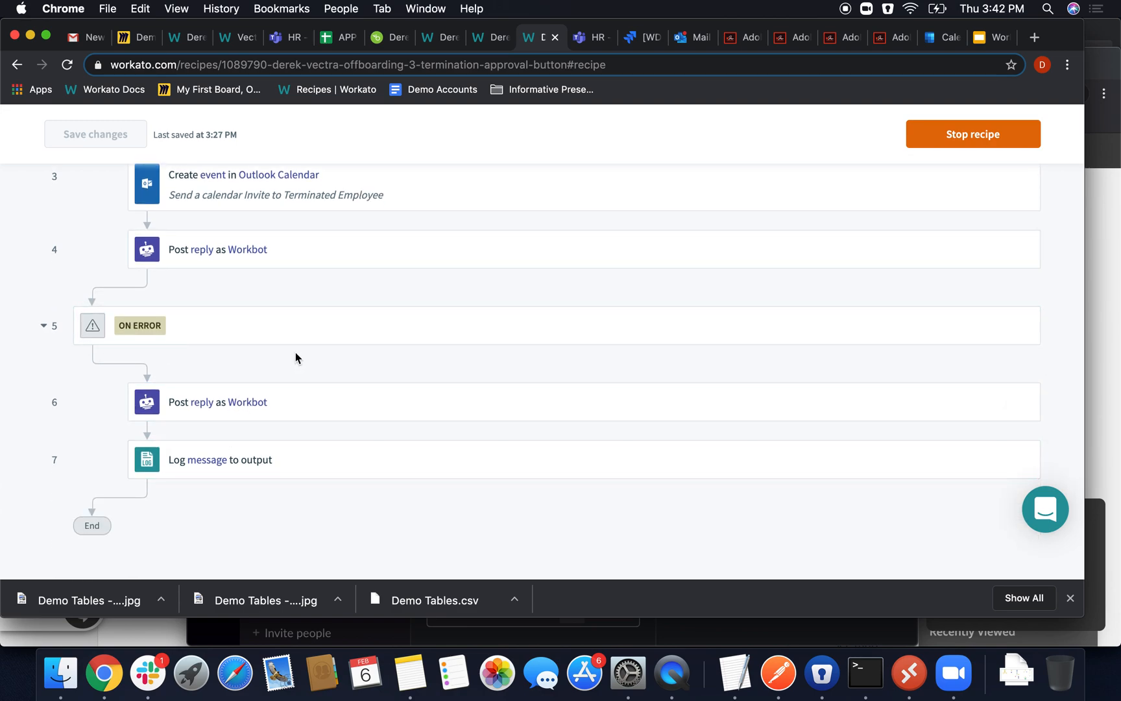
scroll(up, 3)
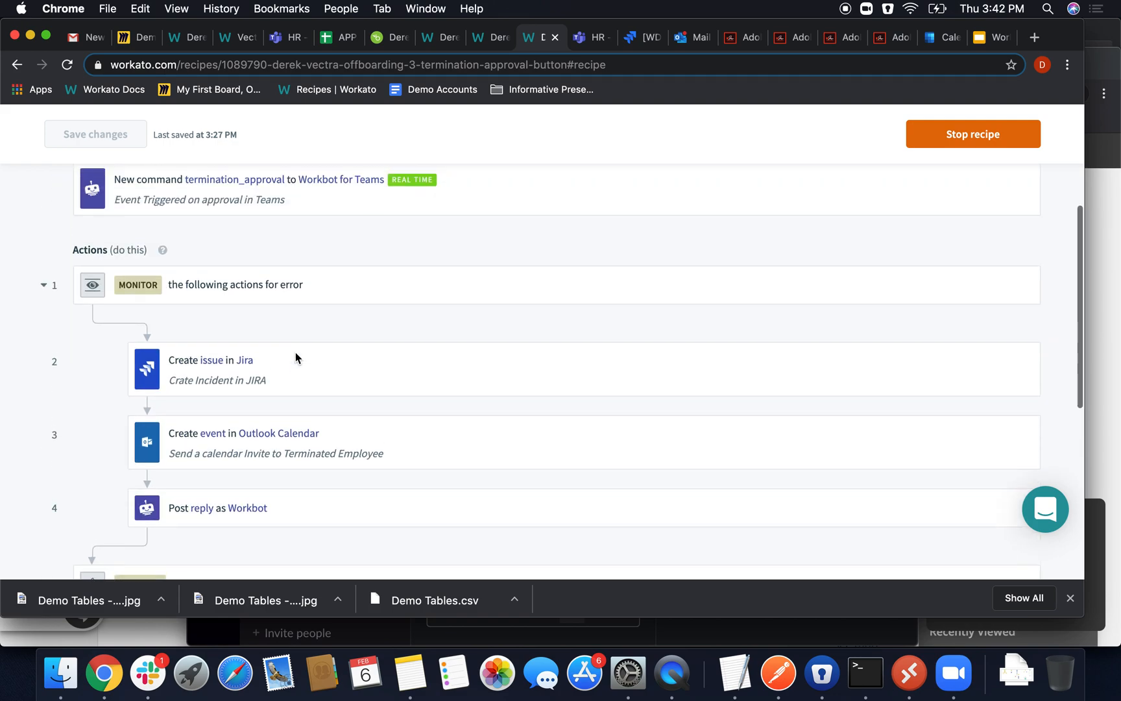